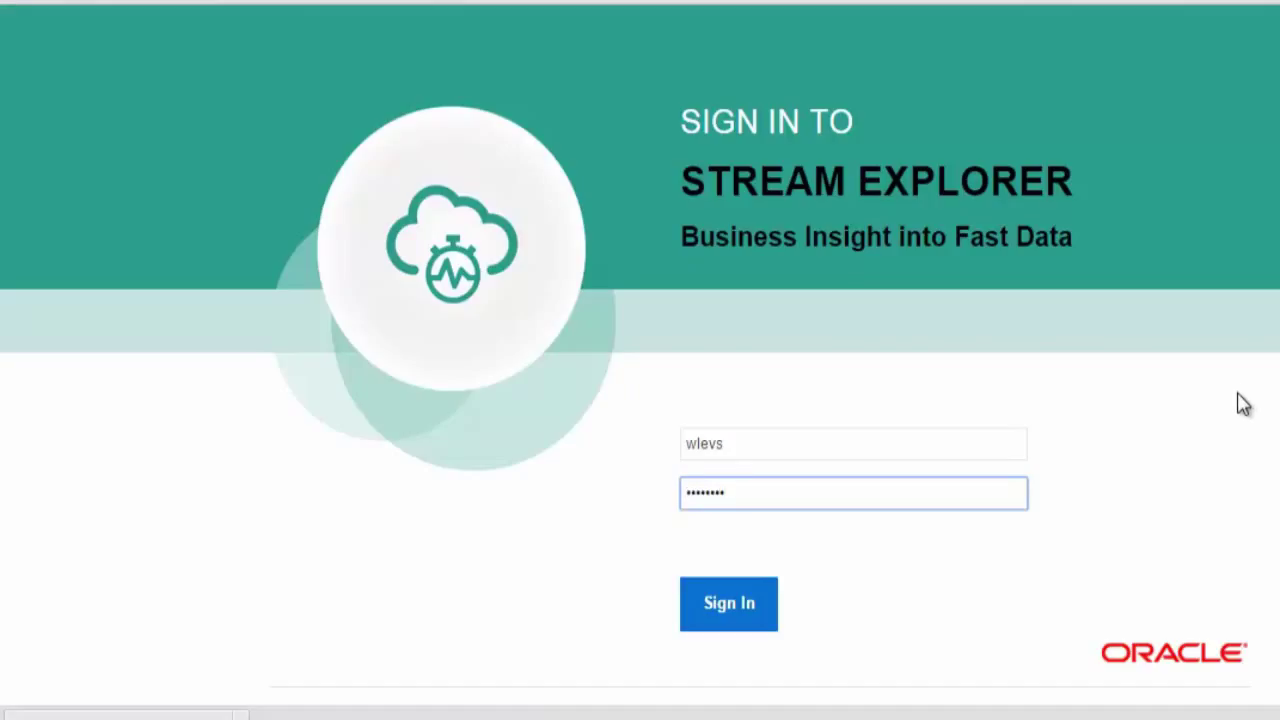
mouse_move(978, 388)
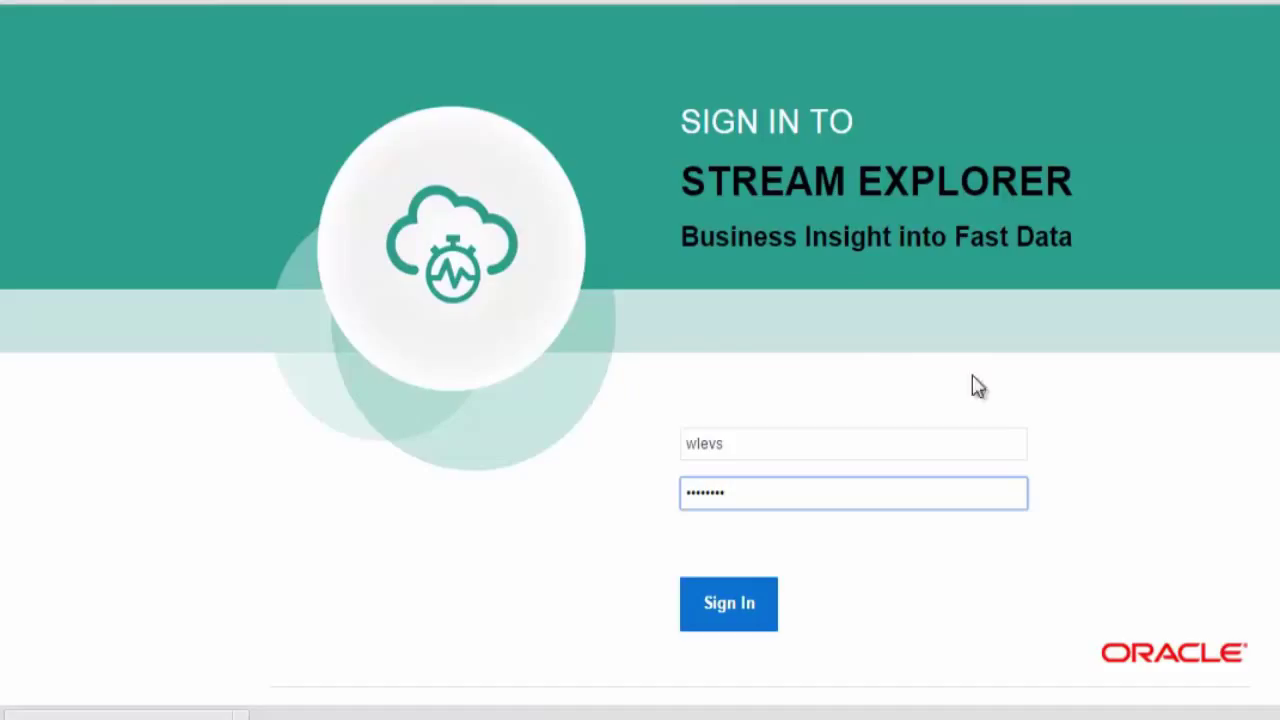
mouse_move(678, 512)
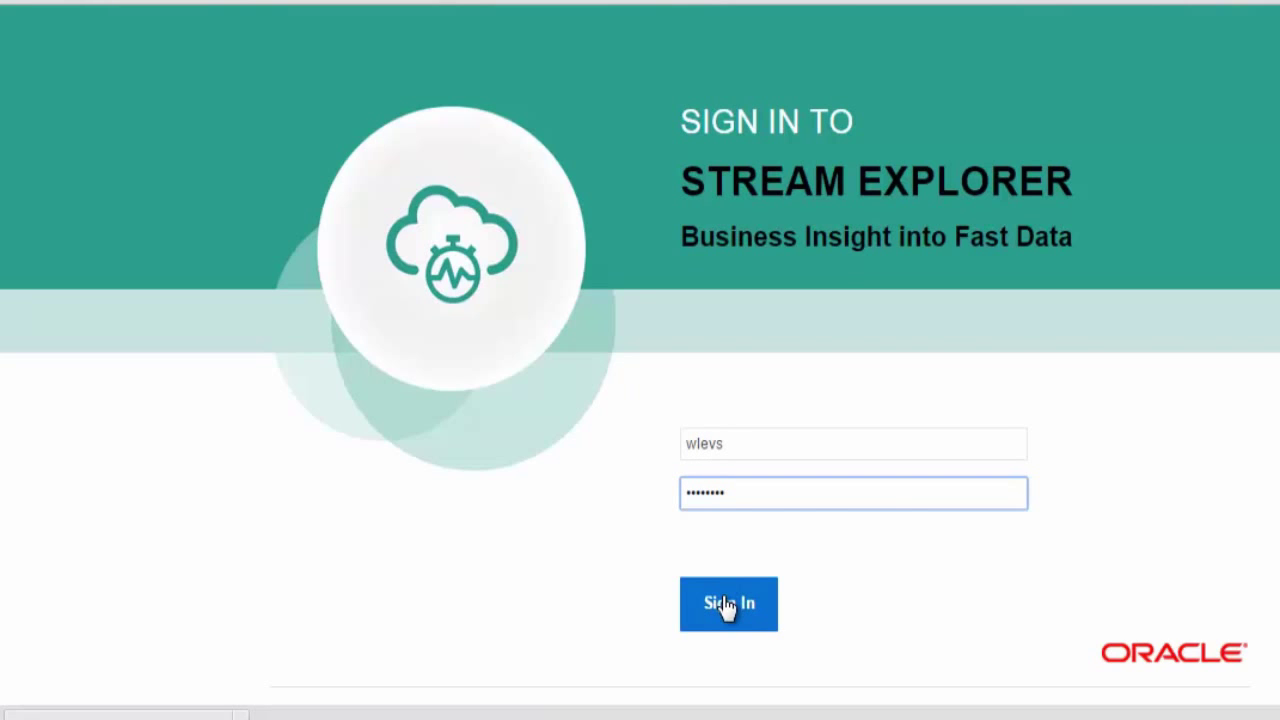
Step: Sign in with the entered credentials and land on the Welcome page of industry solutions
left_click(728, 604)
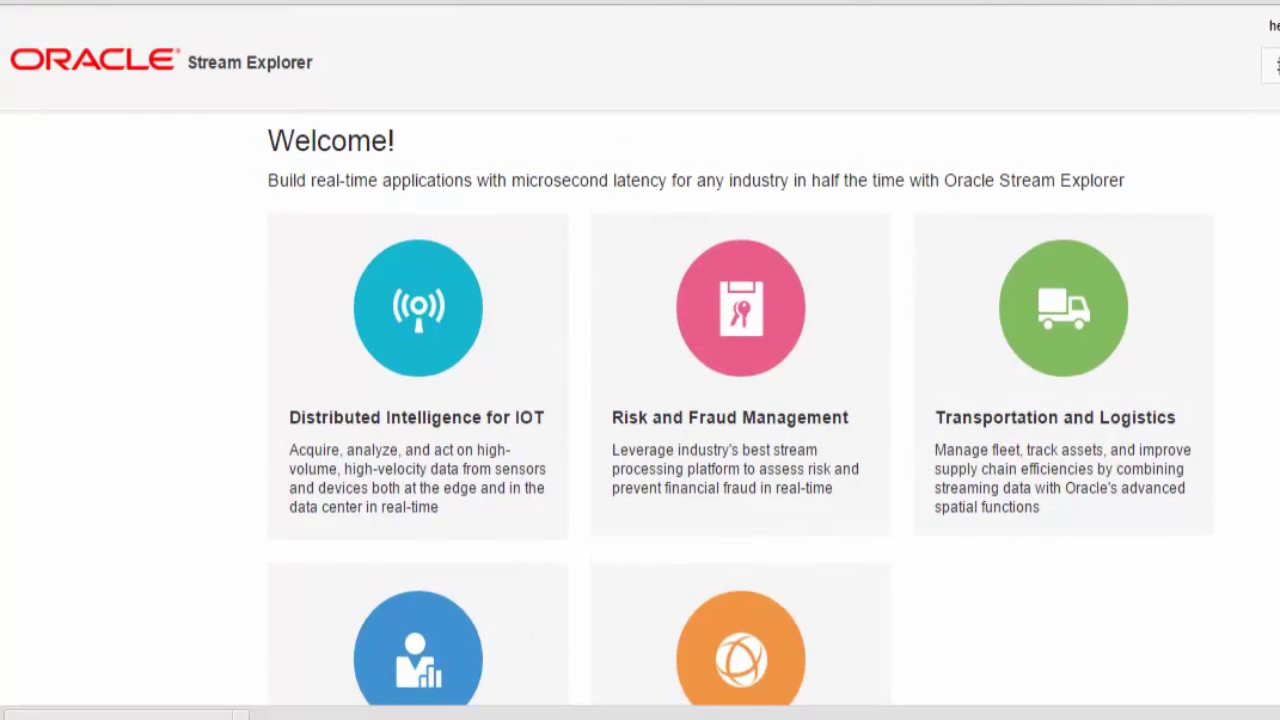
left_click(740, 376)
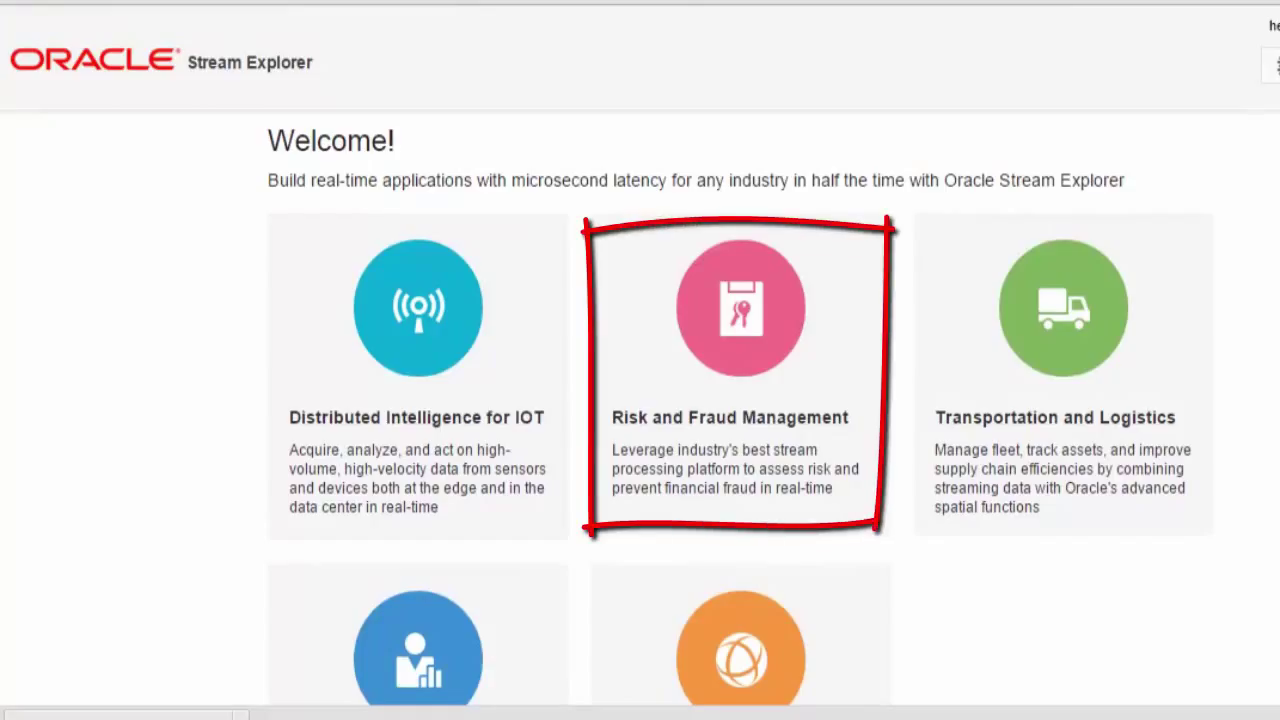
mouse_move(744, 324)
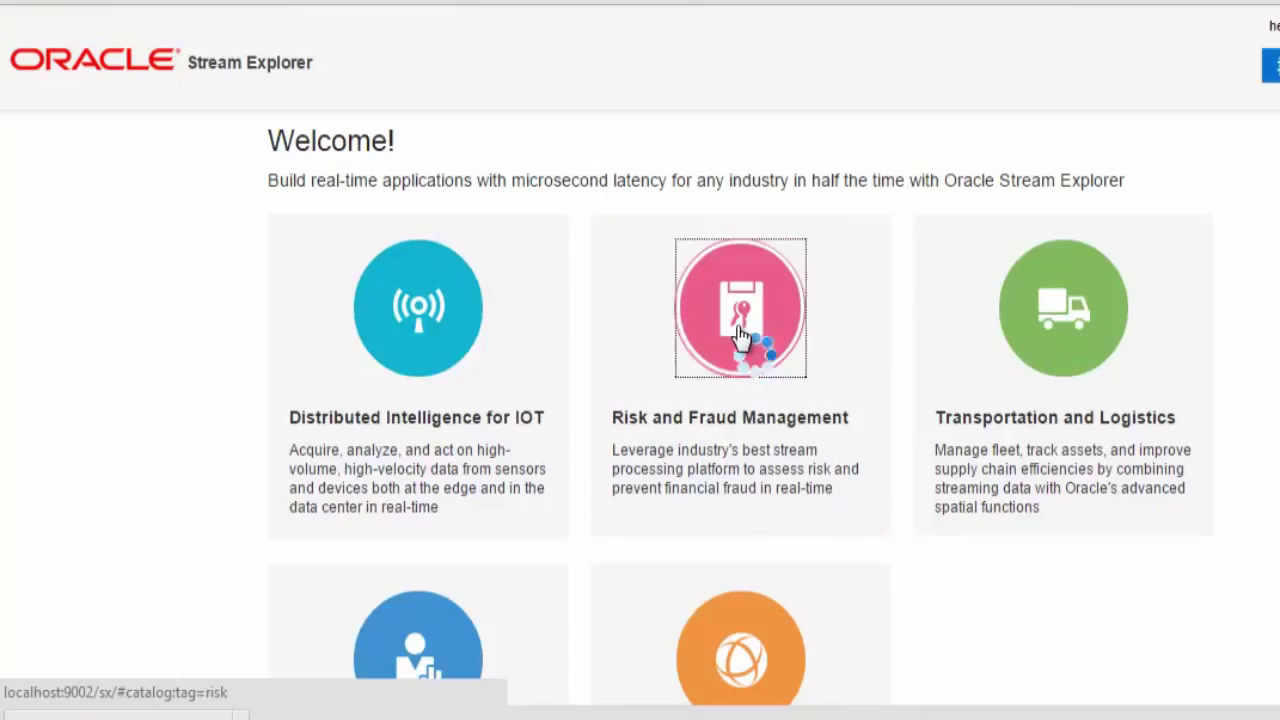
Step: From the Risk and Fraud catalog start a new stream named TUTORIAL_SOA_EDN_STREAM with a description
left_click(740, 308)
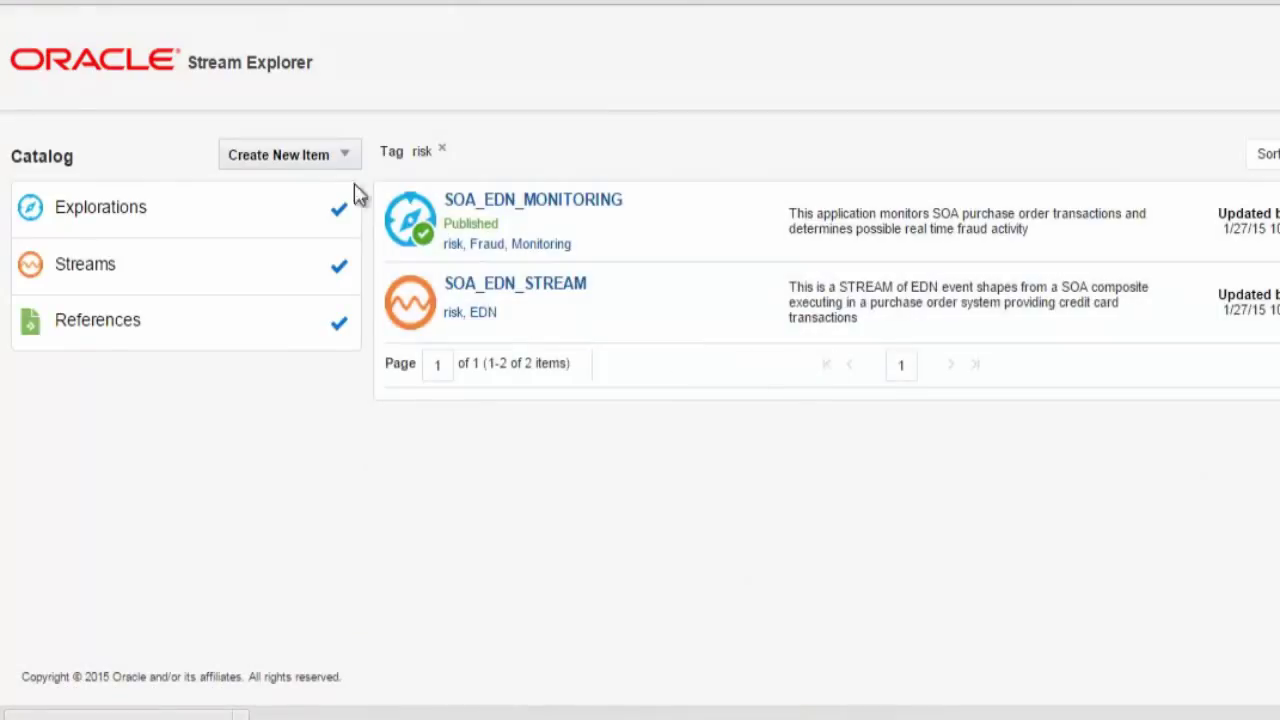
left_click(284, 154)
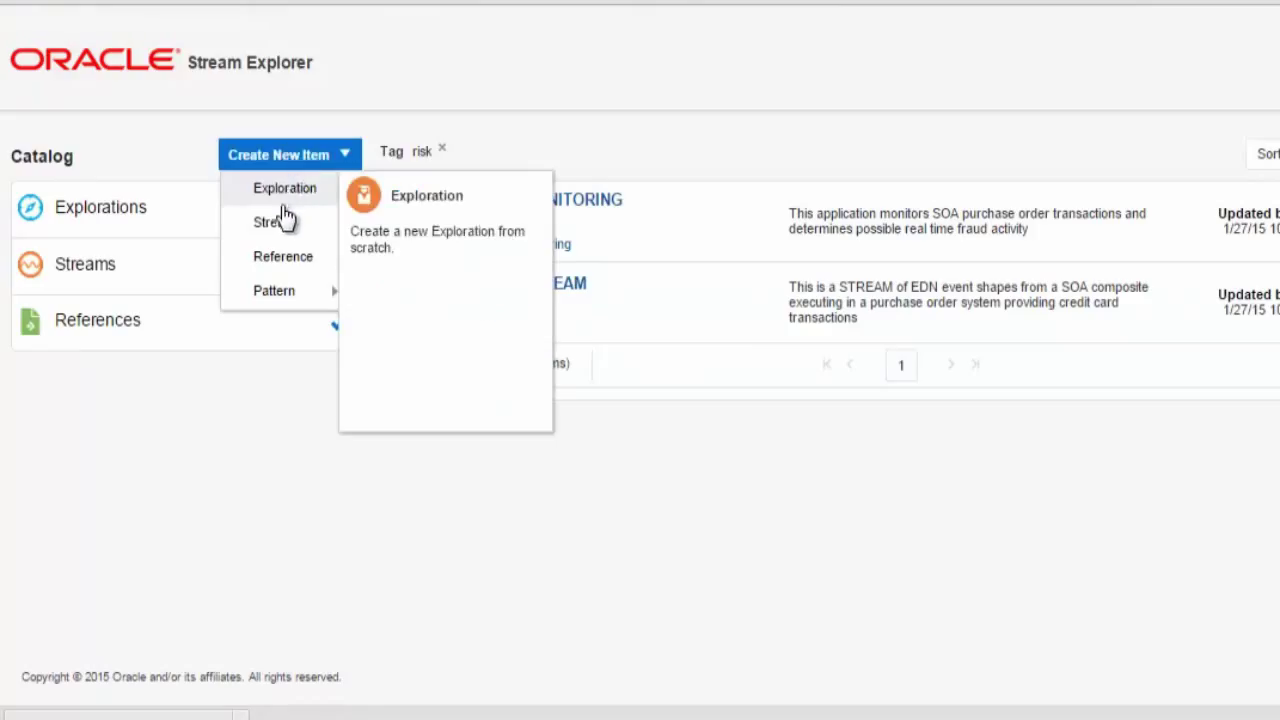
left_click(268, 222)
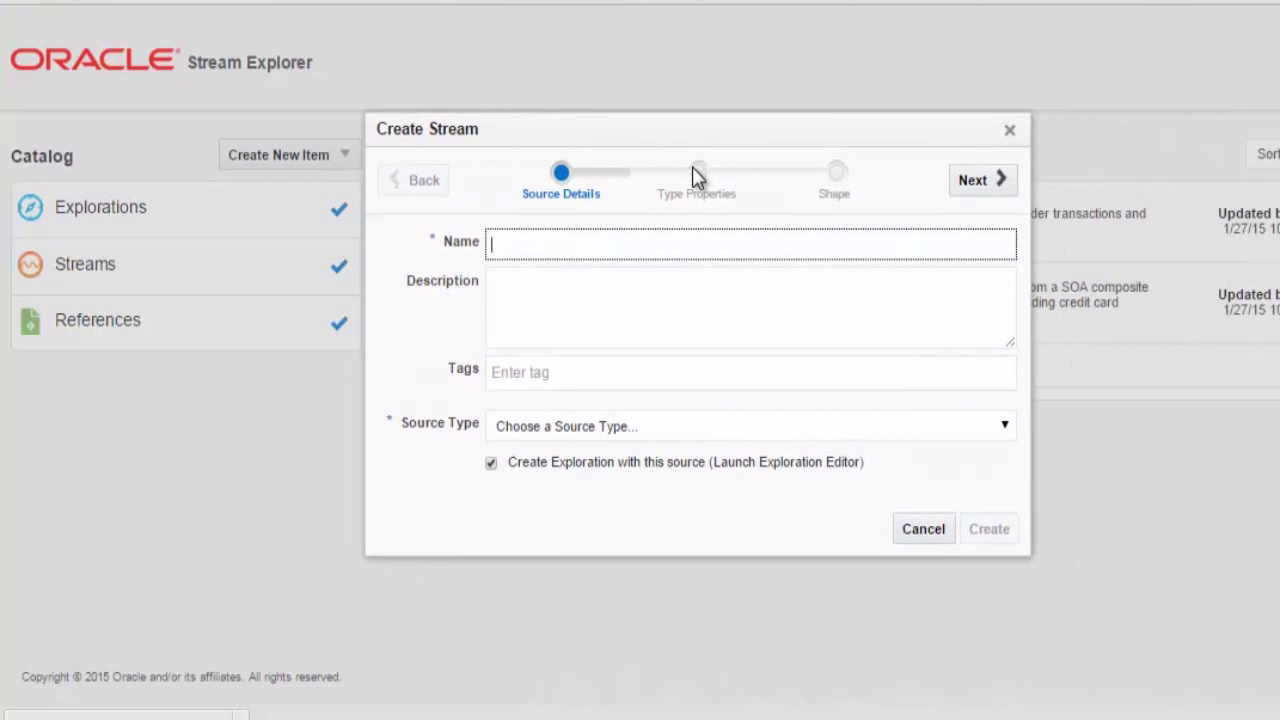
type("SOA_EDN_STREAM")
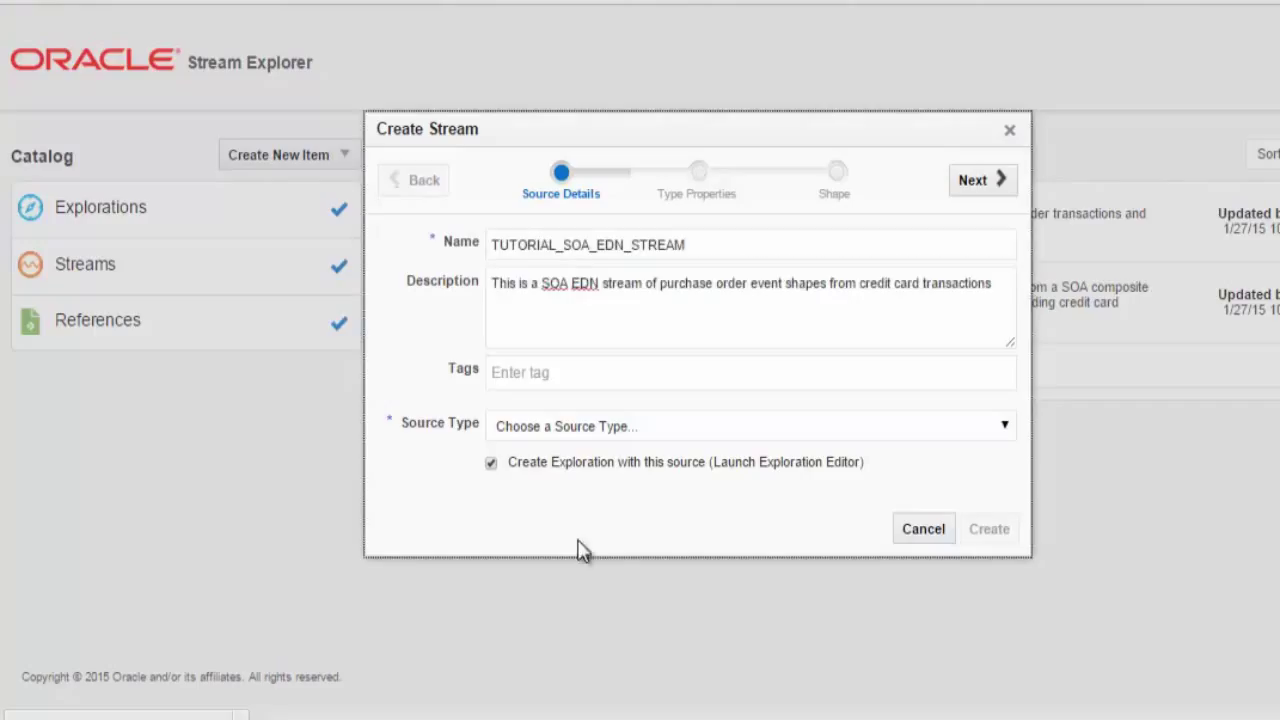
Step: Tag the new stream with risk, EDN and stream
left_click(578, 372)
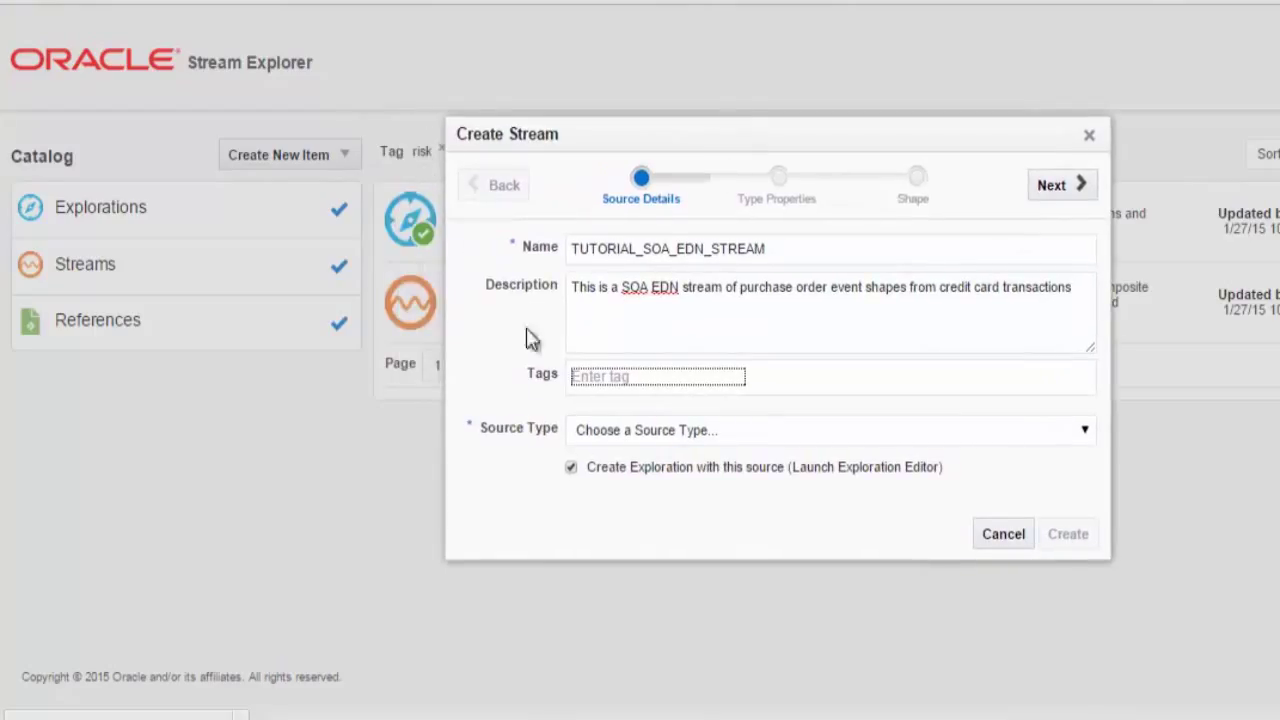
type("risk")
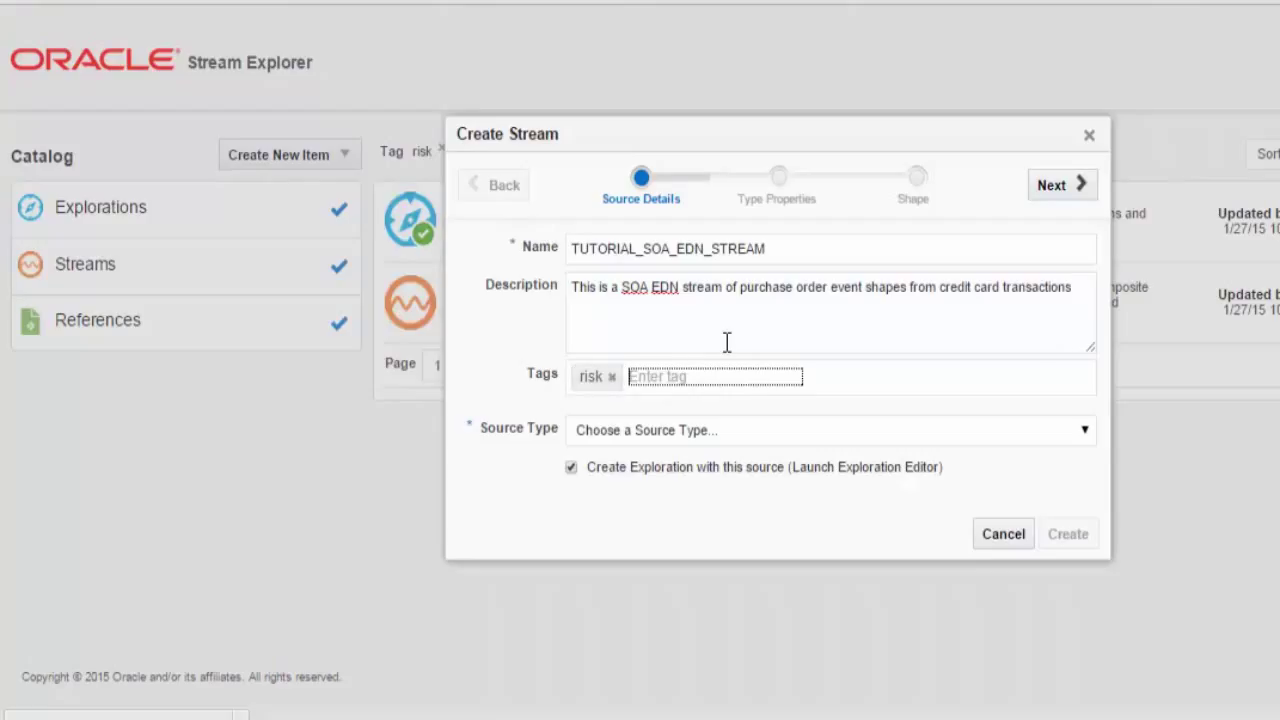
type("EDN")
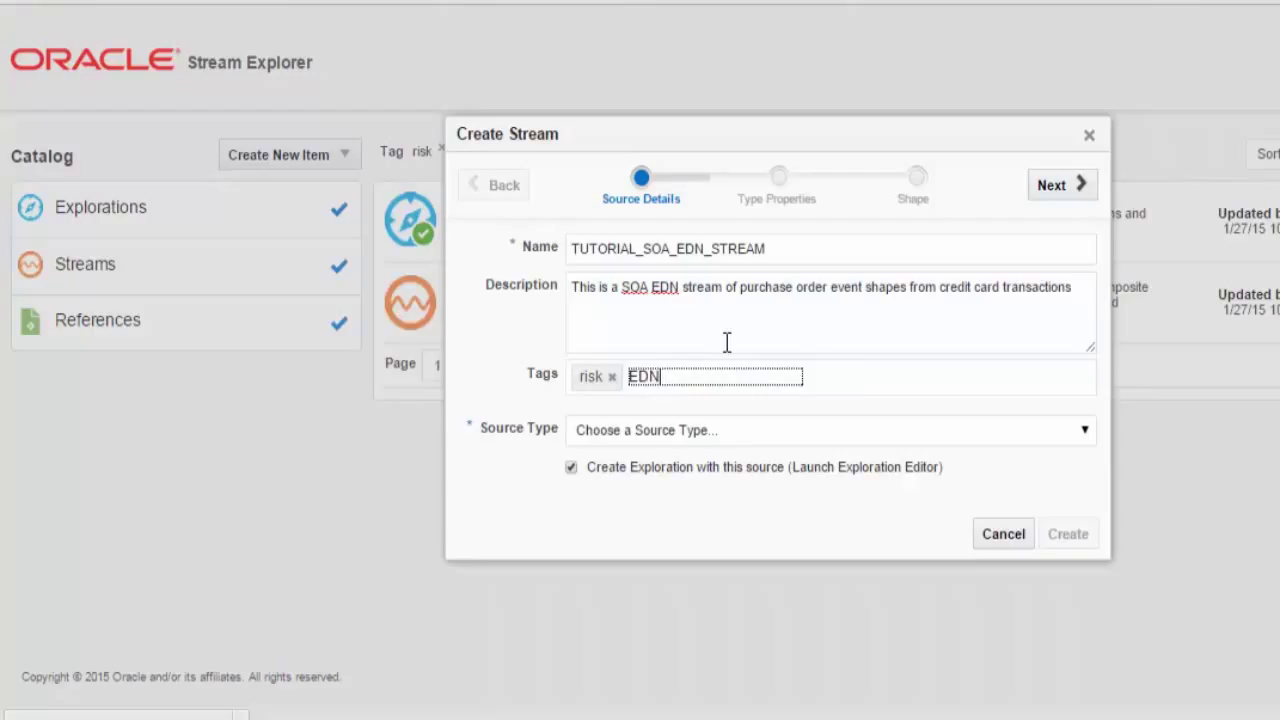
type("stream")
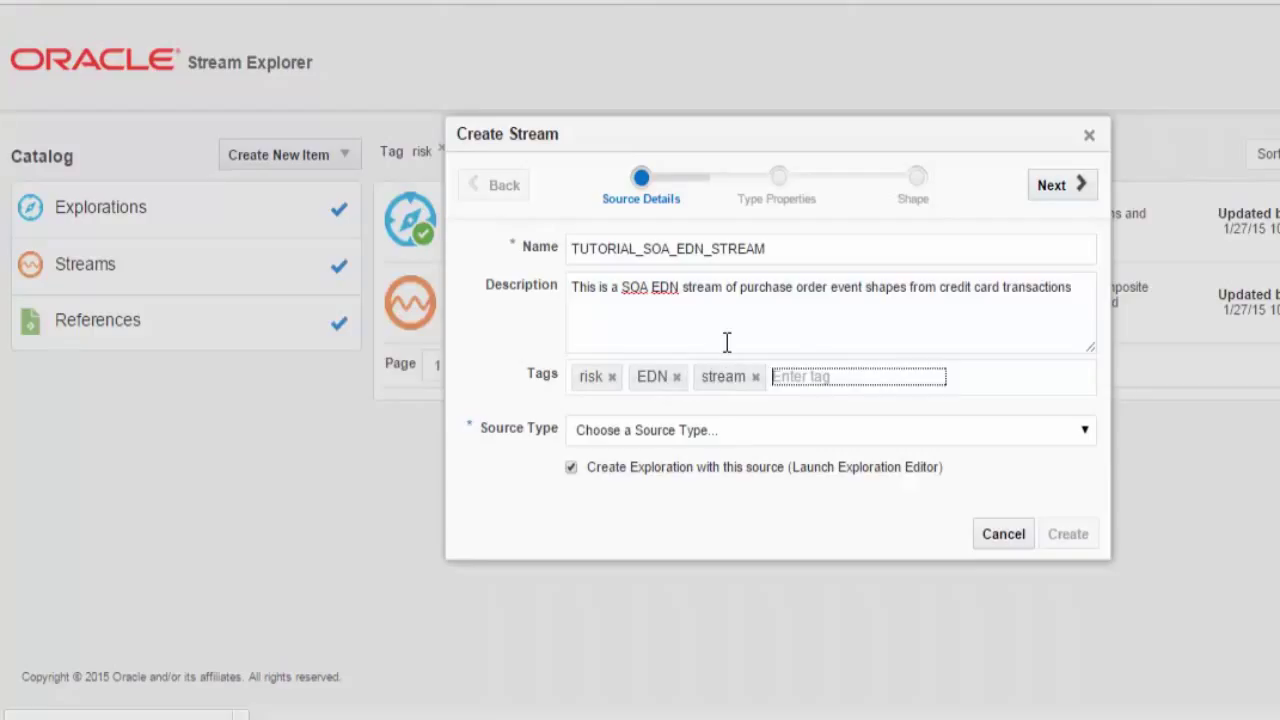
Step: Enter the EDN connection URL with username web and password for the stream
left_click(1056, 184)
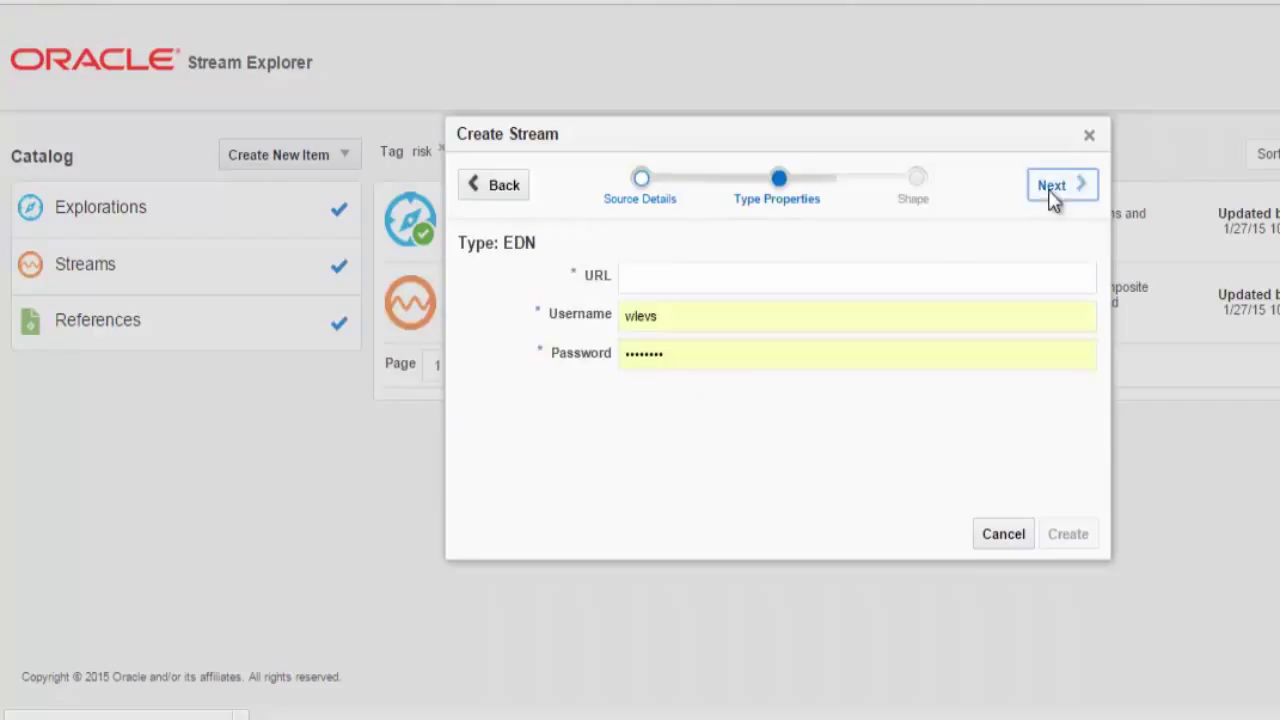
left_click(856, 276)
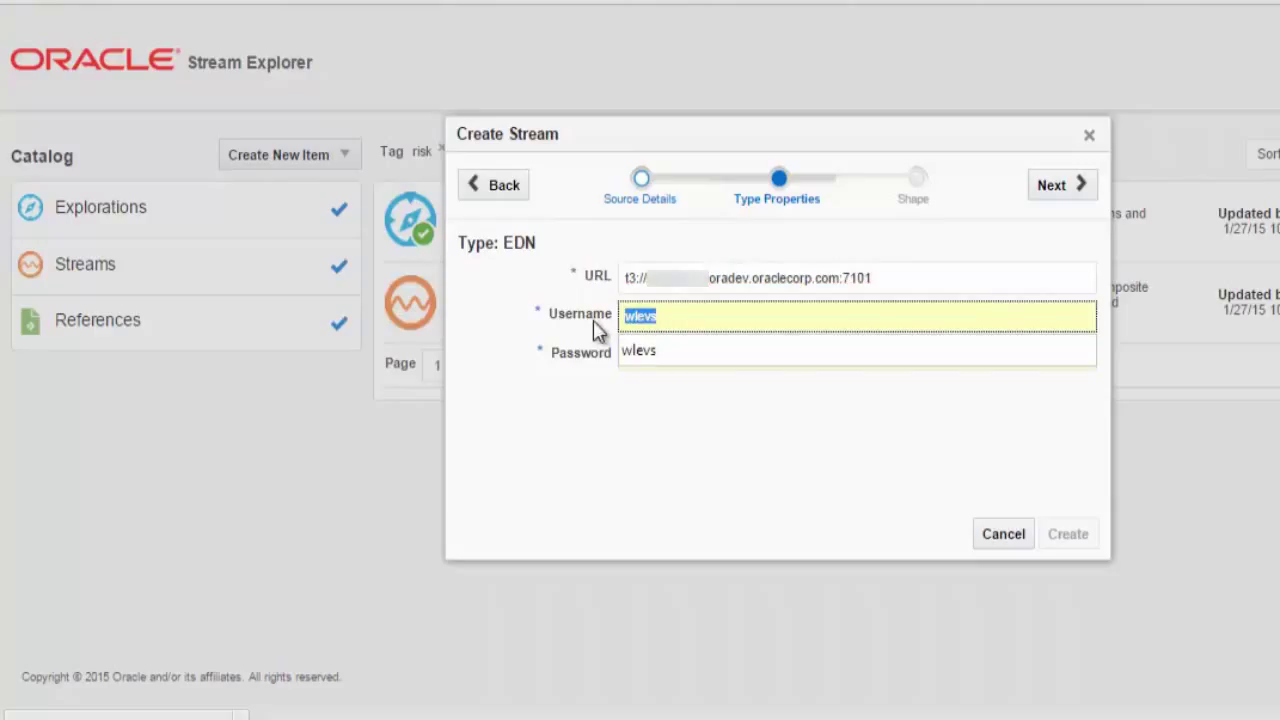
type("weblogic")
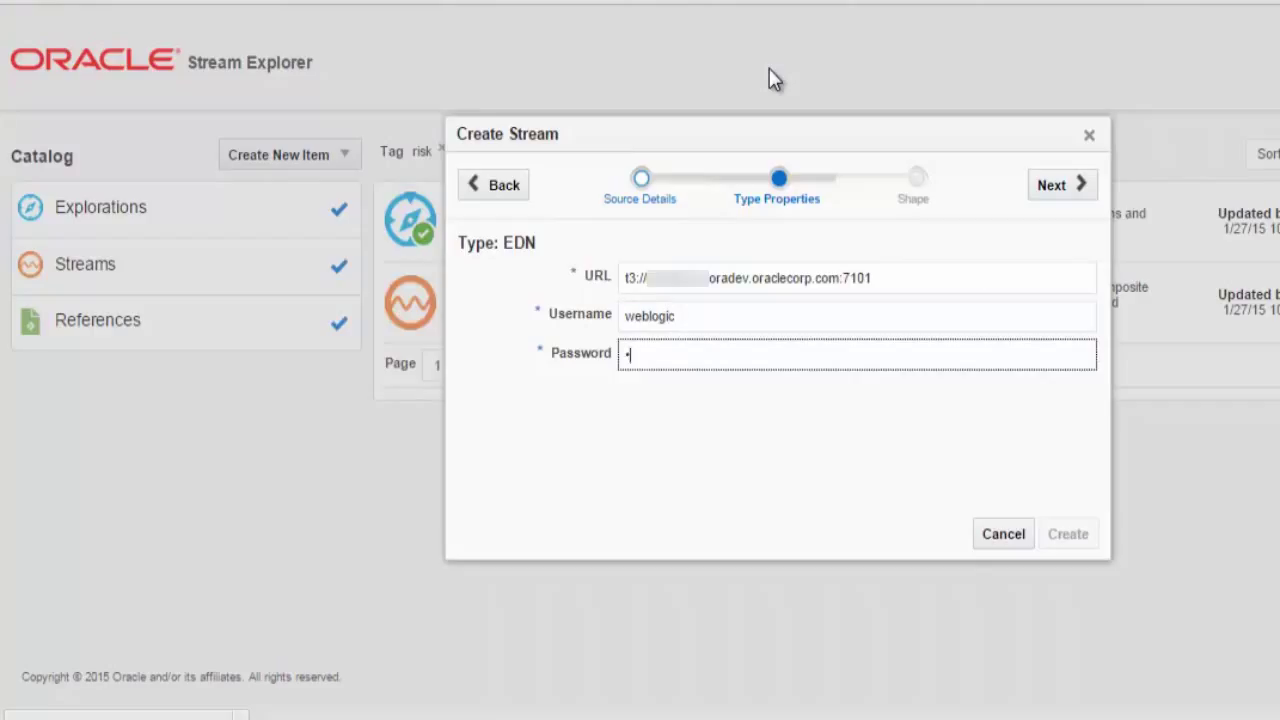
type("password")
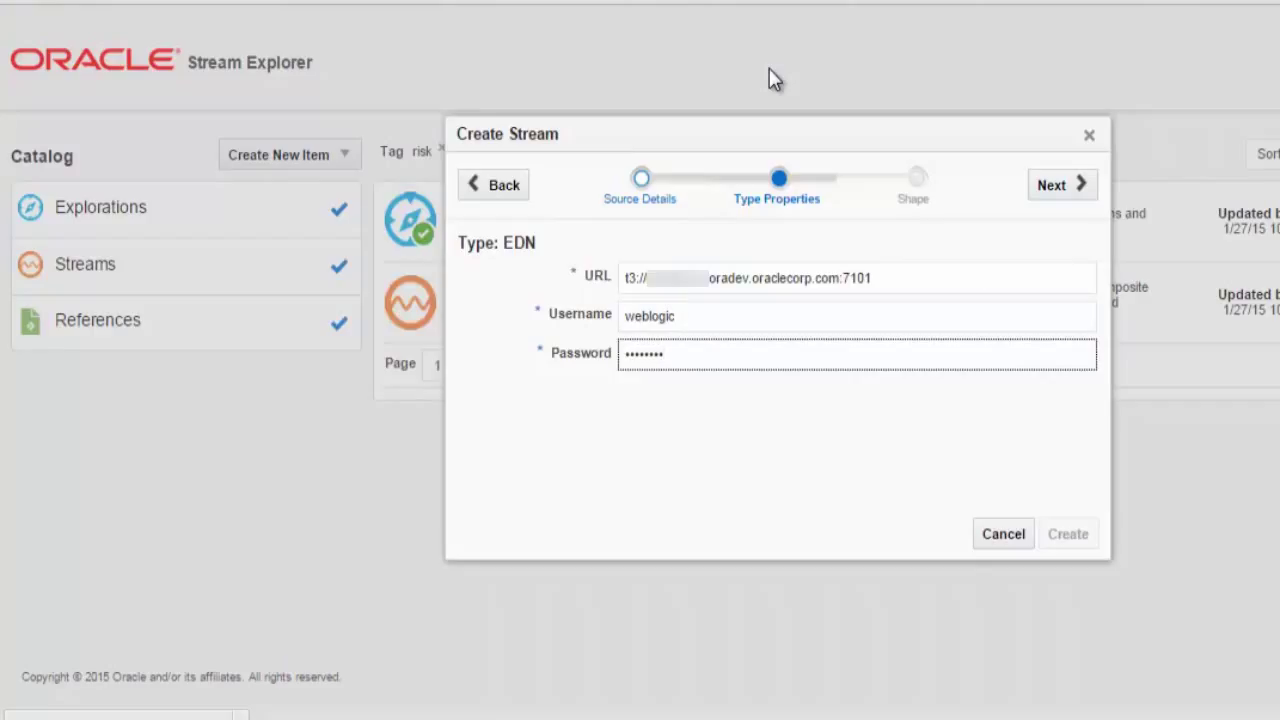
Step: Choose FraudCheckRequest as the stream shape and create the stream
left_click(1052, 184)
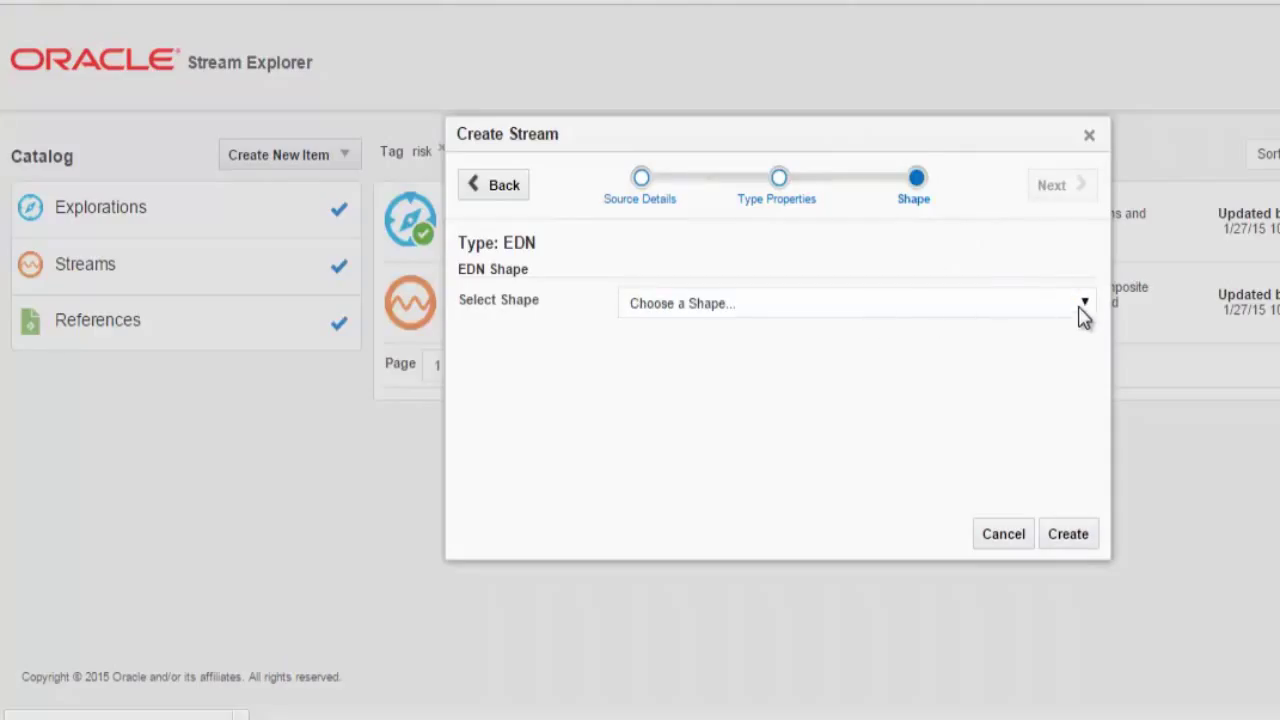
left_click(1084, 304)
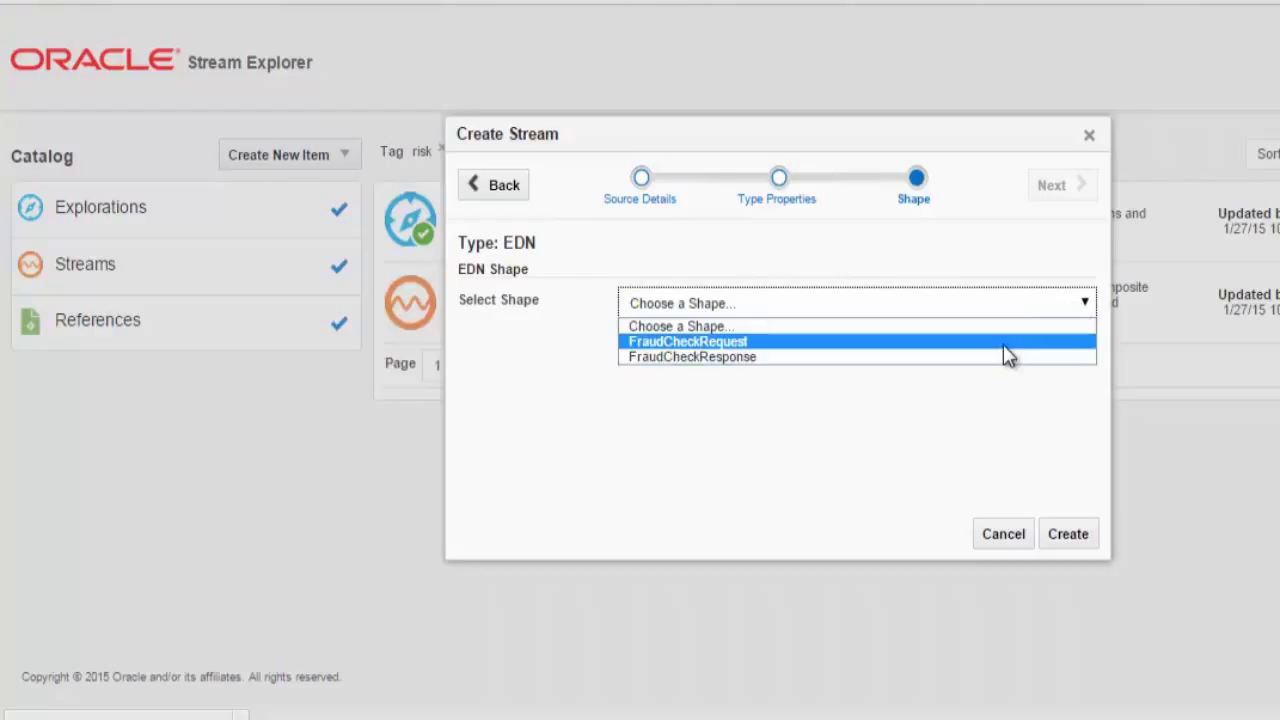
left_click(688, 340)
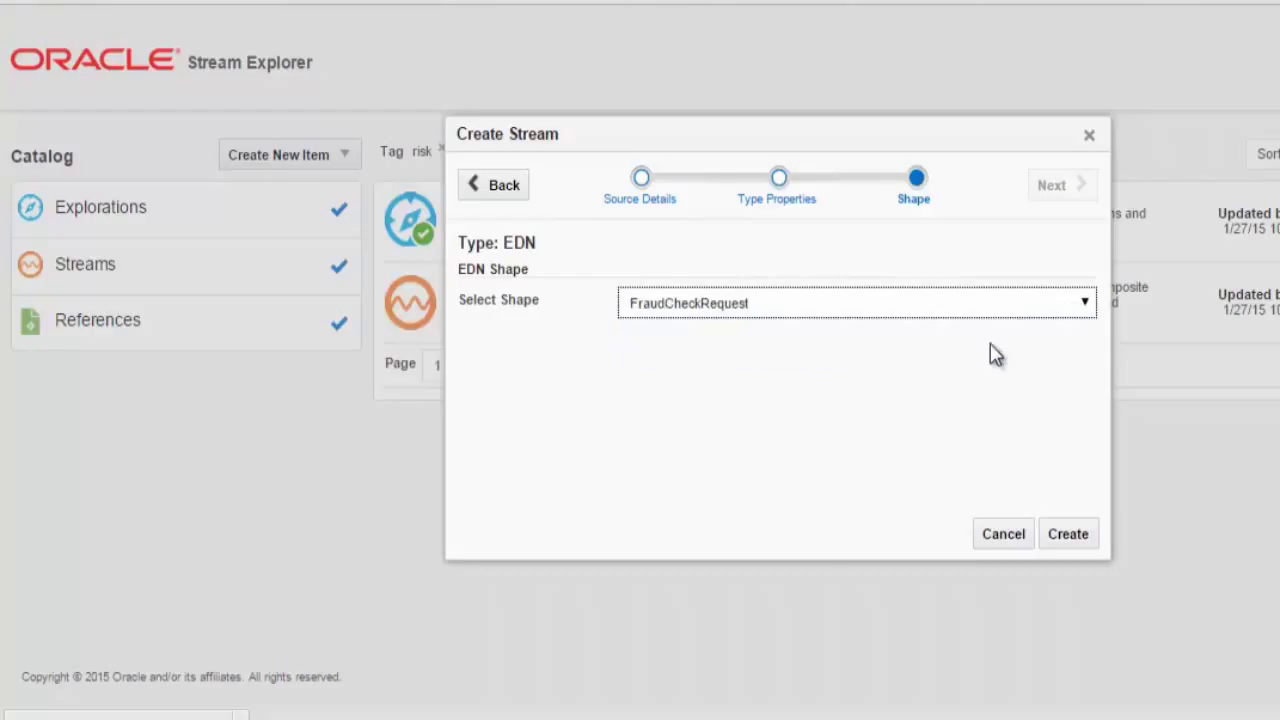
mouse_move(736, 340)
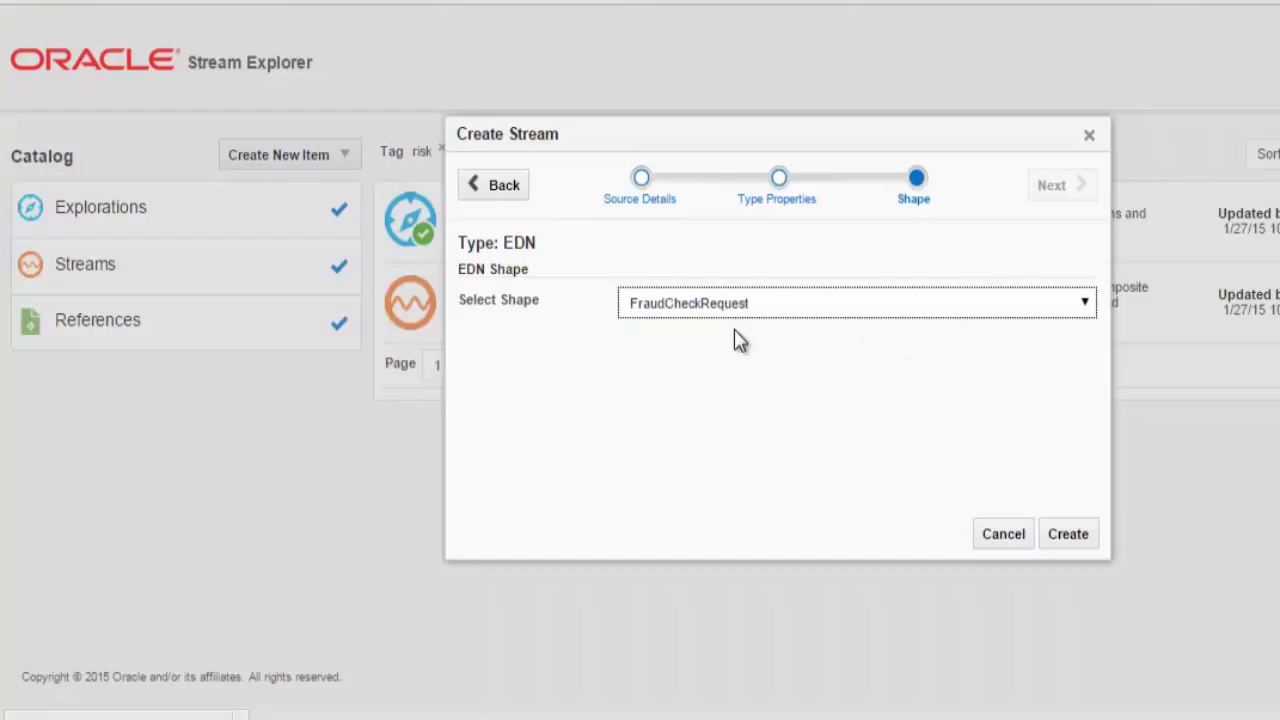
mouse_move(744, 324)
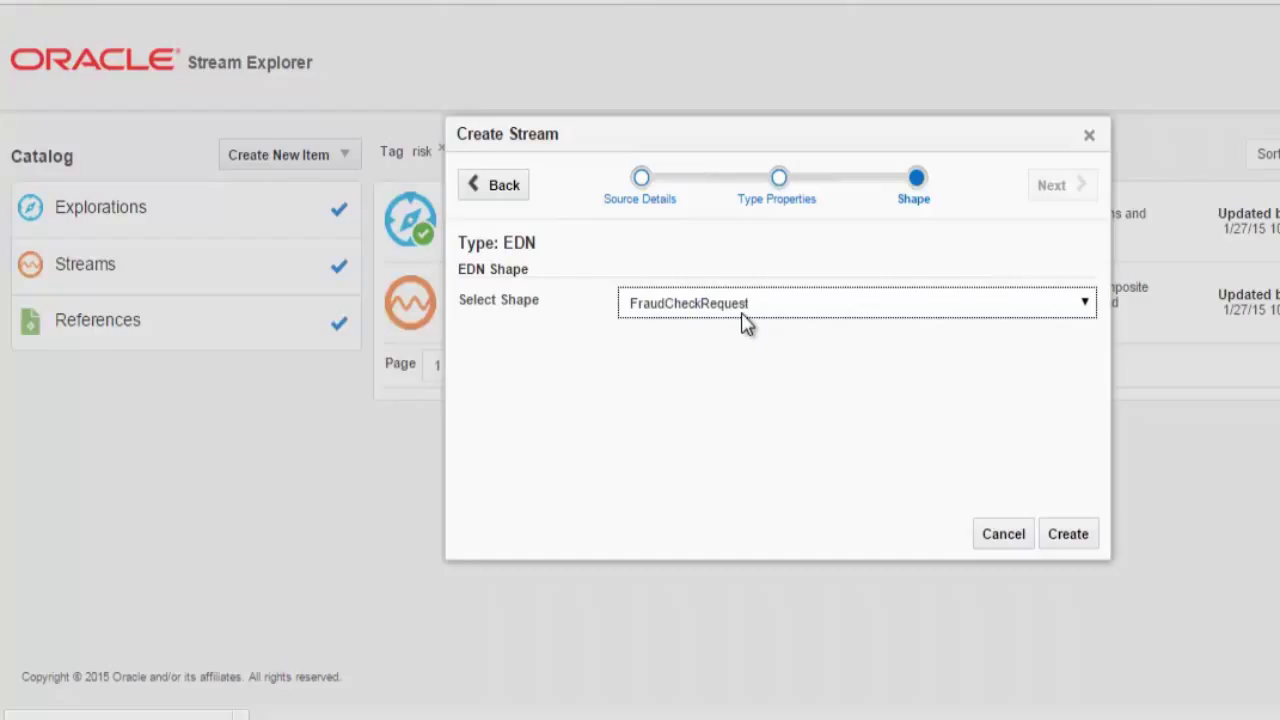
mouse_move(1038, 512)
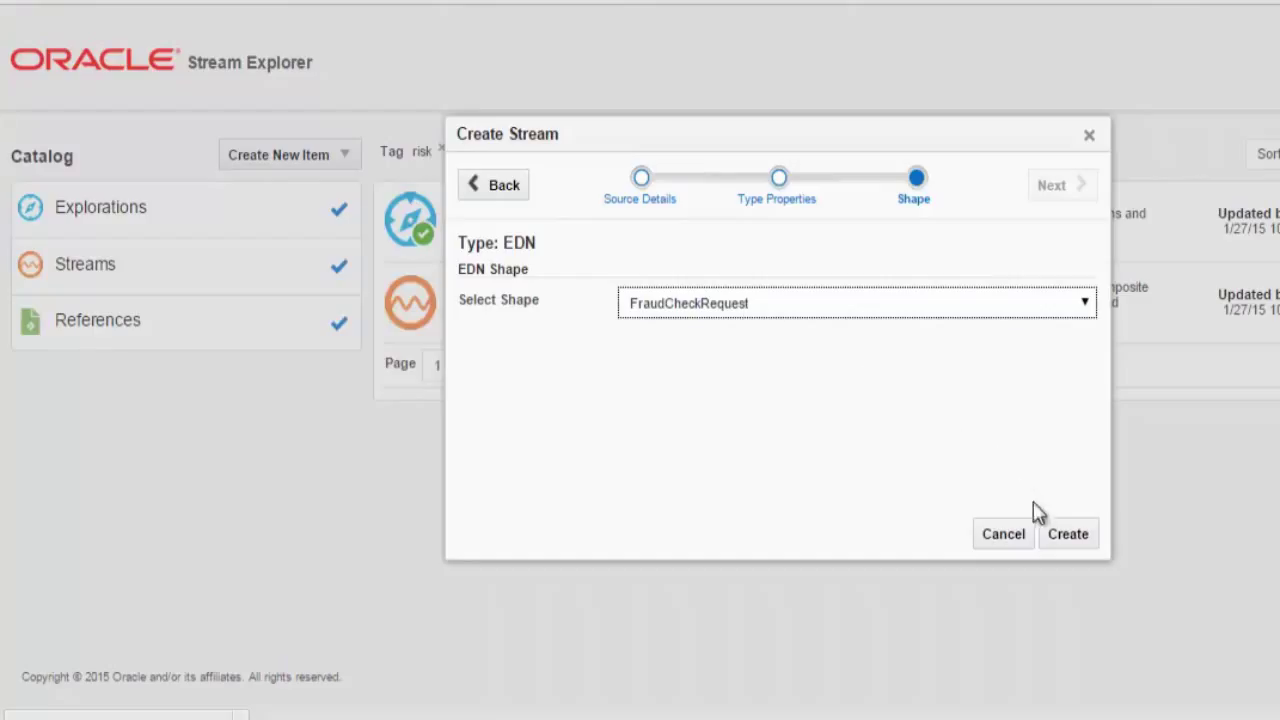
left_click(1068, 532)
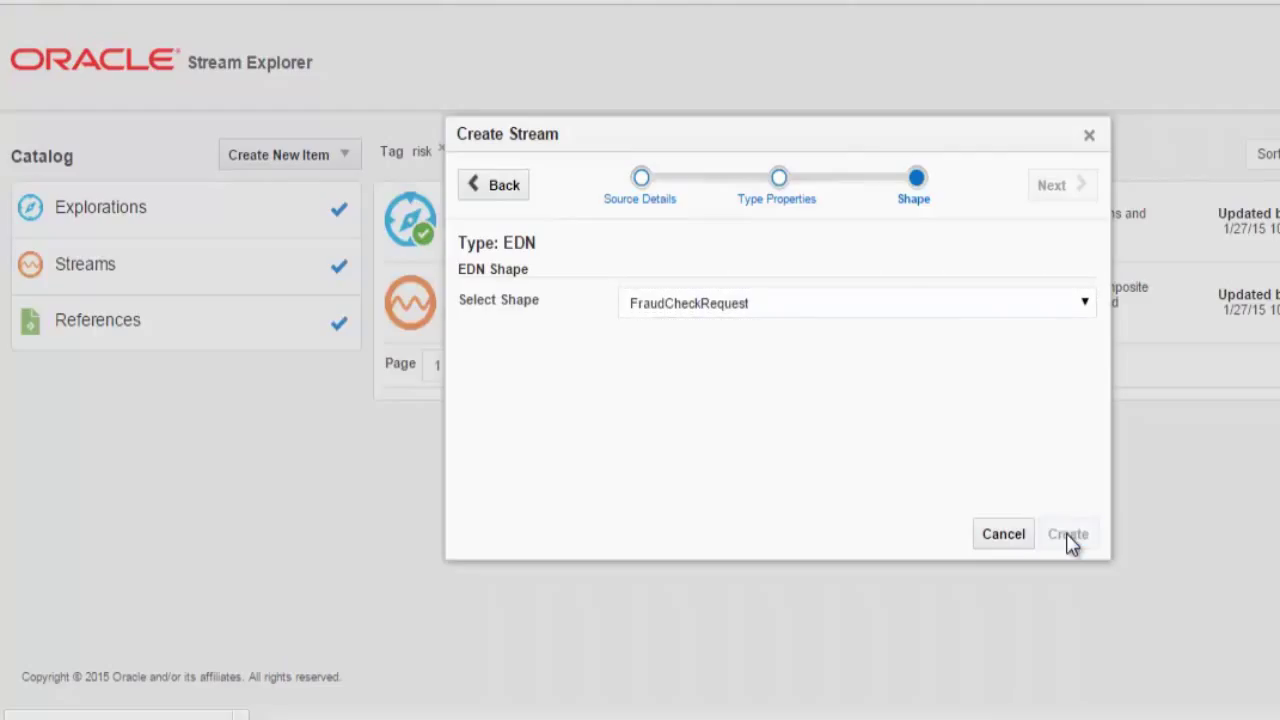
Step: Name the new exploration TUTORIAL_SOA_EDN_FRAUD_MONITORING in the Create Exploration dialog
left_click(1068, 532)
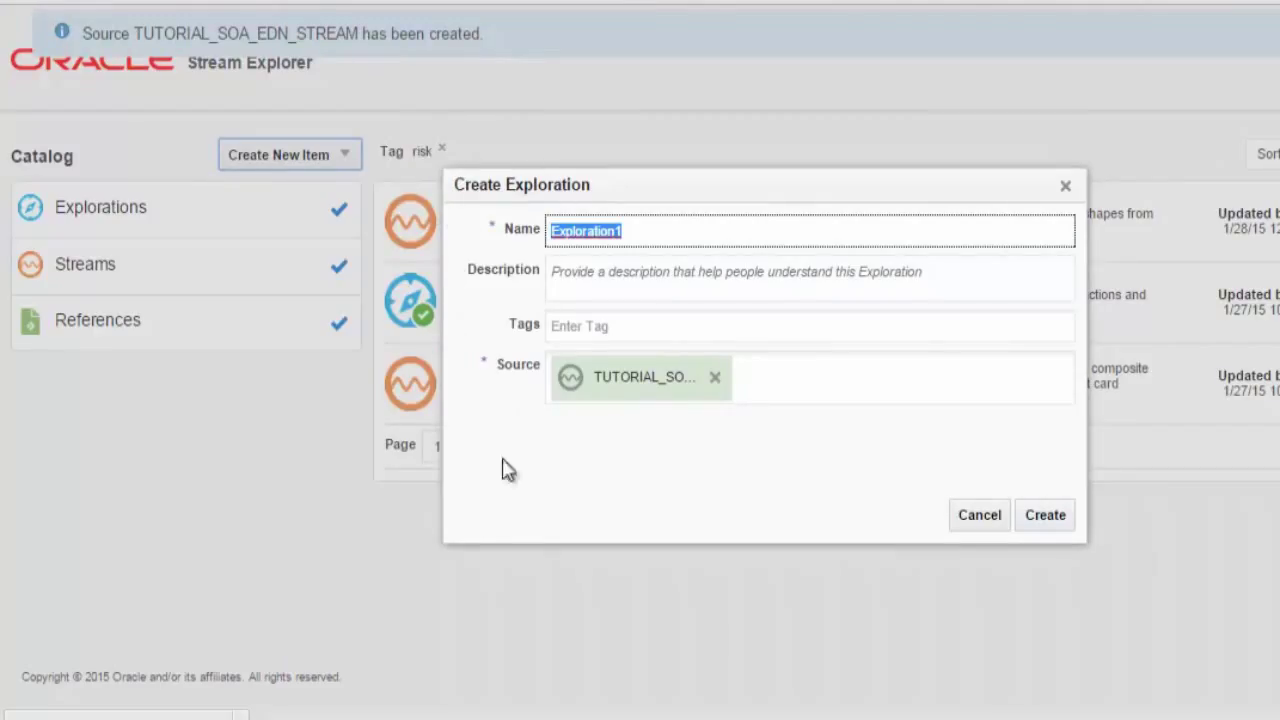
type("TU")
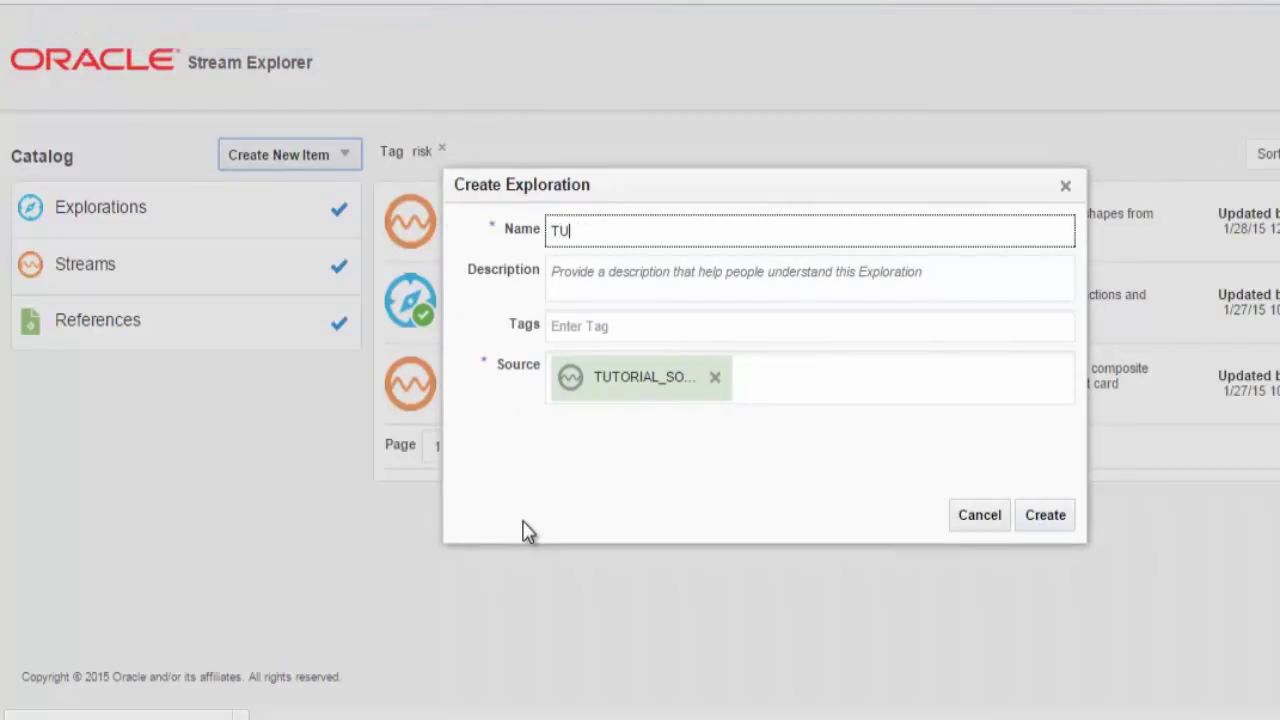
type("fraud")
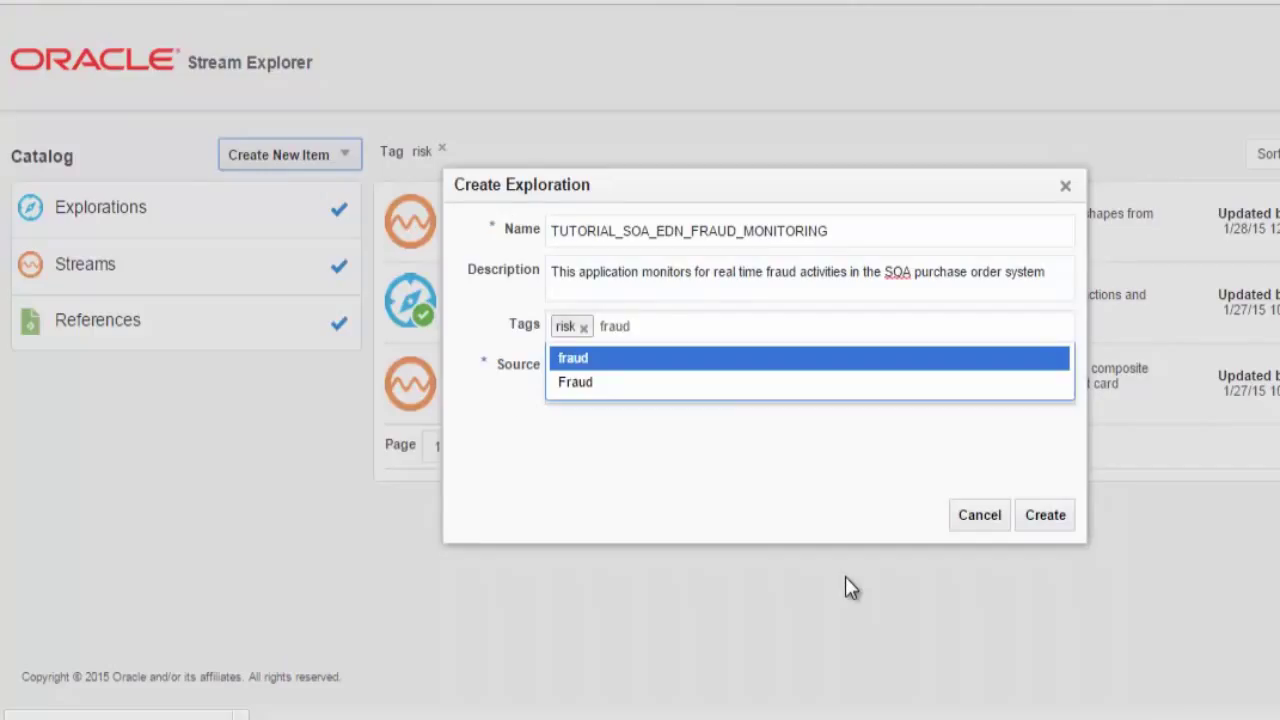
type("monil")
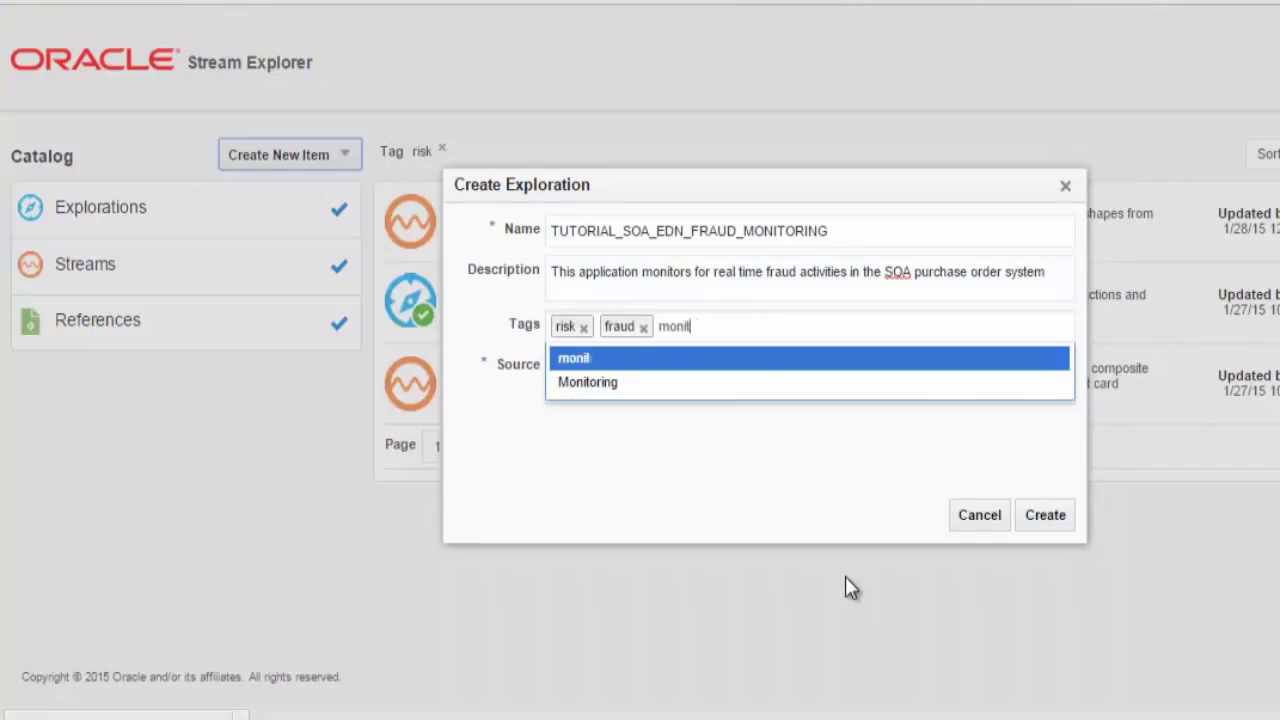
type("toring")
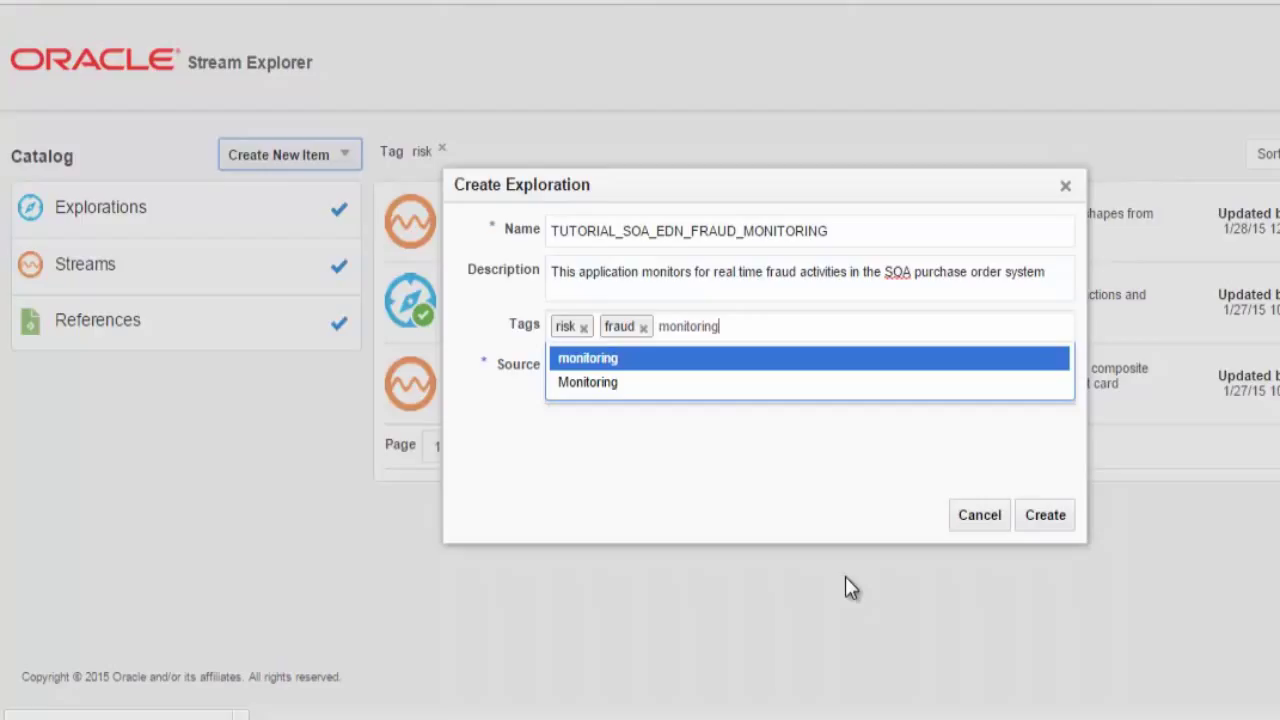
Step: Add the monitoring tag, use the tutorial stream as source and create the exploration
left_click(588, 356)
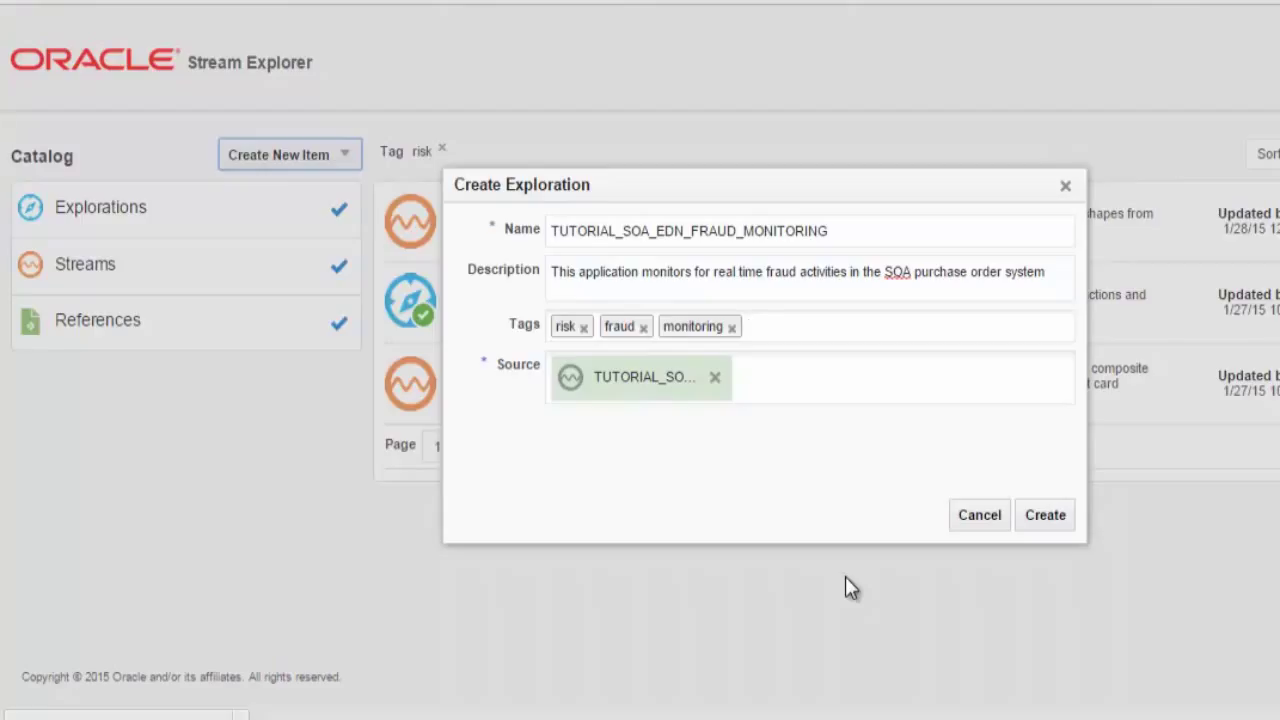
mouse_move(620, 396)
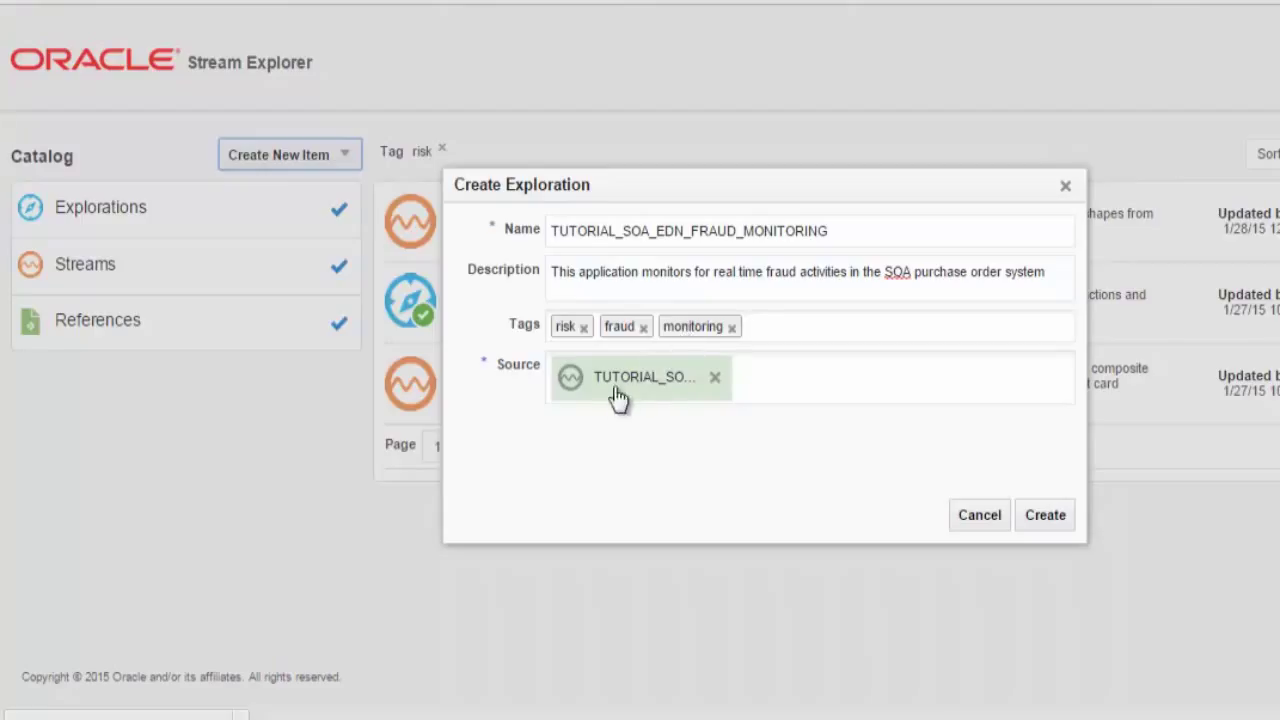
mouse_move(1024, 430)
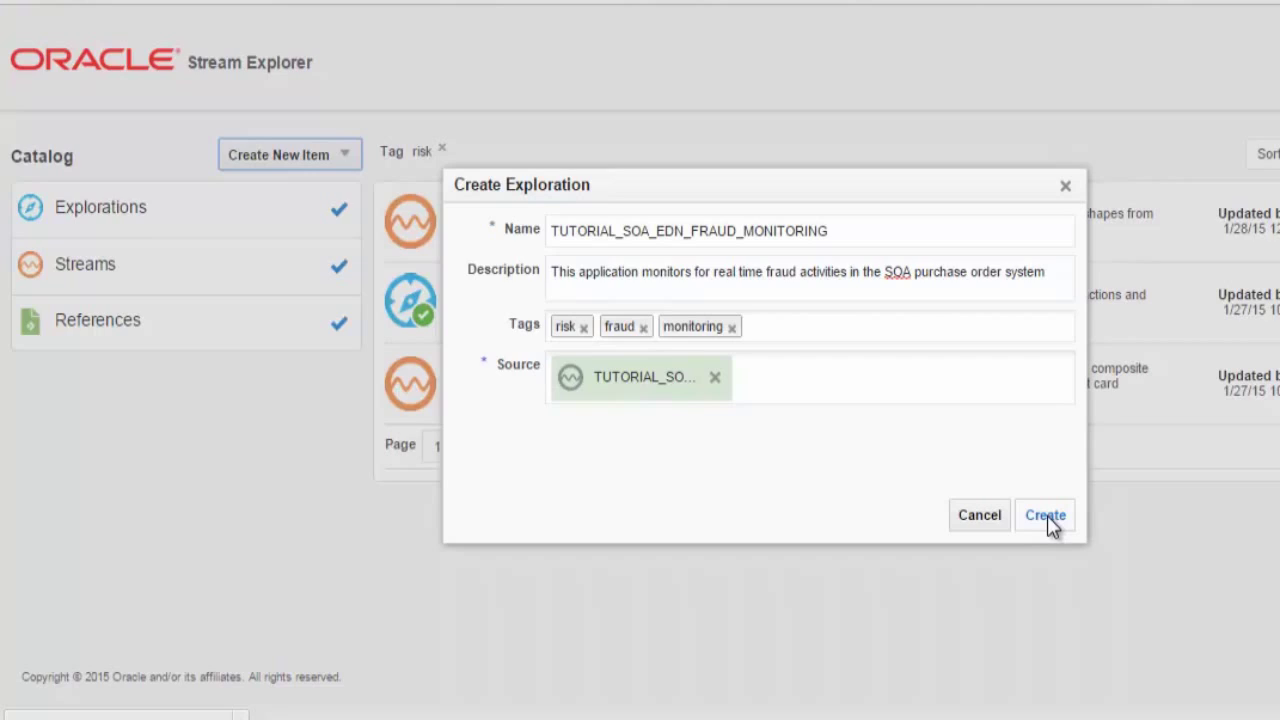
left_click(1044, 516)
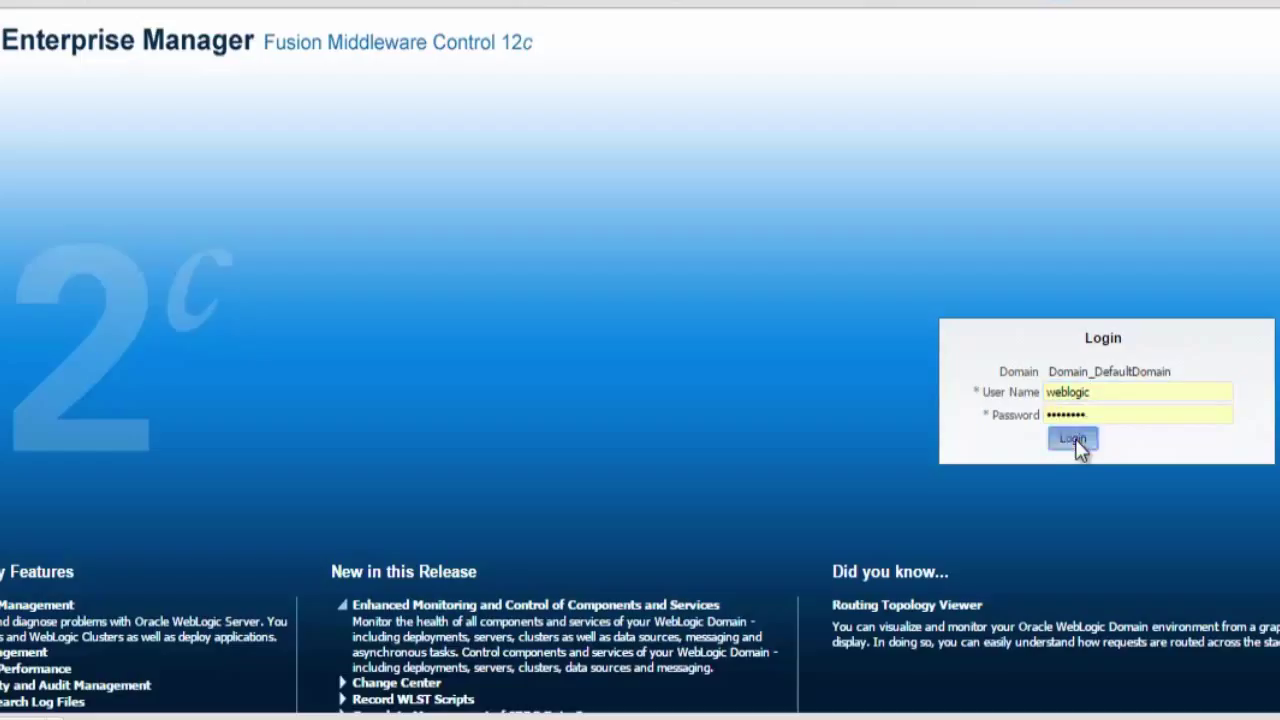
Step: Log in to Enterprise Manager and open the Test Web Service page of the ednoep [2.0] composite under soa-infra default
left_click(1072, 440)
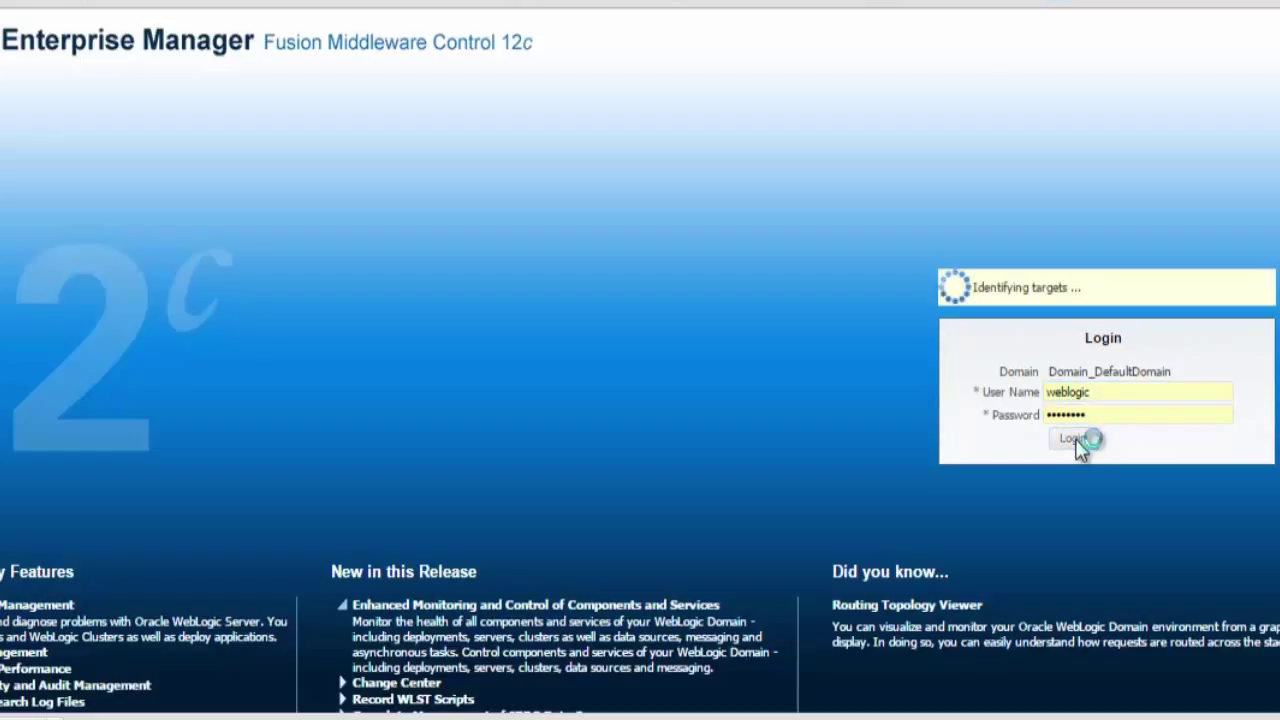
left_click(1072, 438)
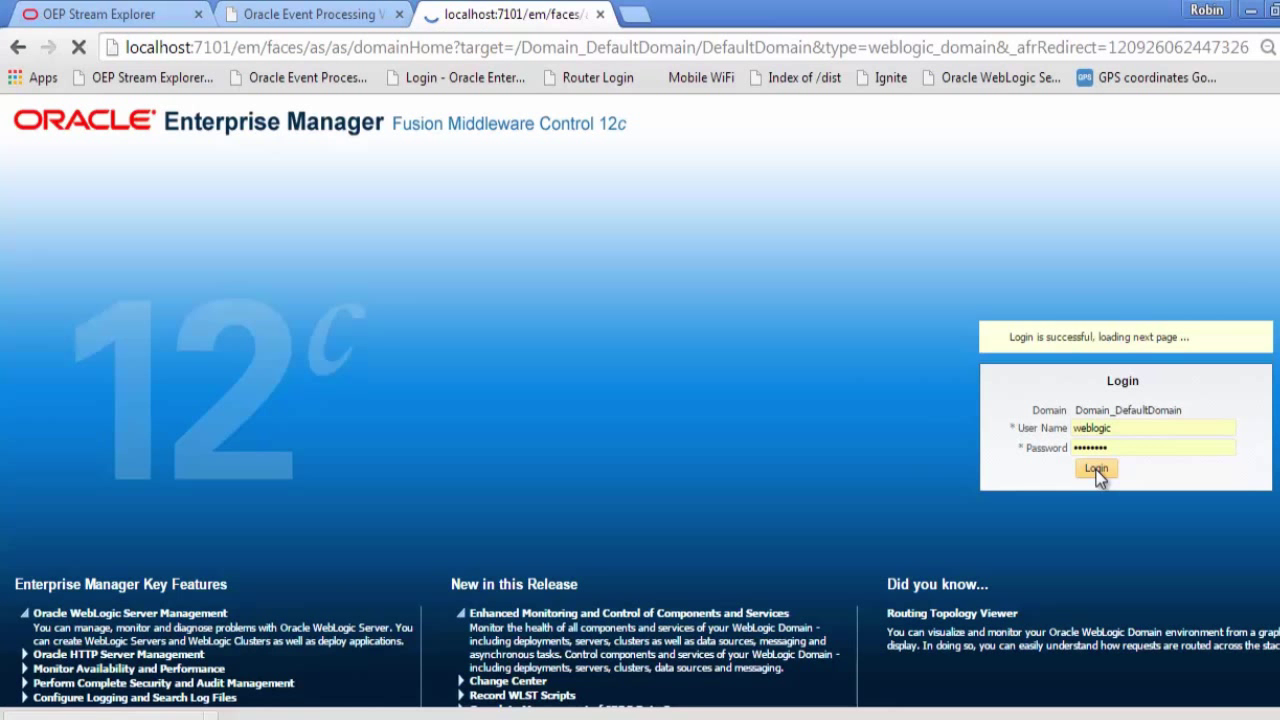
left_click(1096, 468)
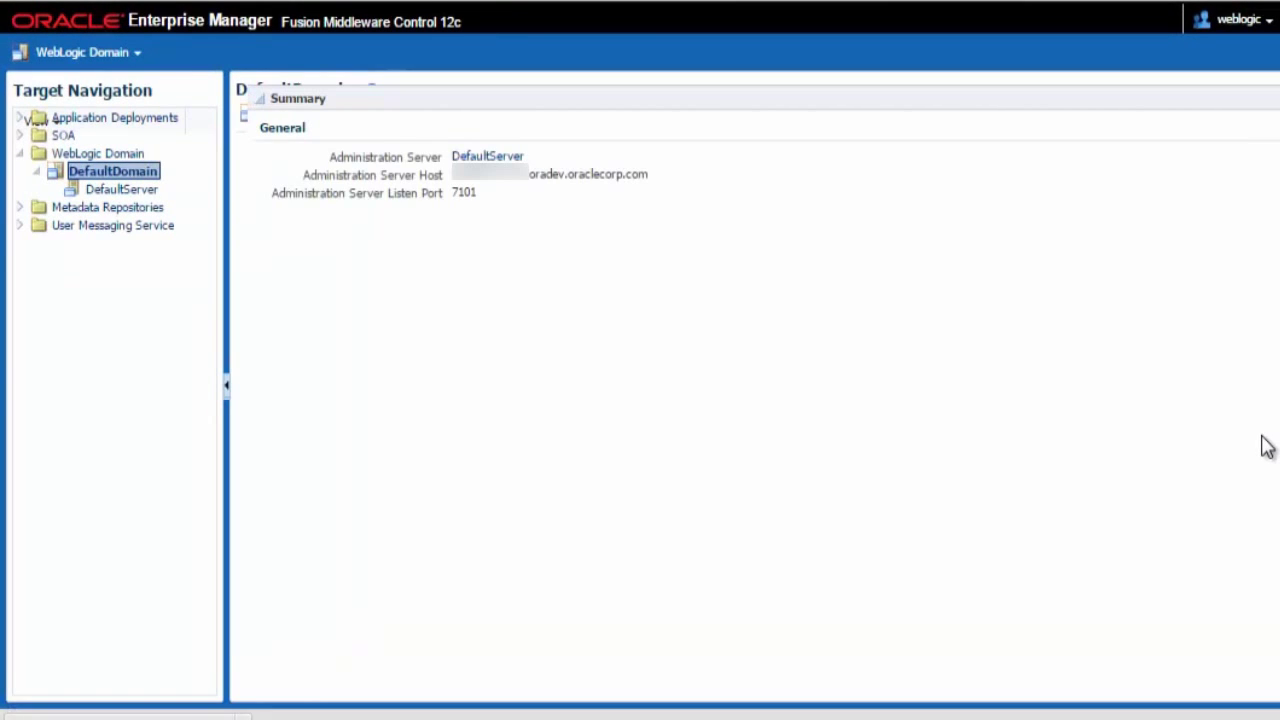
left_click(112, 170)
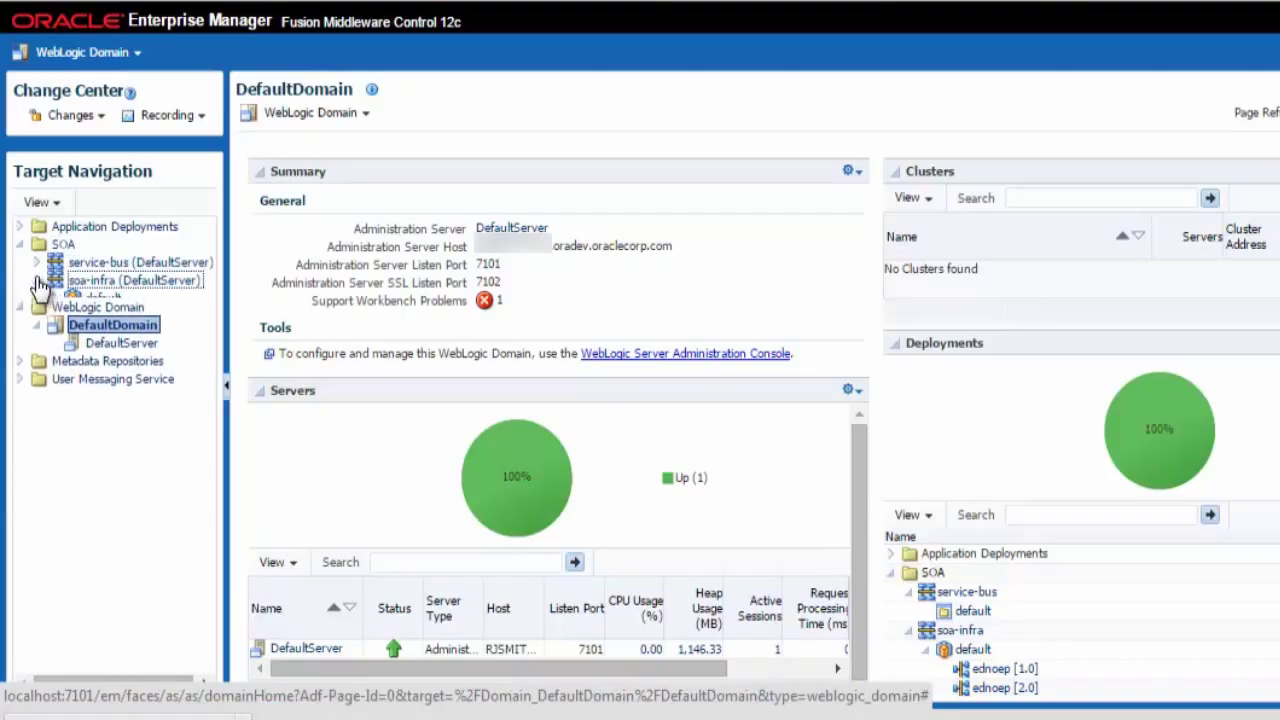
left_click(38, 280)
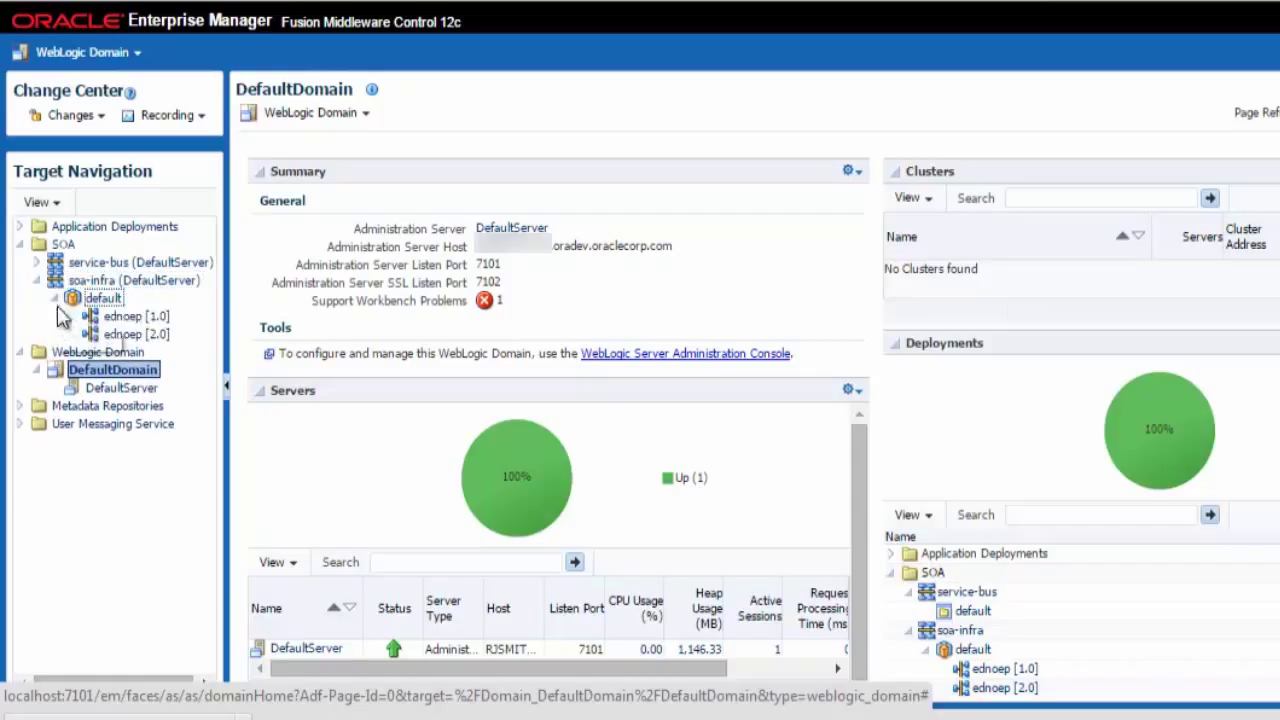
left_click(128, 334)
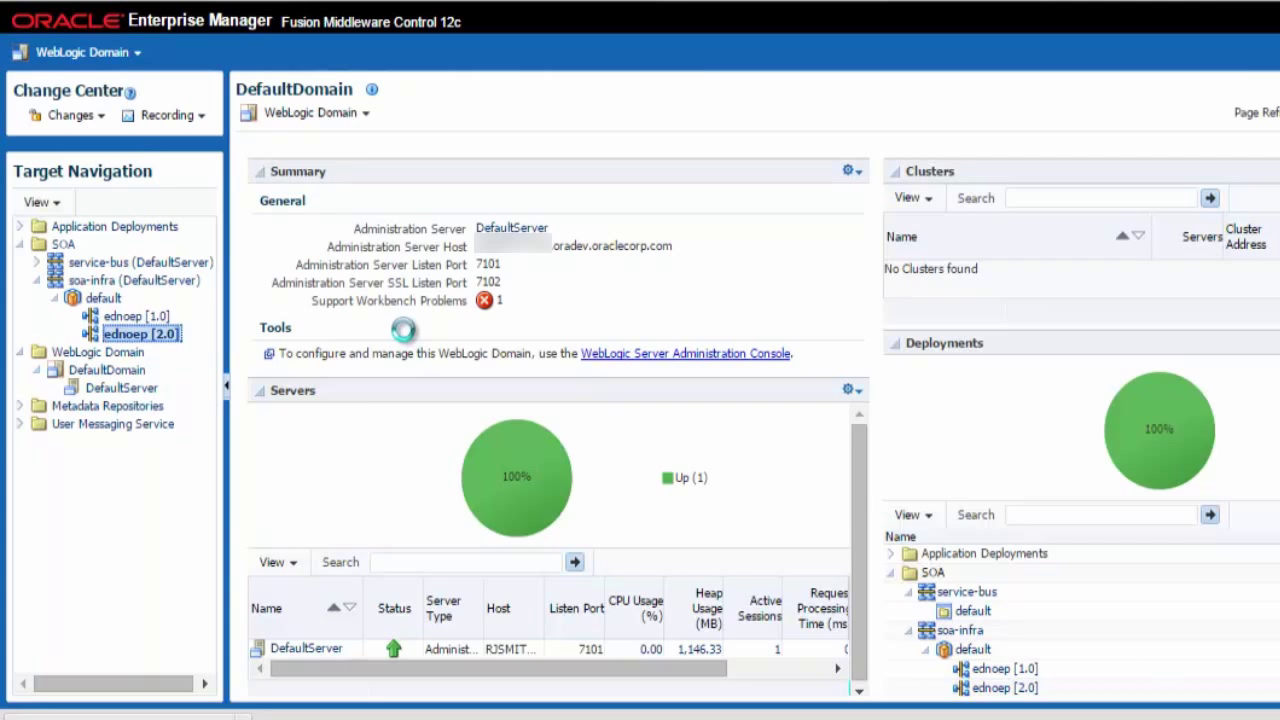
left_click(140, 332)
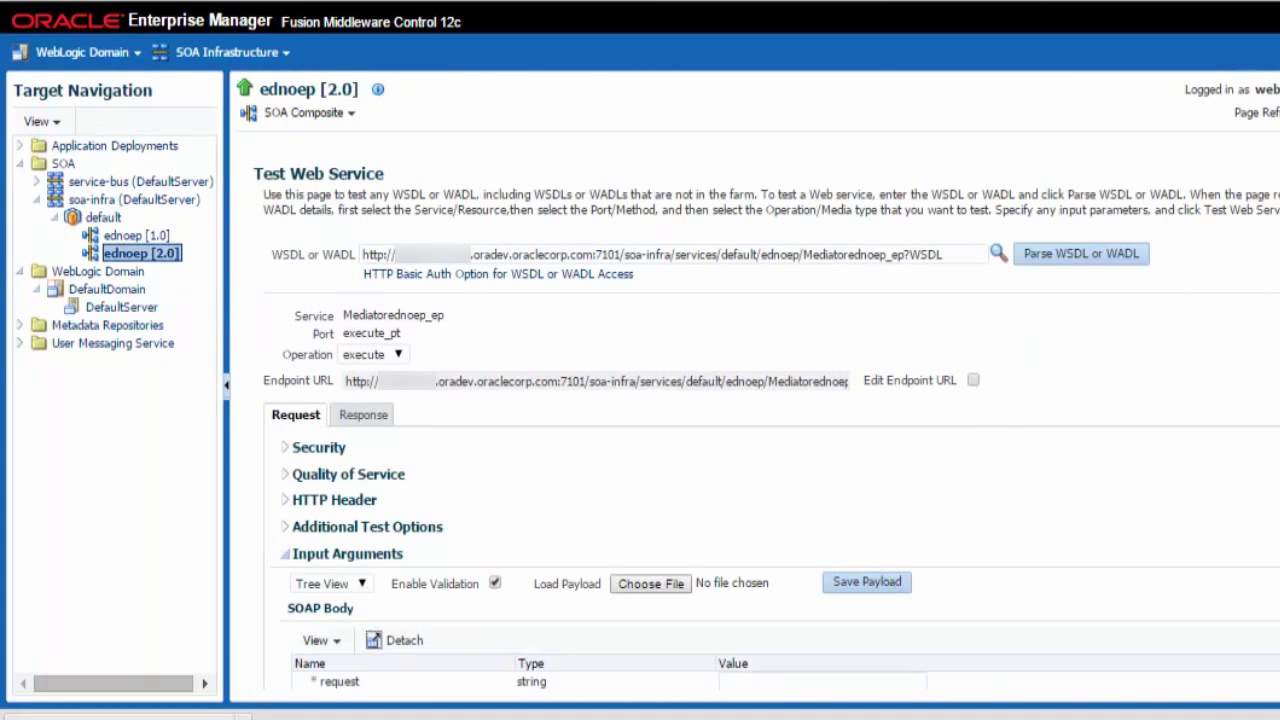
scroll("down", 3)
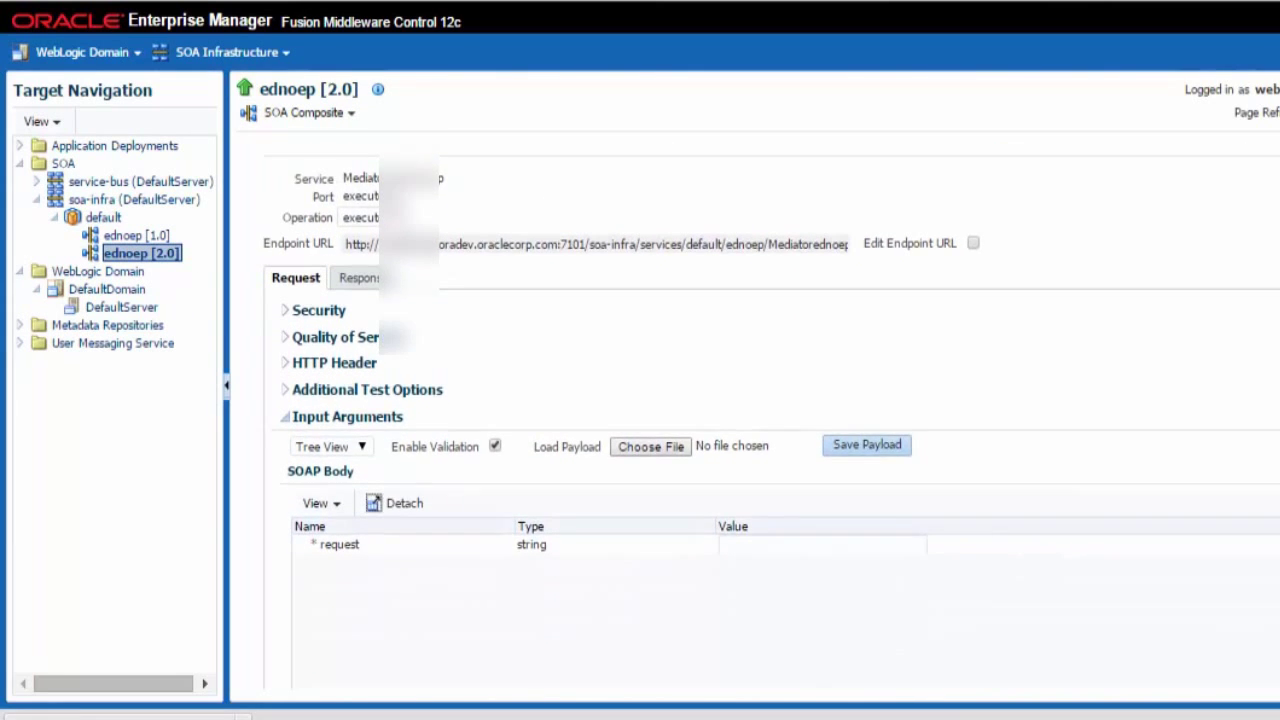
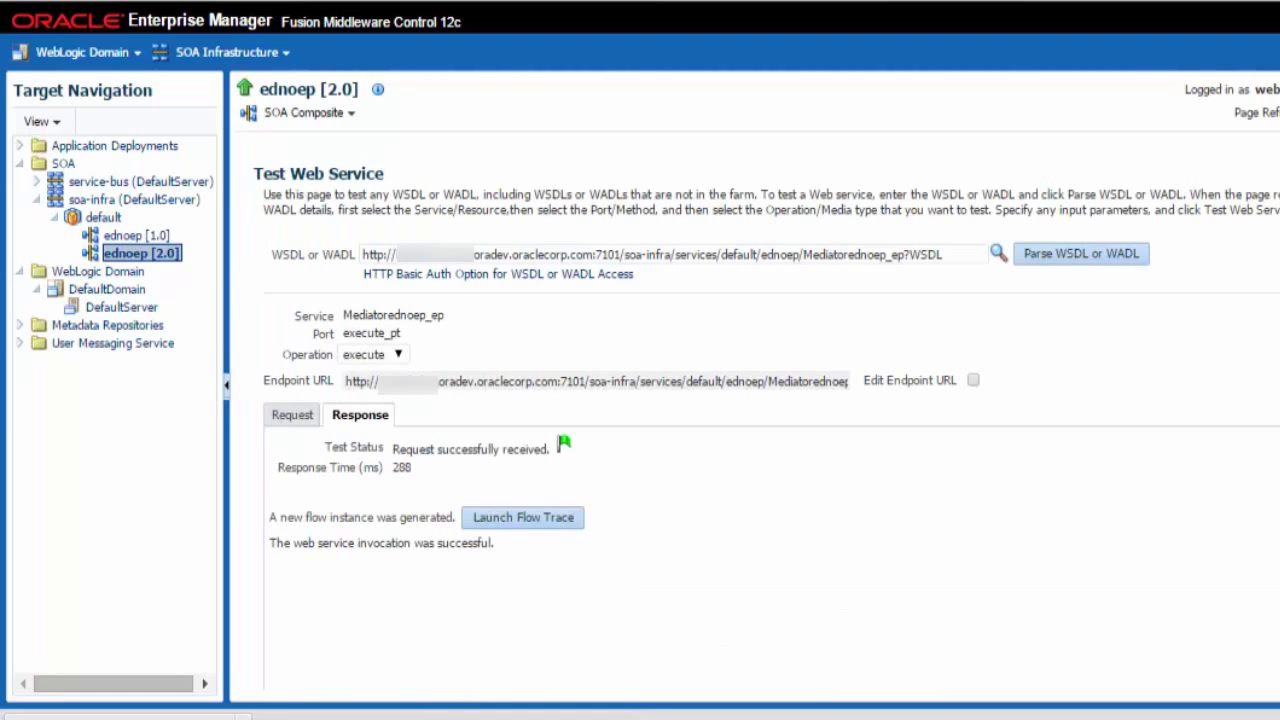
left_click(96, 14)
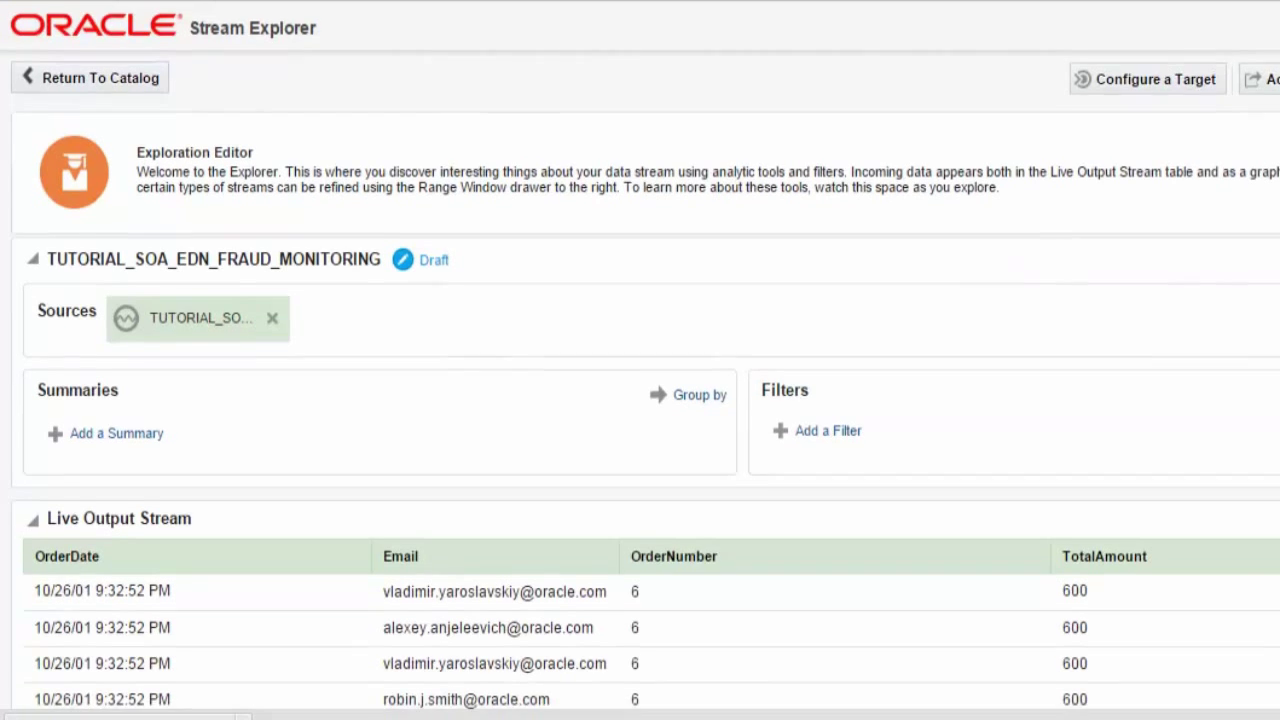
Step: View the live order stream chart as 2 Graphs of incoming amounts
scroll("down", 3)
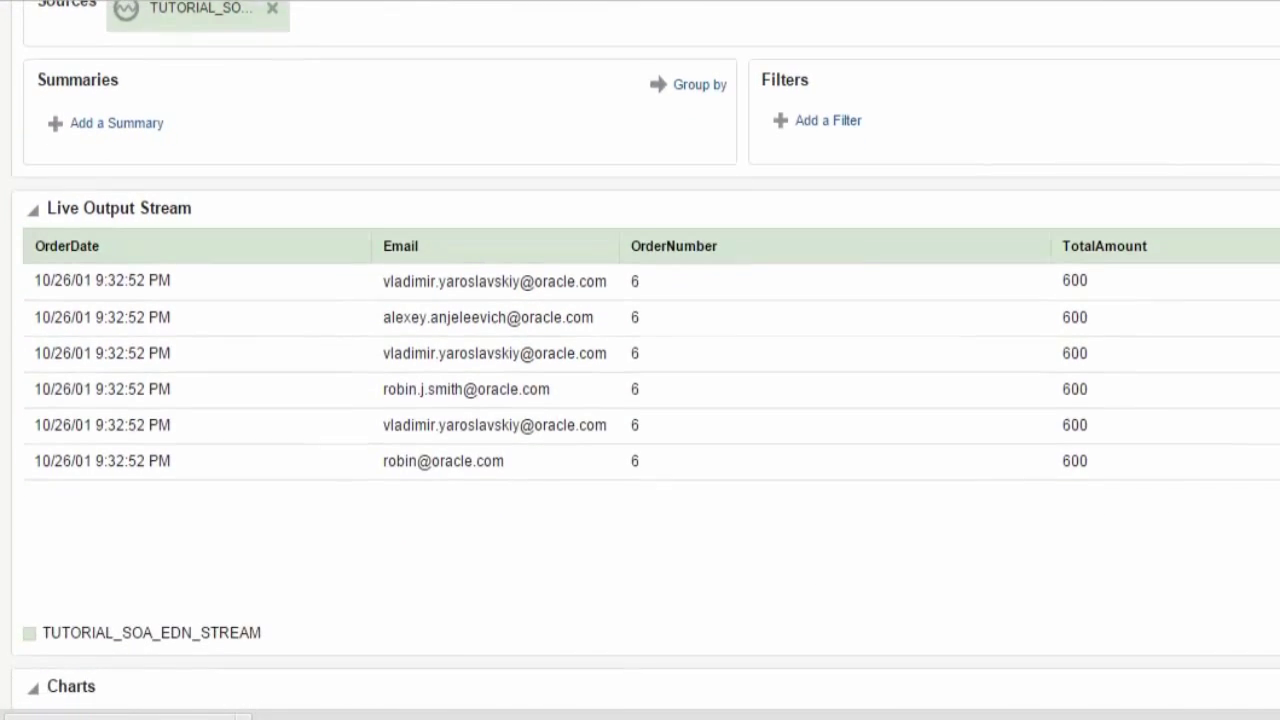
scroll("down", 3)
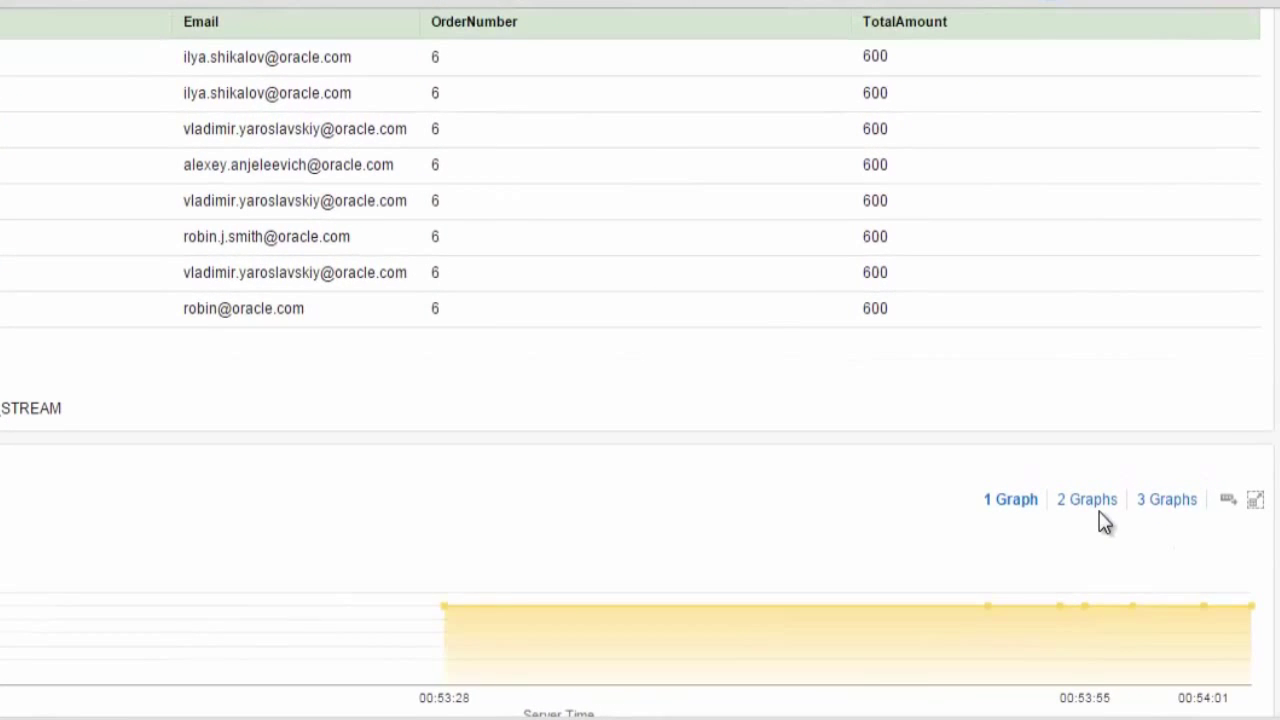
left_click(1086, 500)
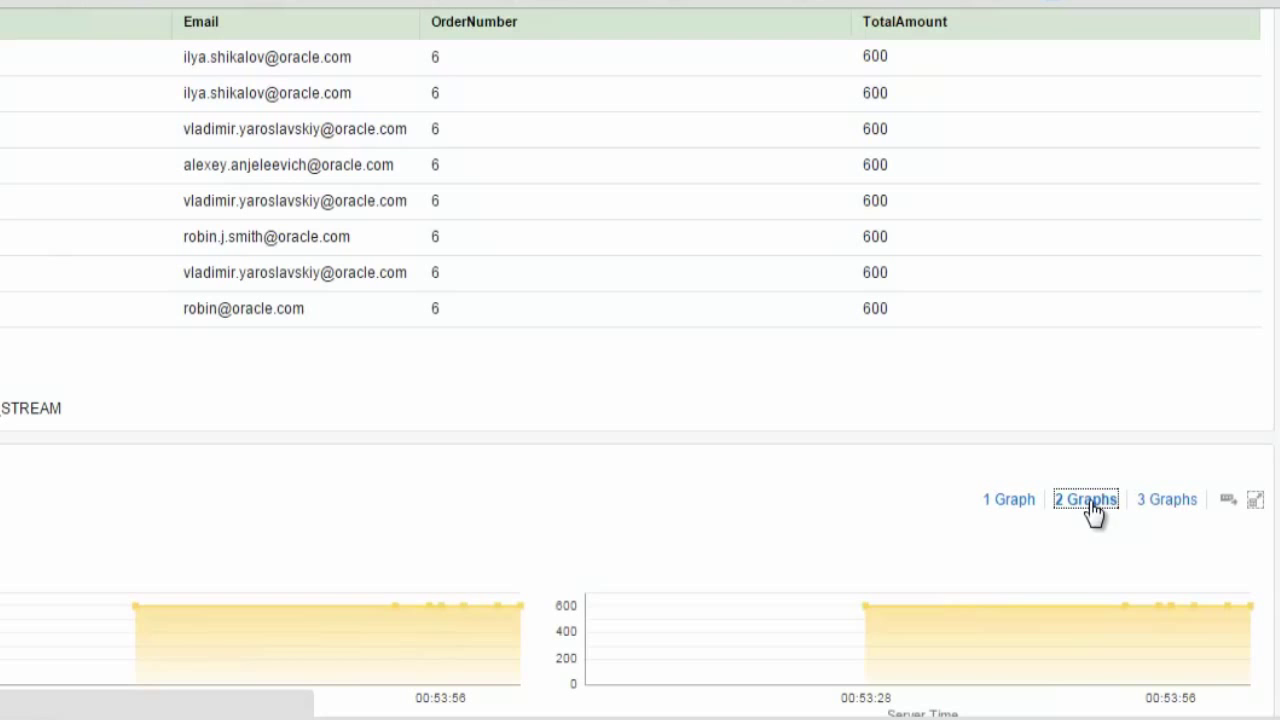
scroll("down", 3)
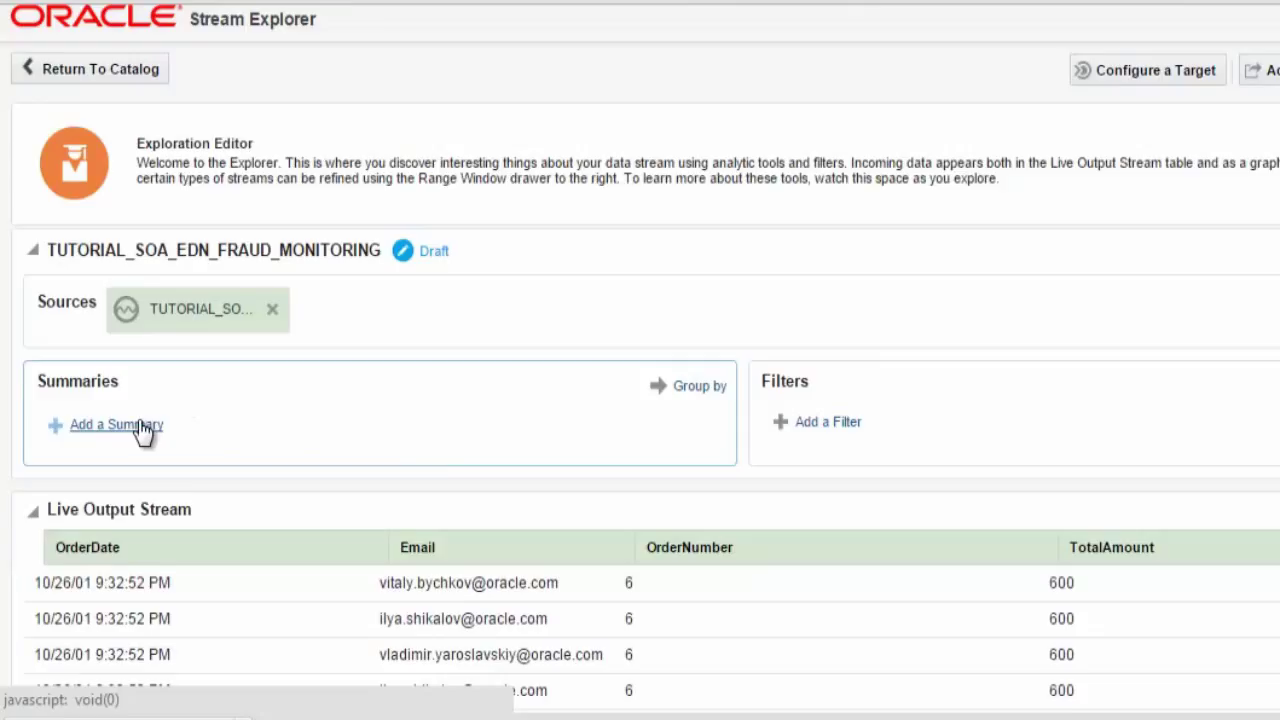
Step: Add a SUM of TotalAmount summary grouped by Email
left_click(116, 424)
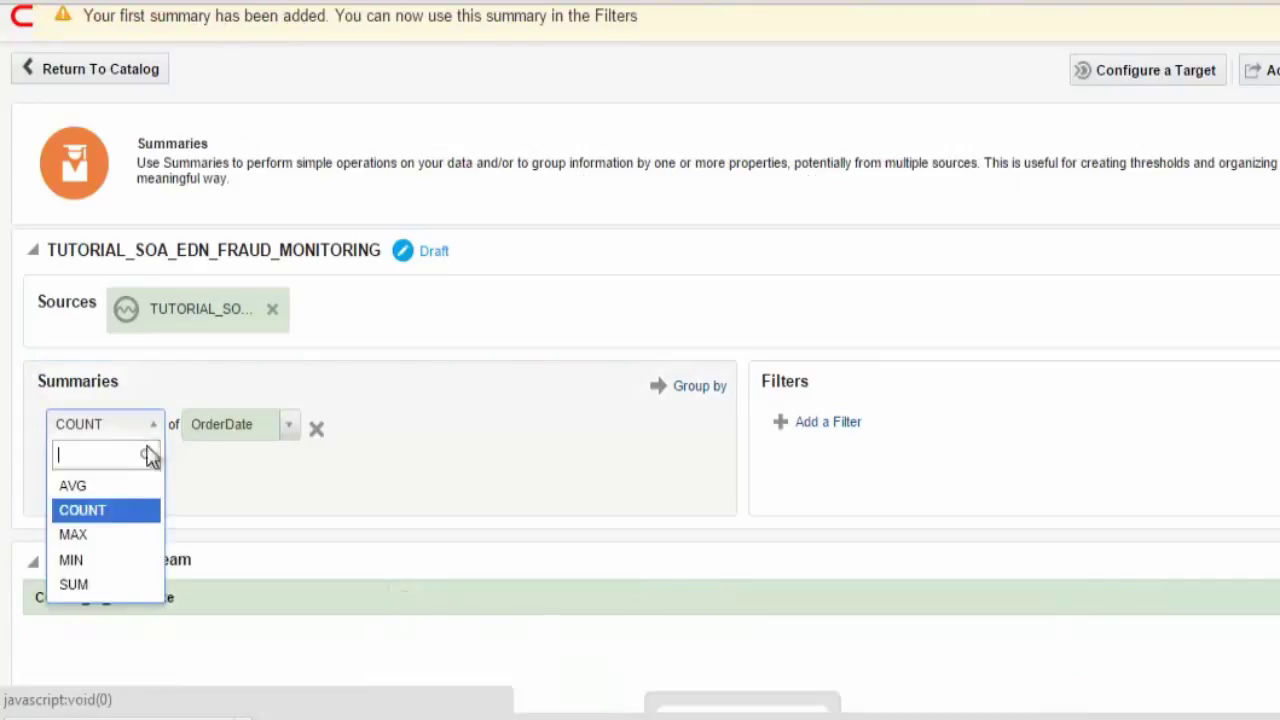
left_click(72, 584)
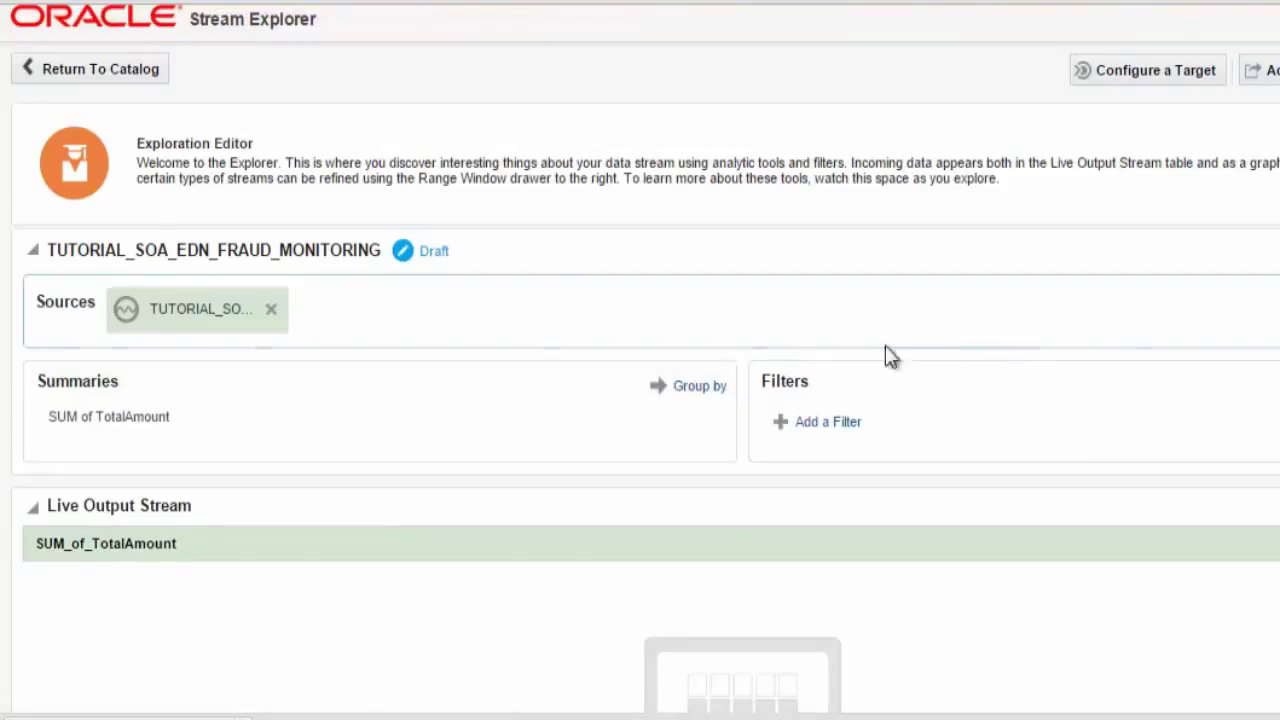
left_click(688, 384)
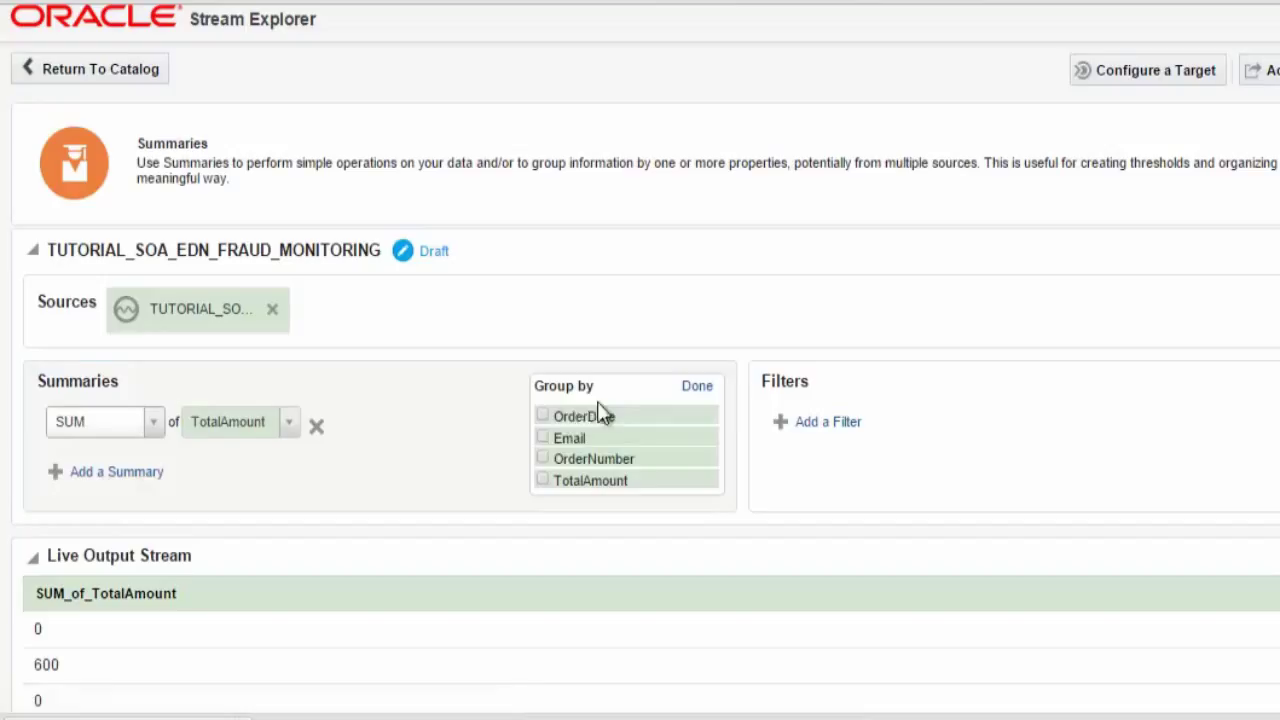
left_click(544, 436)
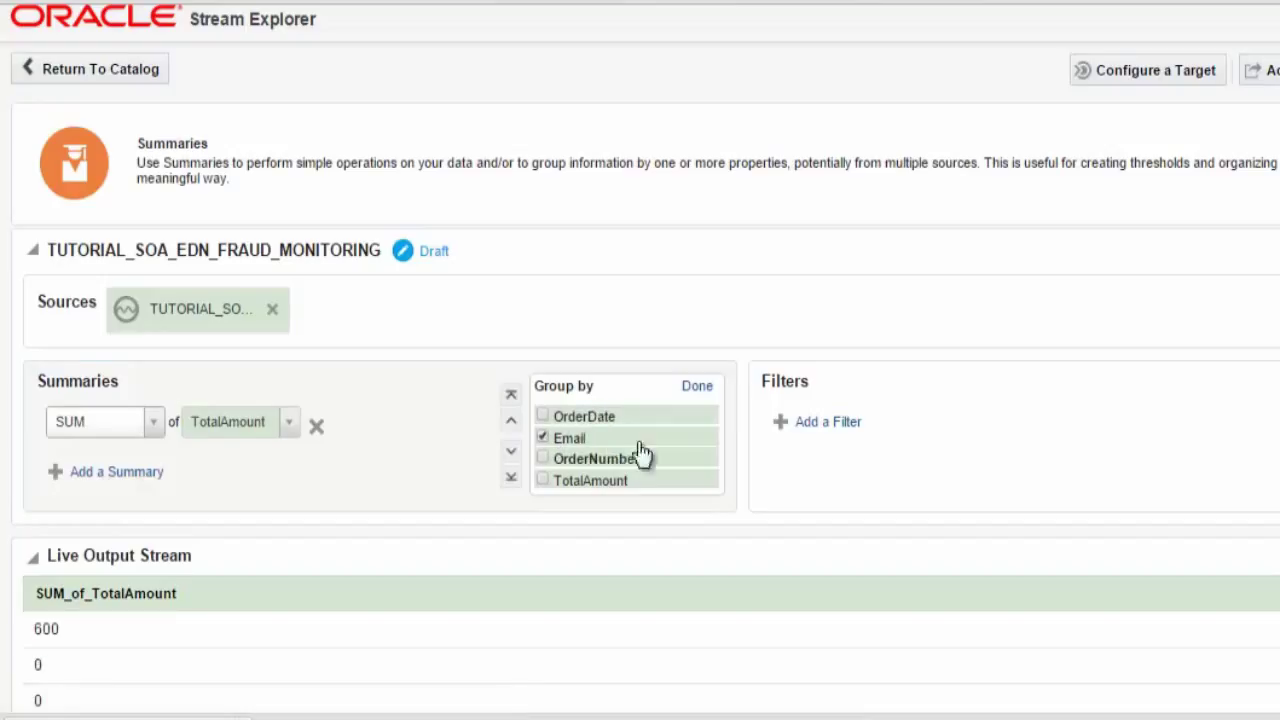
left_click(696, 386)
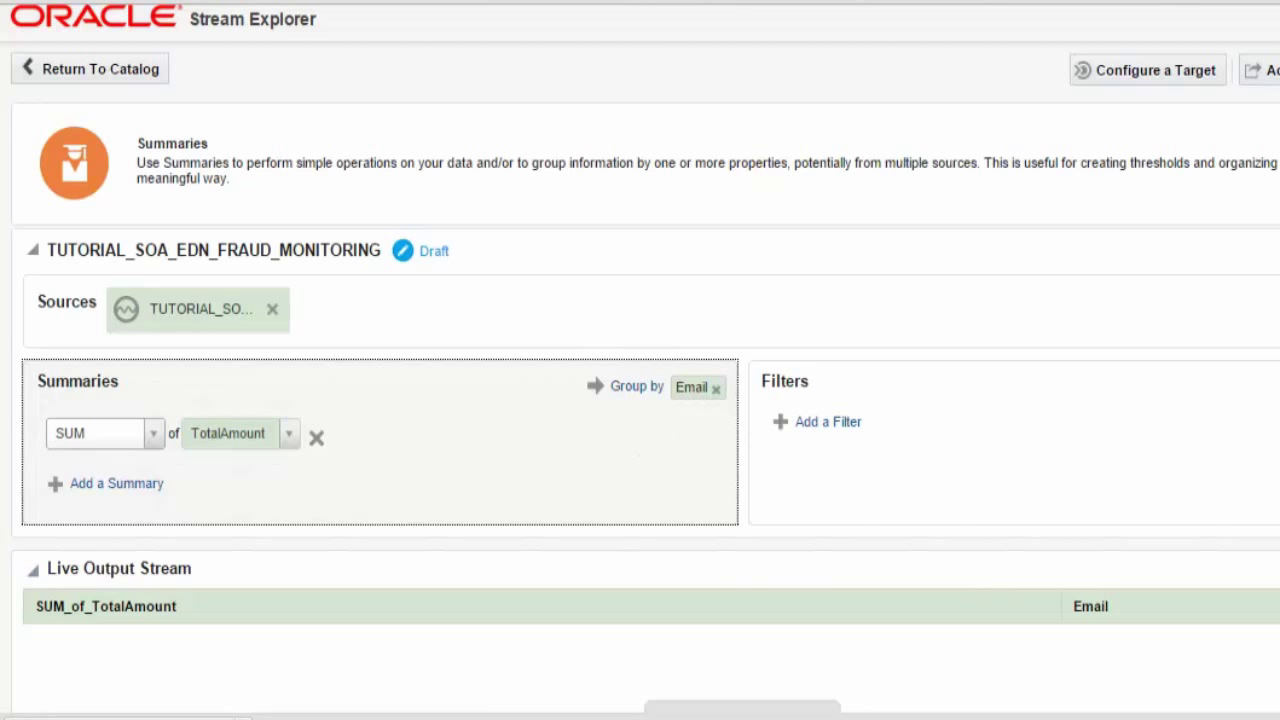
Step: In the output properties rename SUM_of_TotalAmount to TotalAmount
scroll("down", 3)
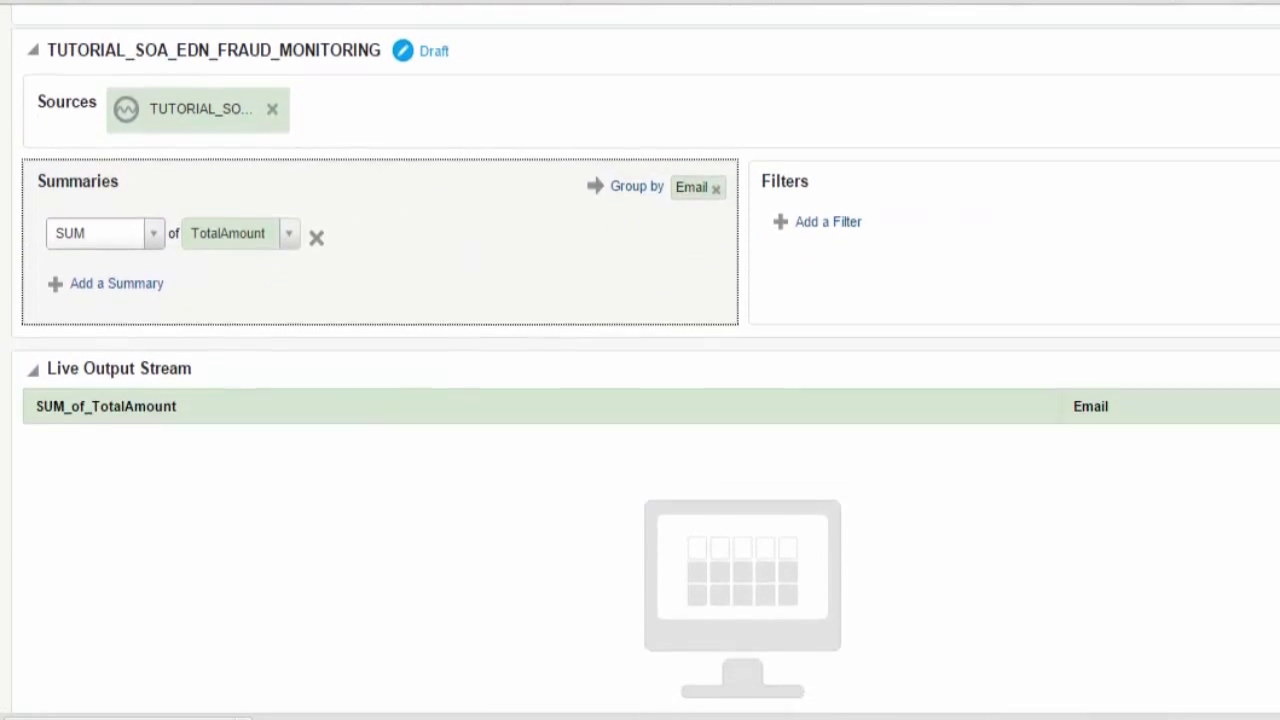
scroll("down", 3)
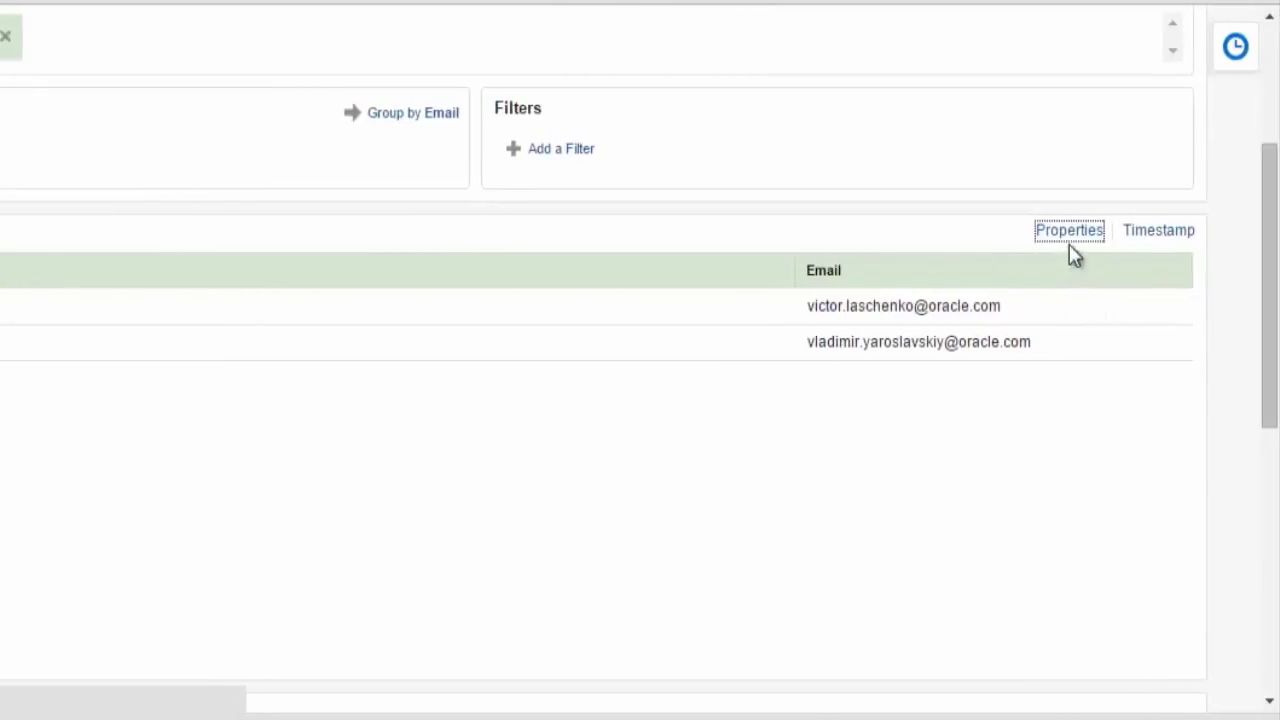
left_click(1068, 230)
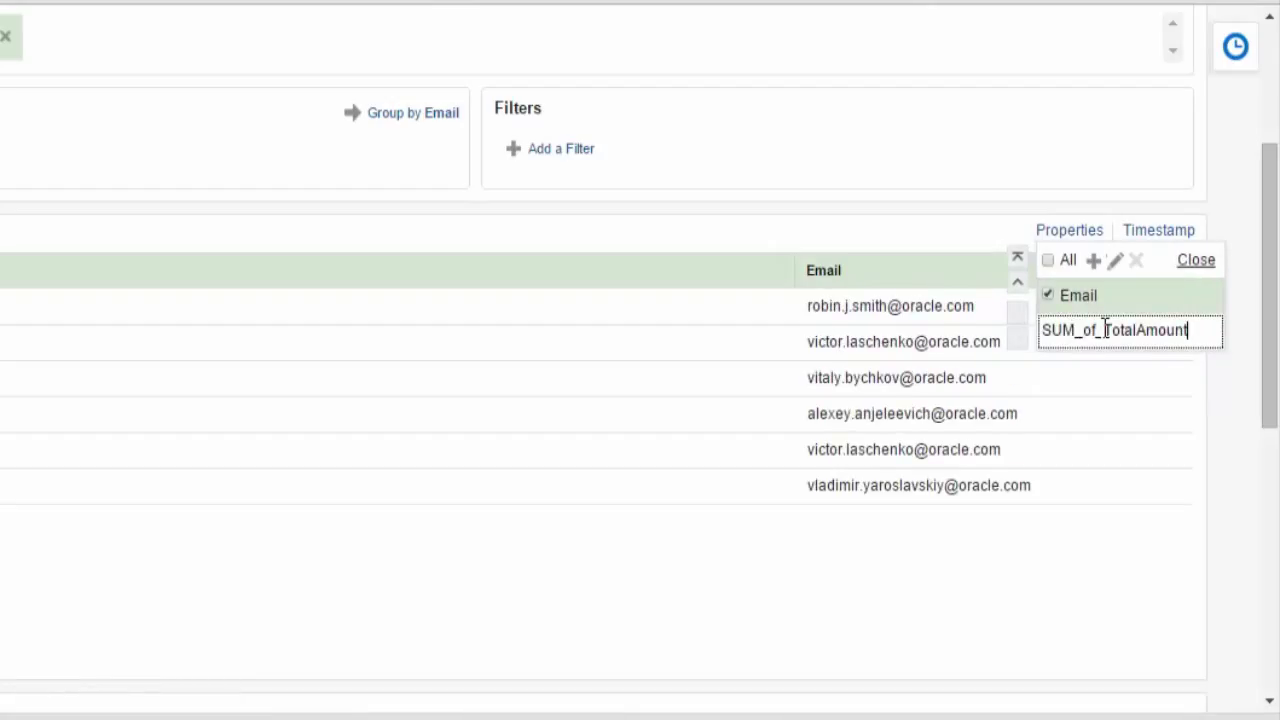
double_click(1070, 330)
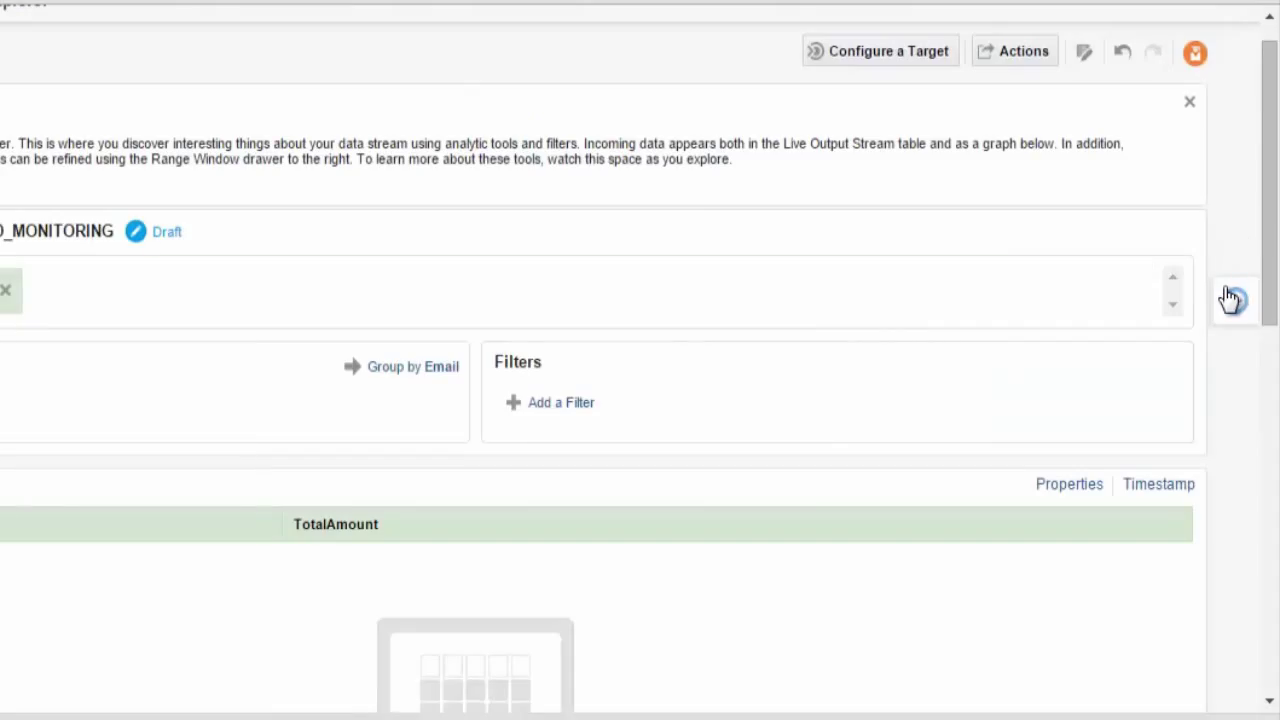
Step: Set the source window to a 30-second range evaluated every 5 seconds
left_click(1232, 300)
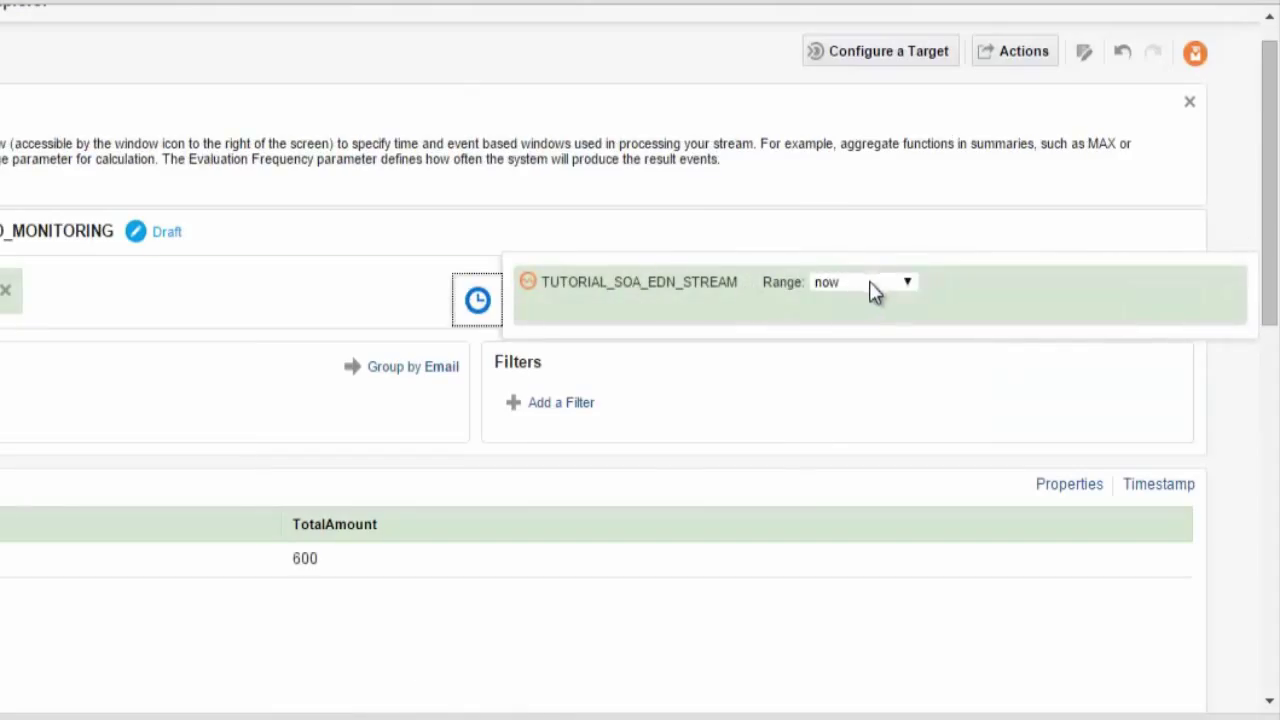
left_click(904, 282)
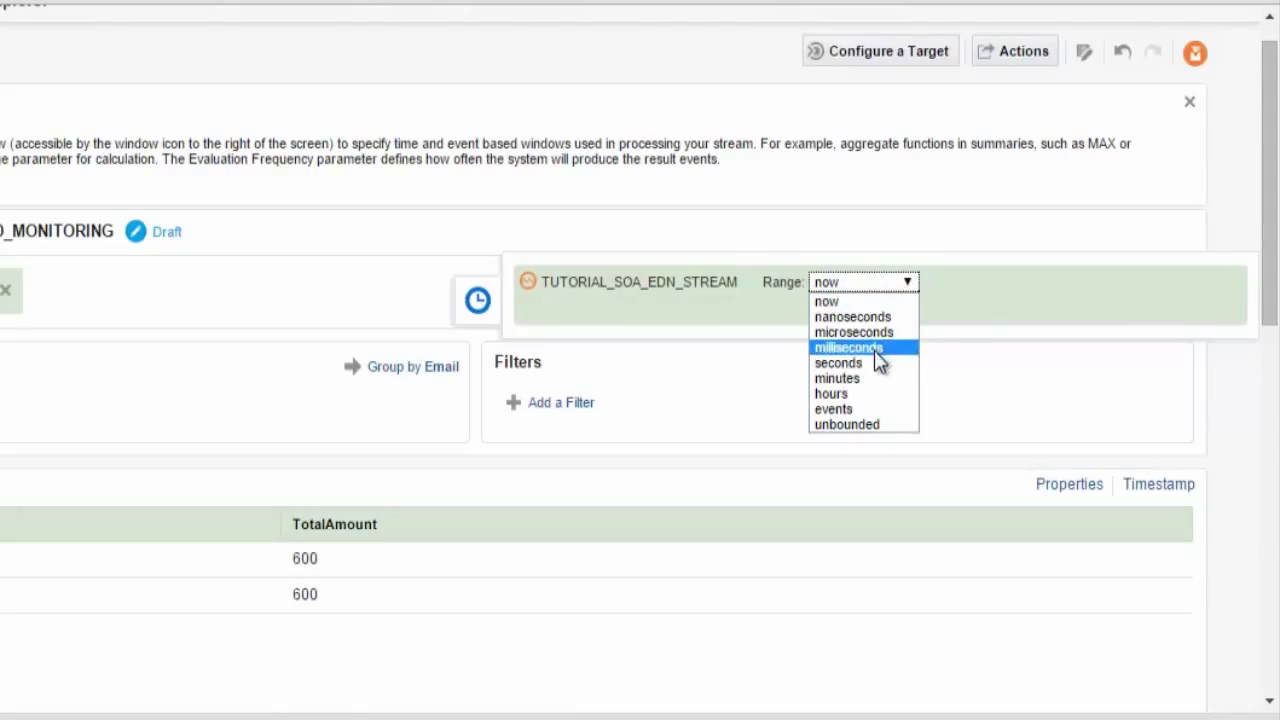
left_click(838, 362)
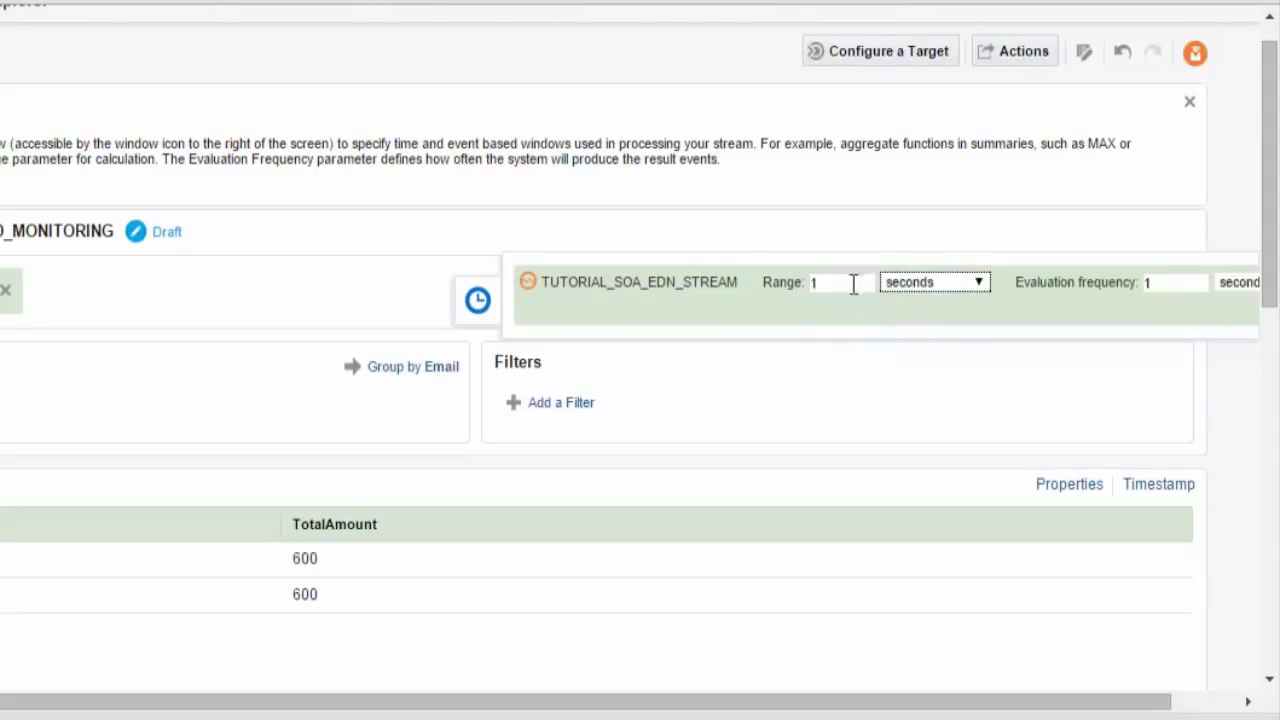
left_click(842, 280)
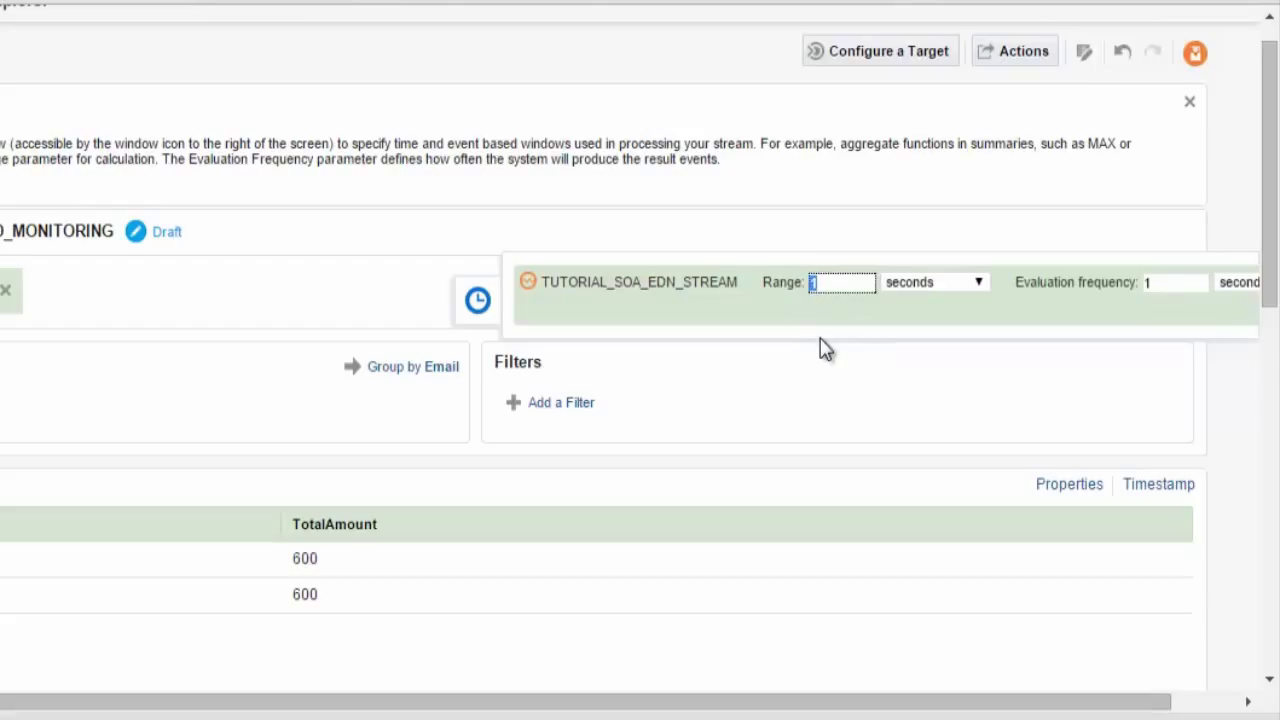
type("30")
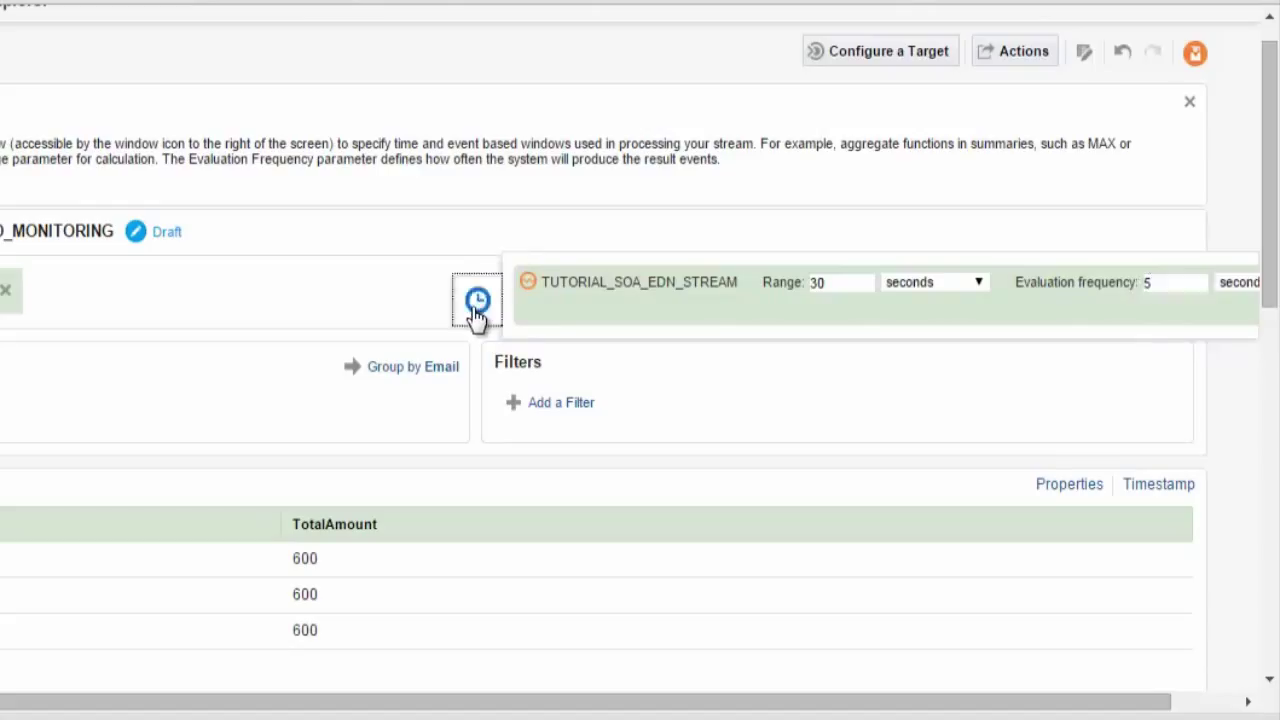
left_click(476, 300)
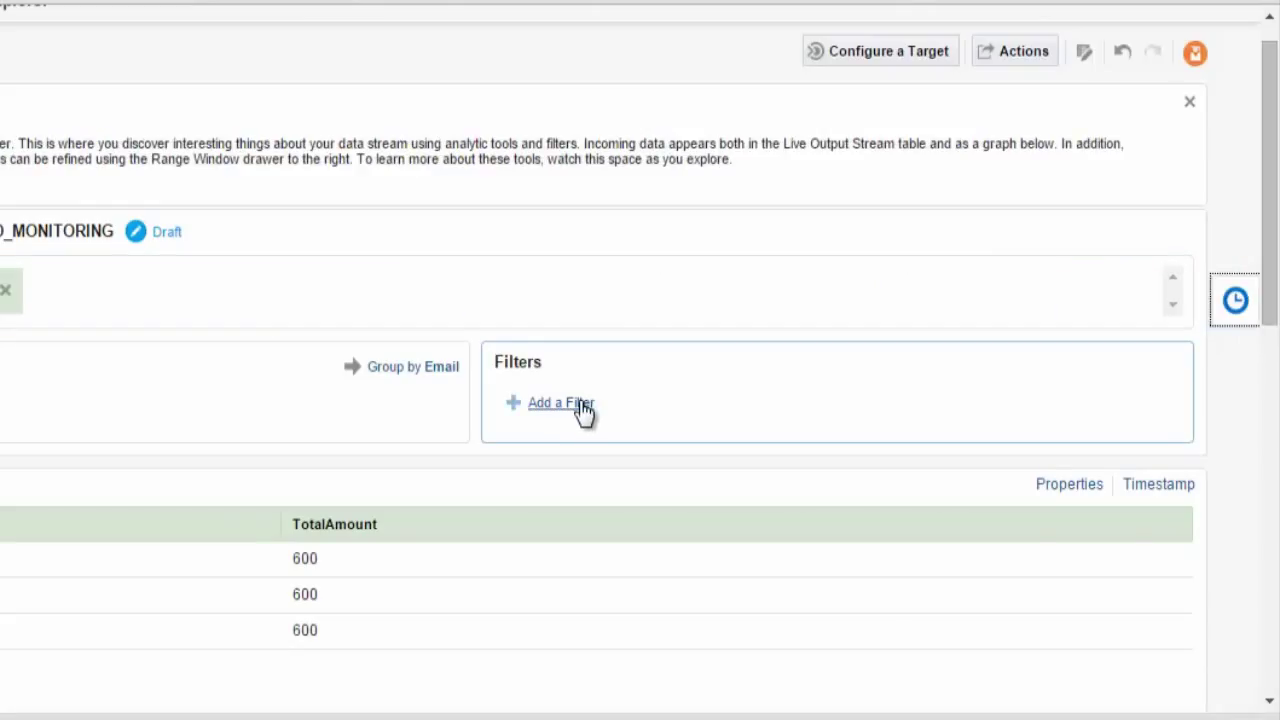
Step: Add a filter keeping only SUM of TotalAmount greater than 1000
left_click(560, 402)
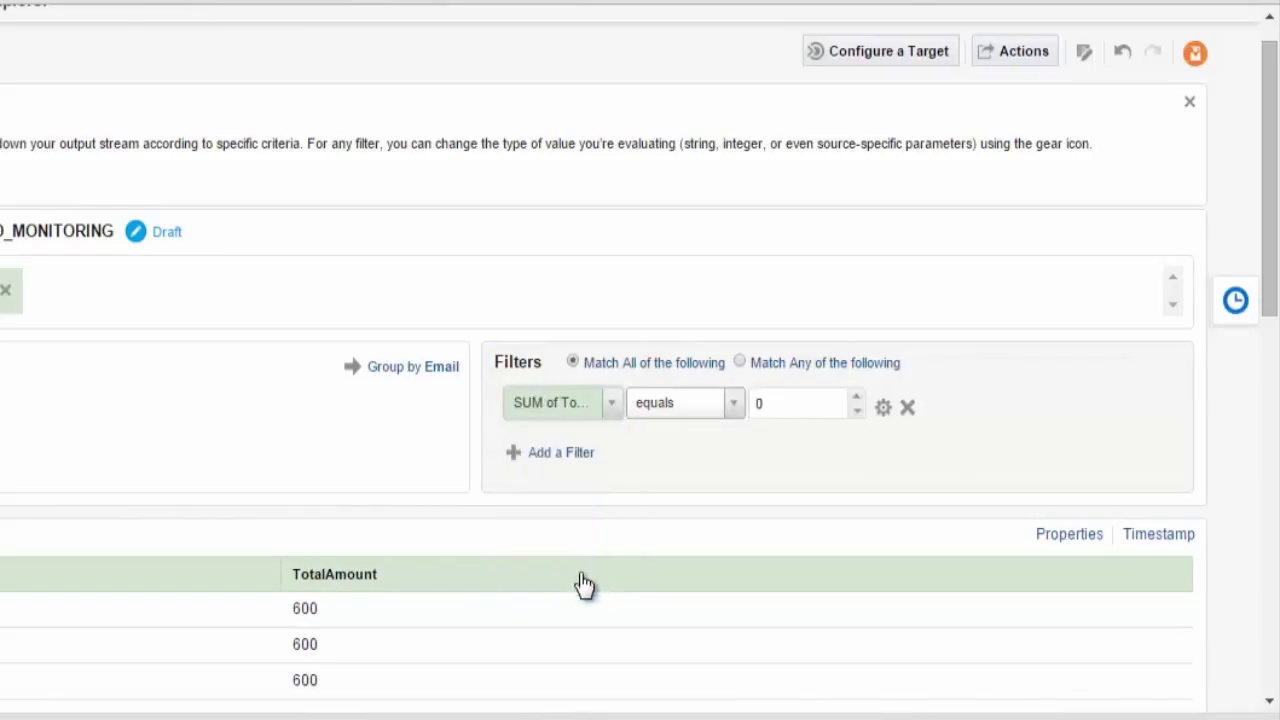
left_click(684, 404)
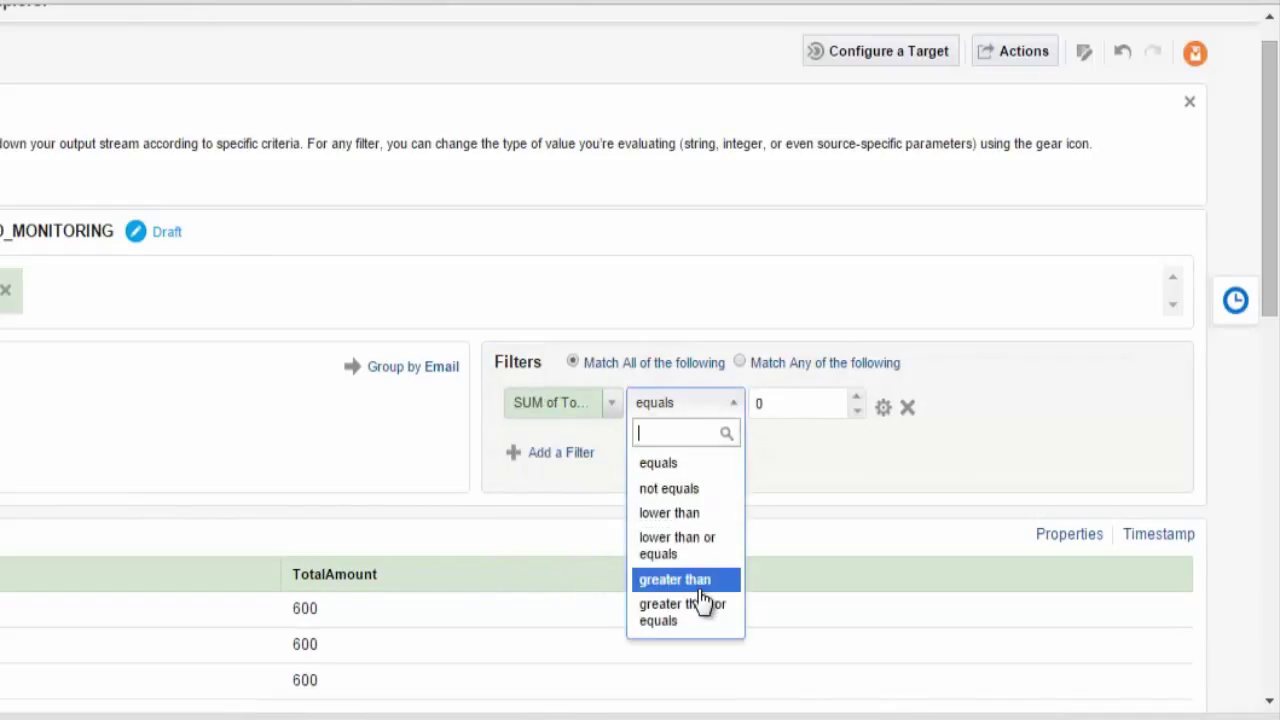
left_click(674, 580)
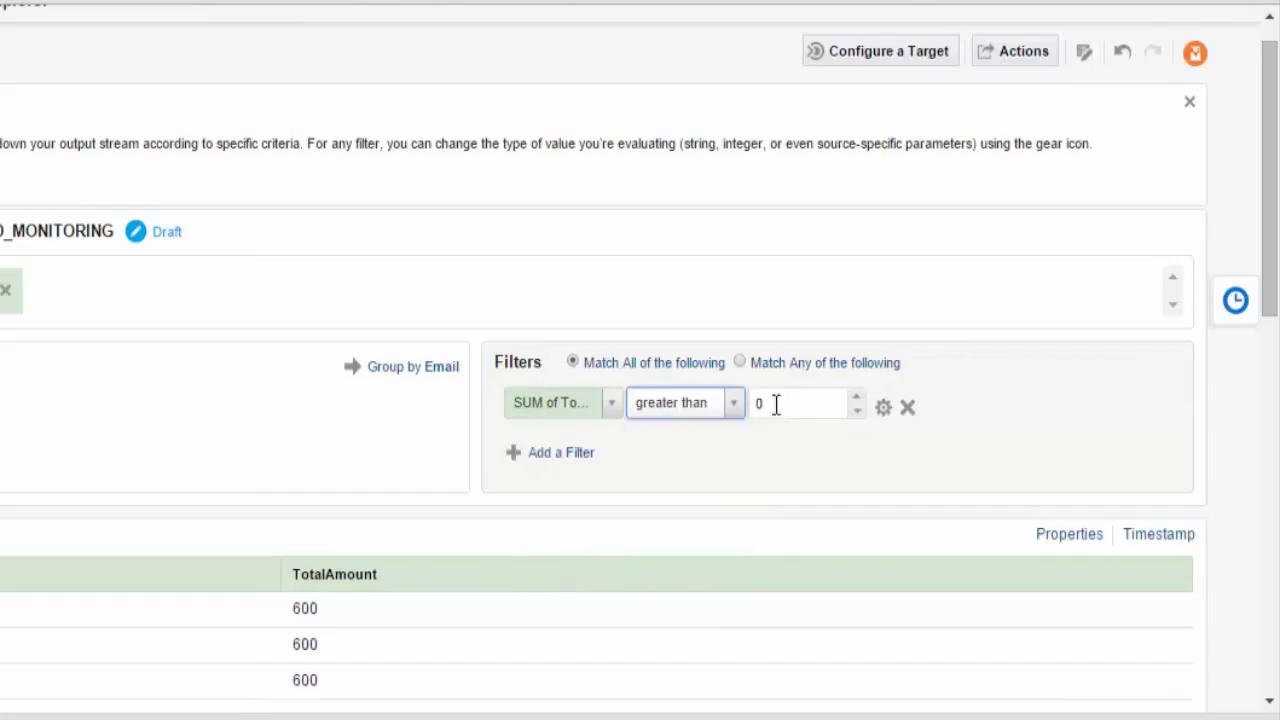
type("1")
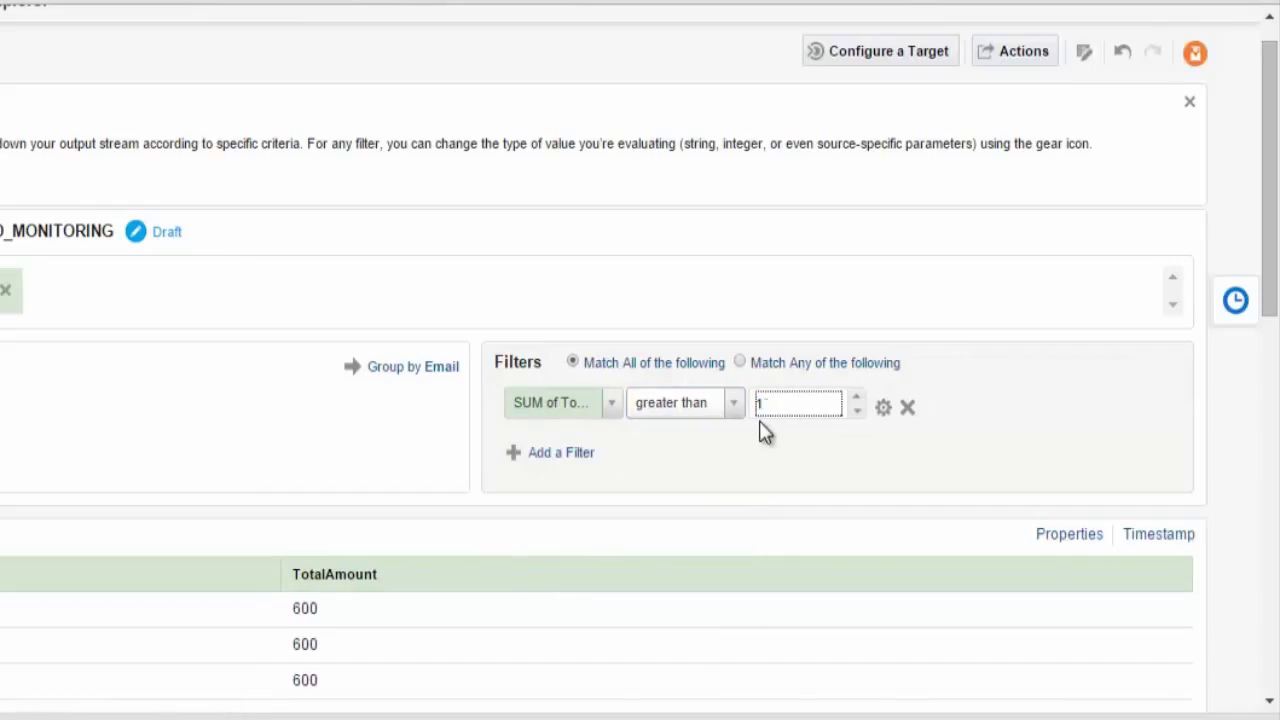
type("000")
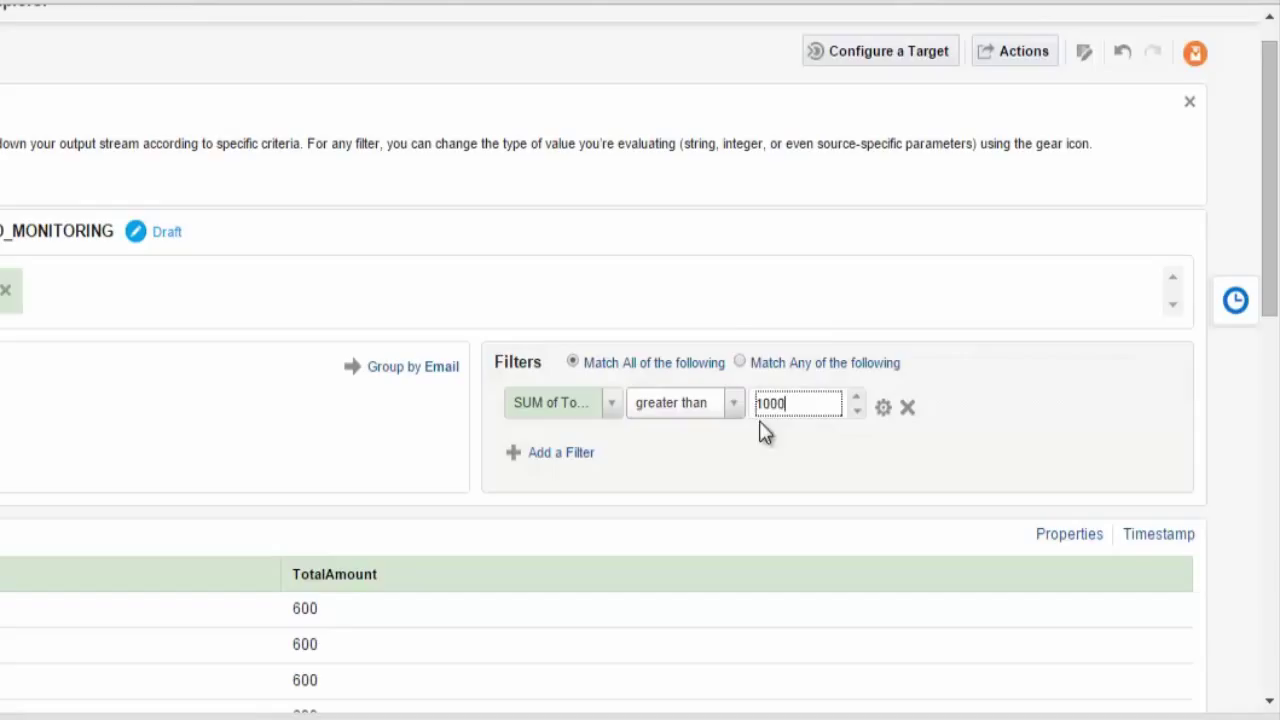
mouse_move(1200, 424)
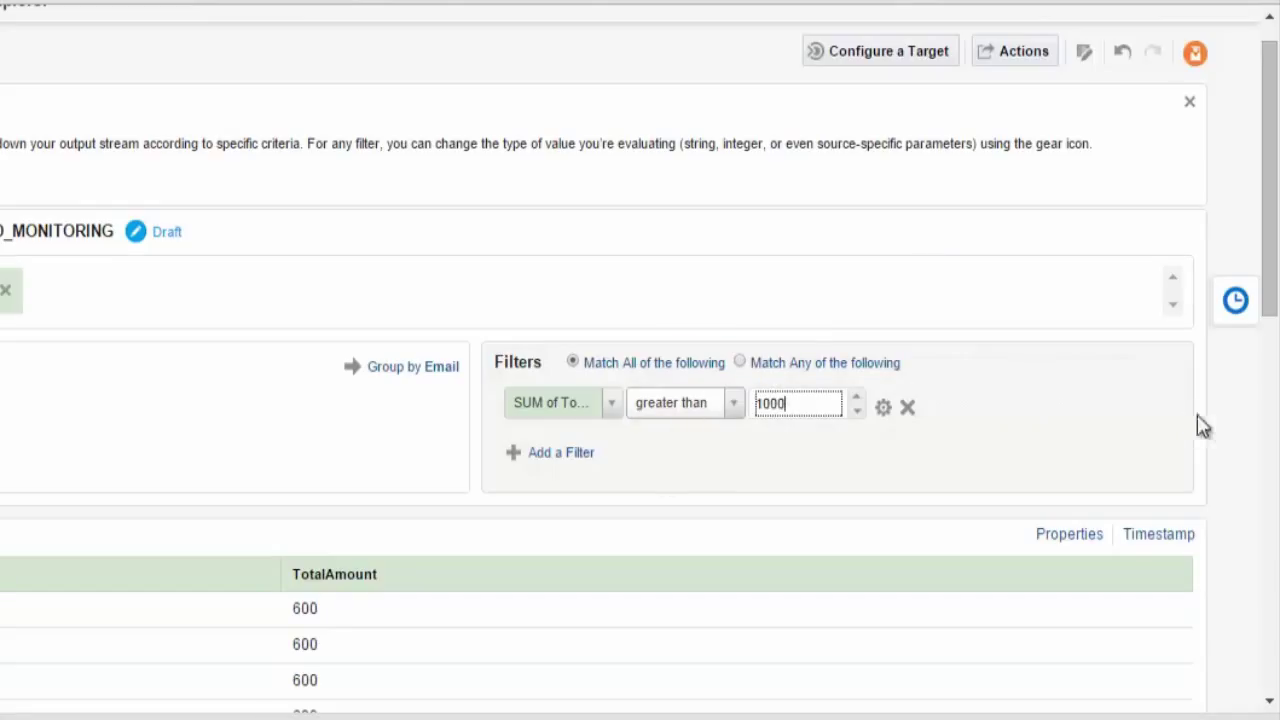
mouse_move(1216, 420)
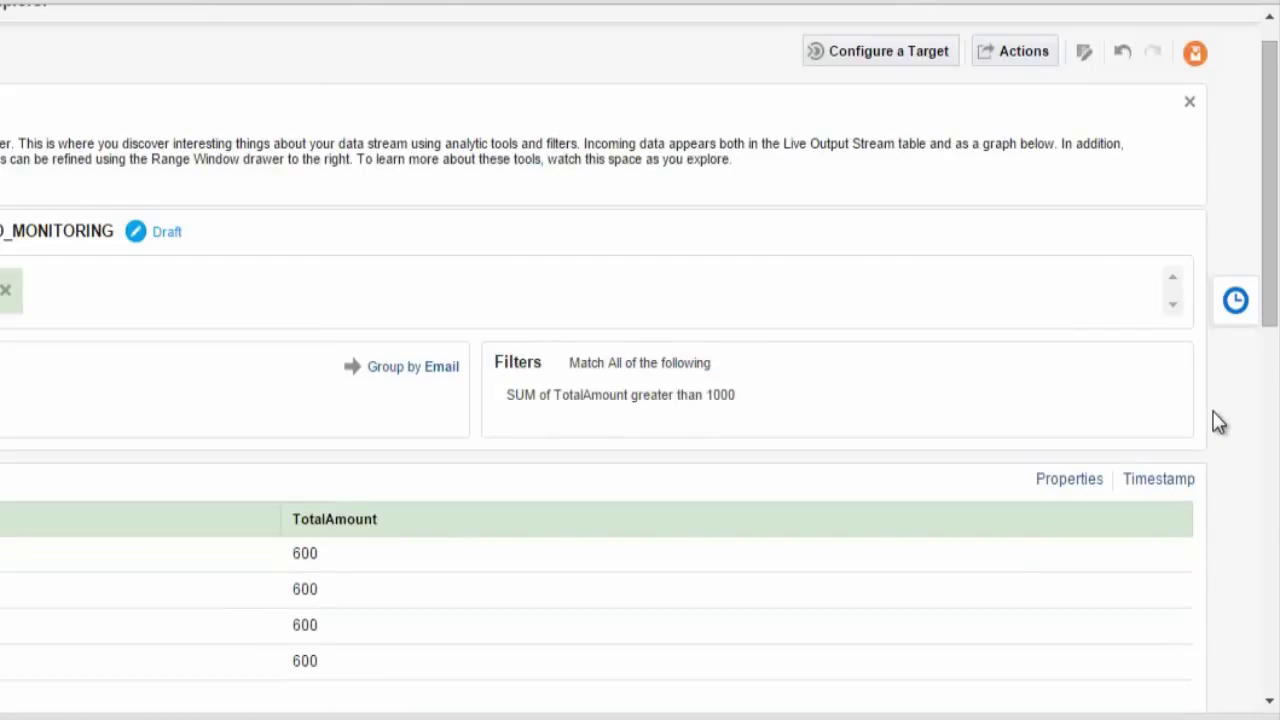
mouse_move(1254, 454)
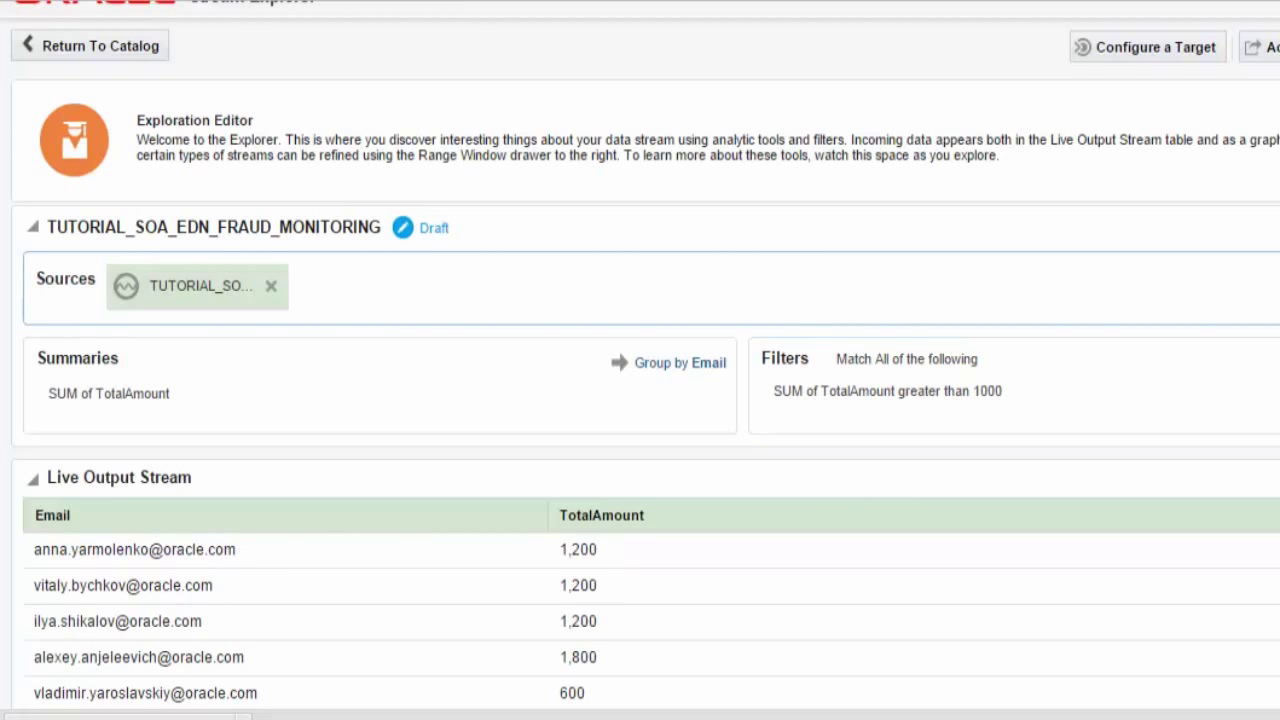
Step: Scroll through the filtered Live Output Stream and its charts
scroll("down", 3)
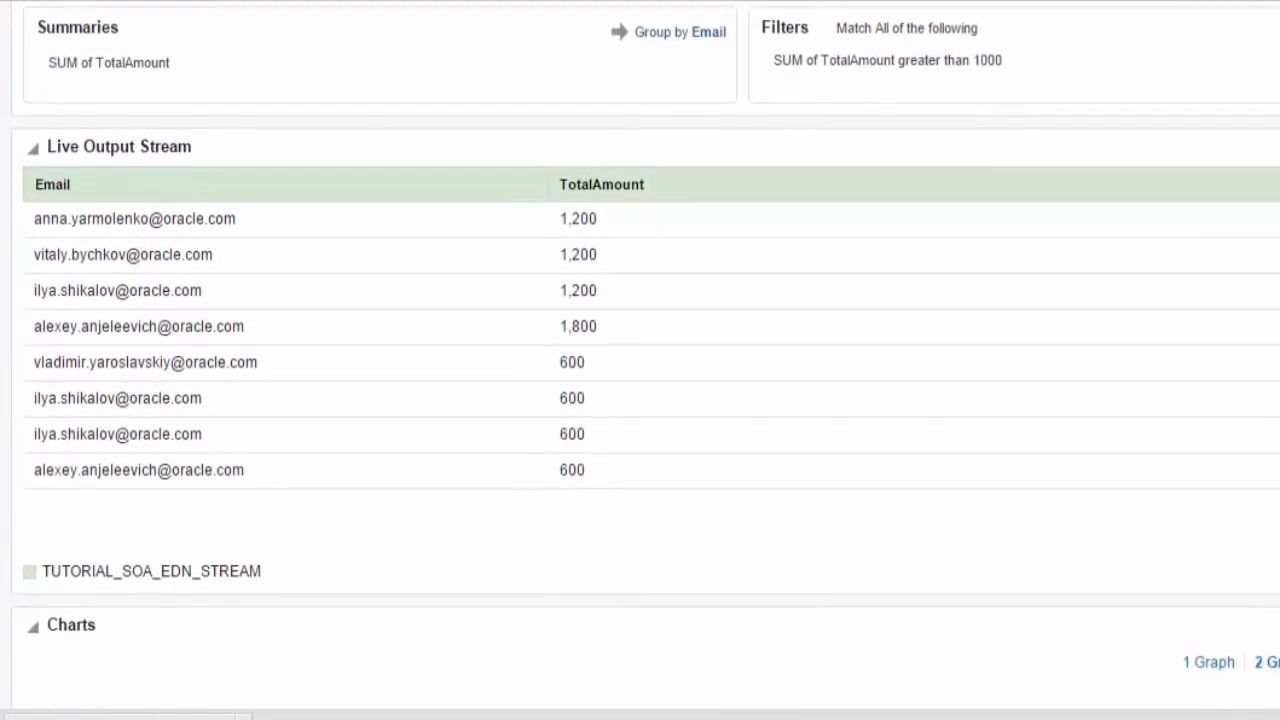
scroll("down", 3)
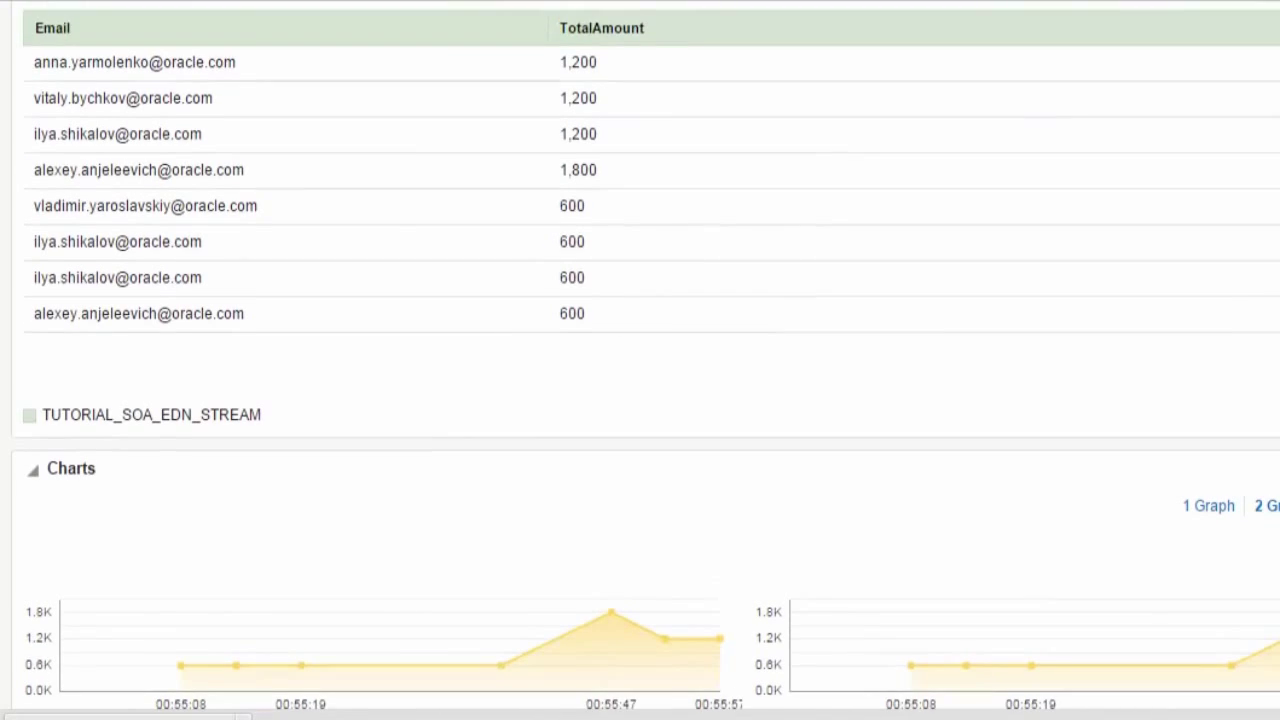
scroll("down", 3)
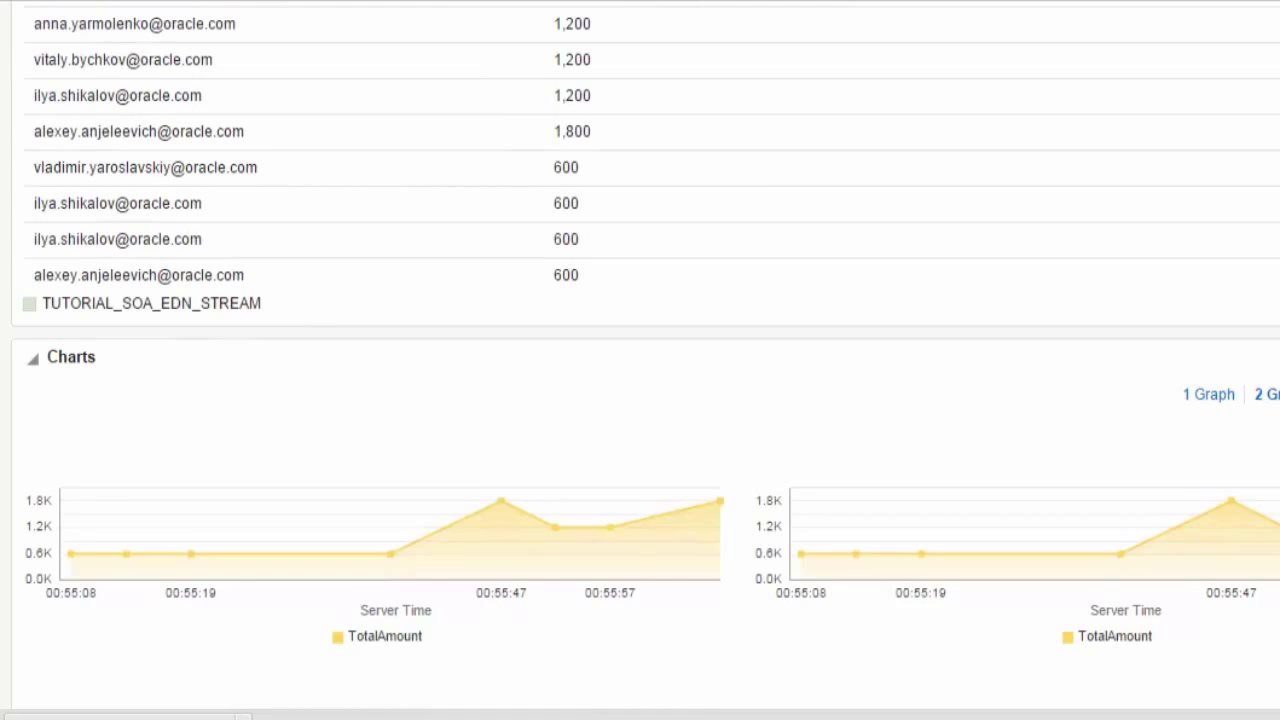
scroll("down", 3)
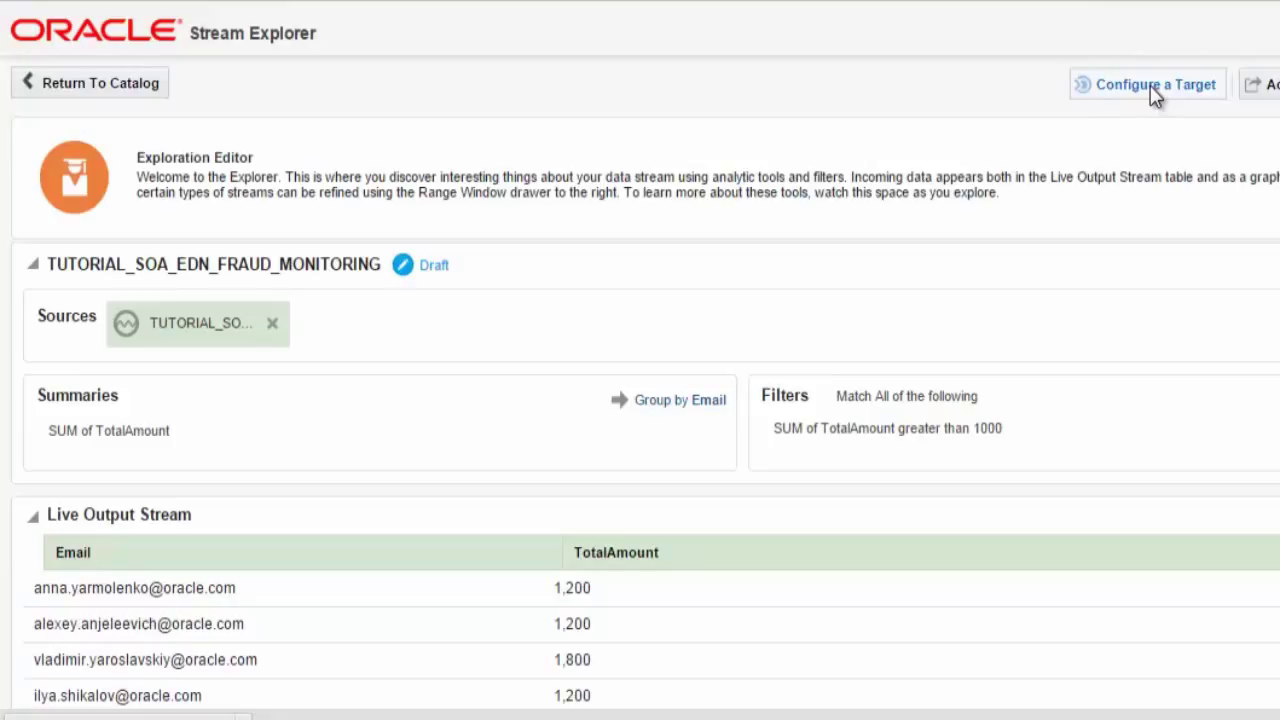
Step: Configure an EDN target and fetch its event definitions from the server
left_click(1154, 84)
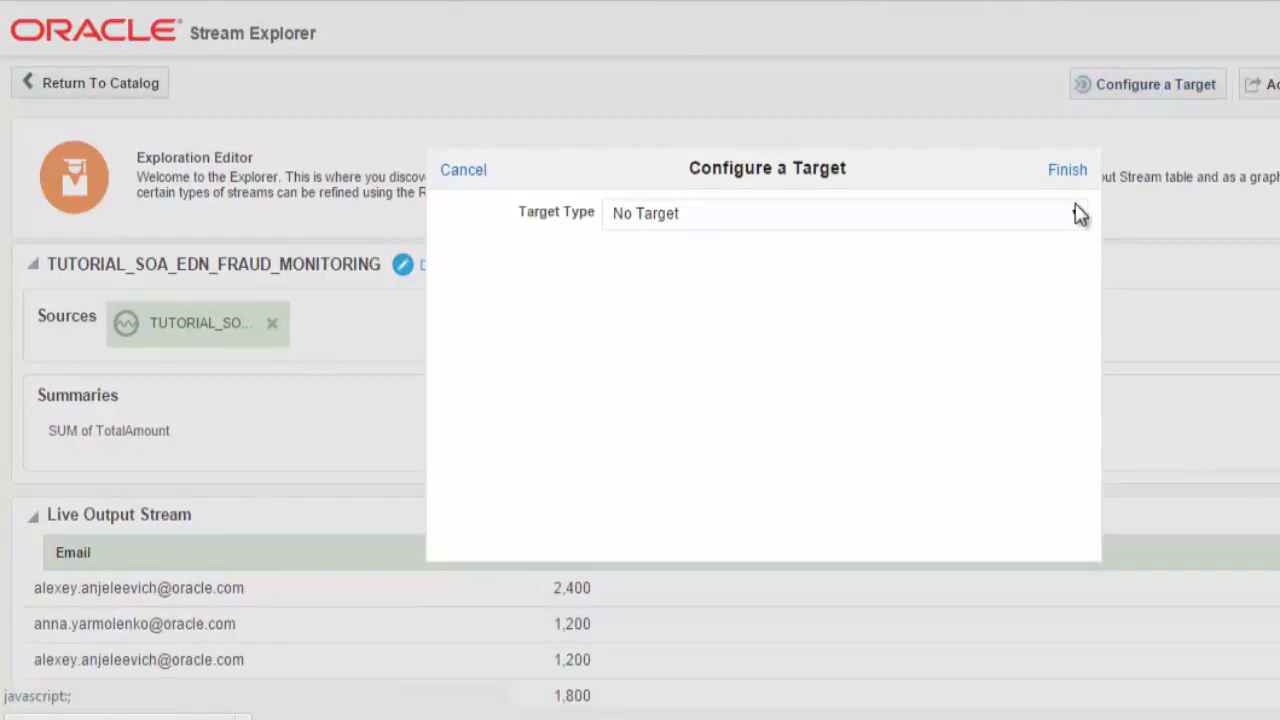
left_click(844, 212)
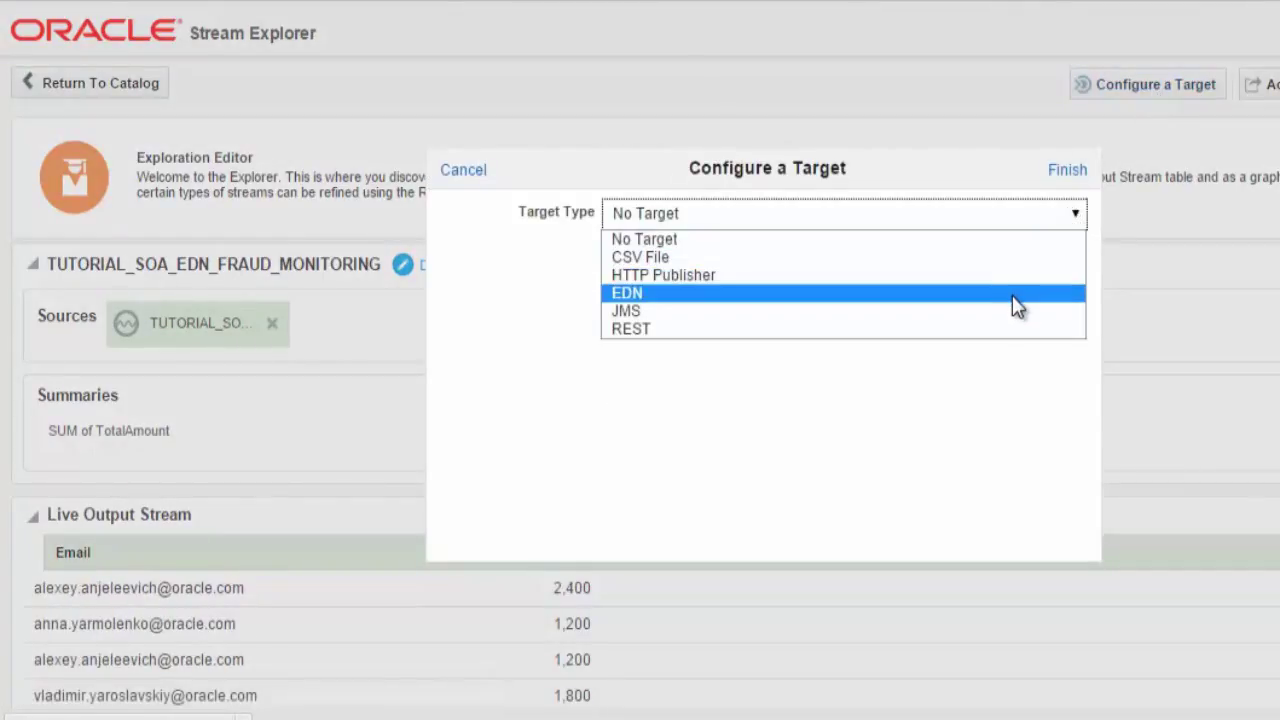
mouse_move(1012, 304)
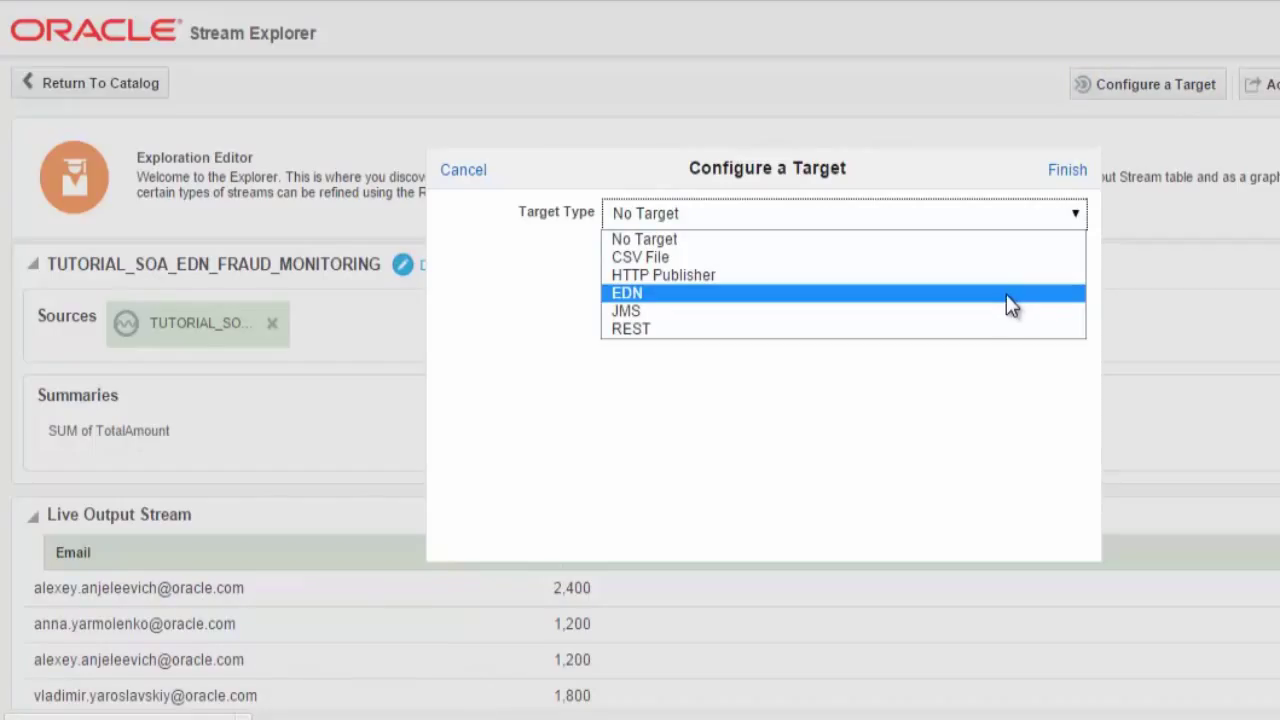
left_click(626, 292)
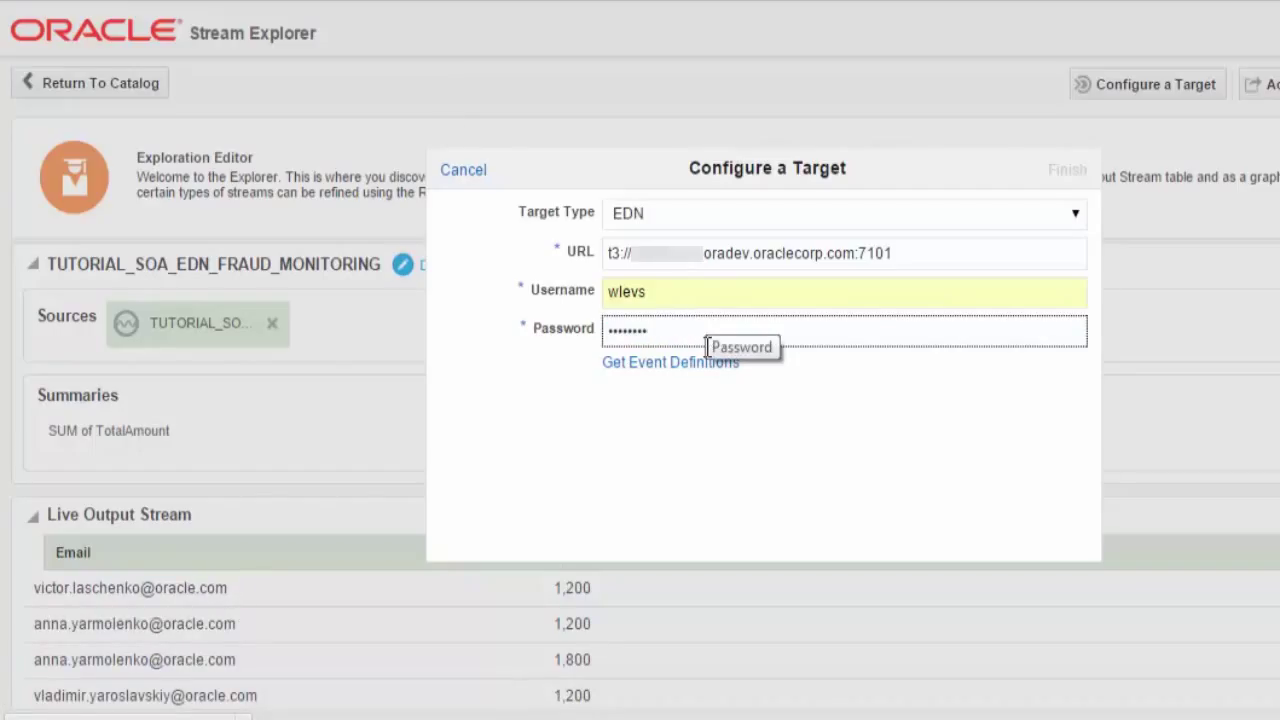
left_click(670, 362)
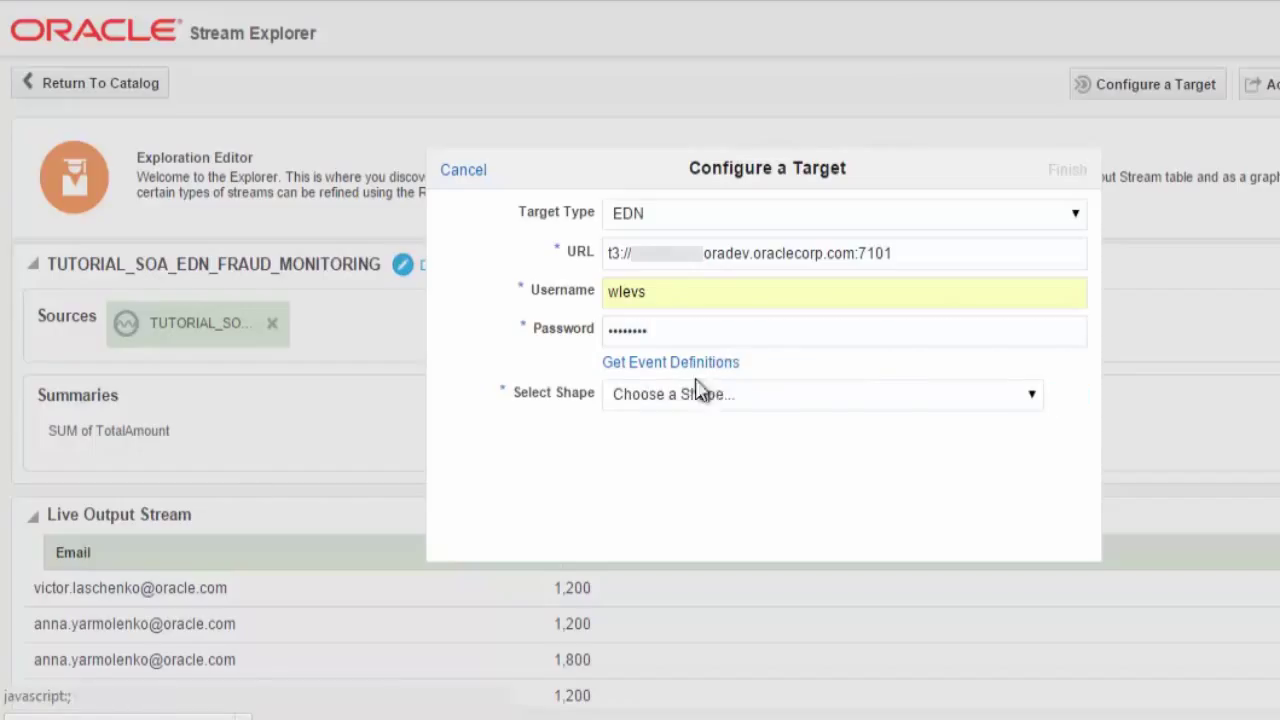
Step: Pick the FraudCheckResponse shape, finish the target and bring up the publishing Actions
left_click(820, 392)
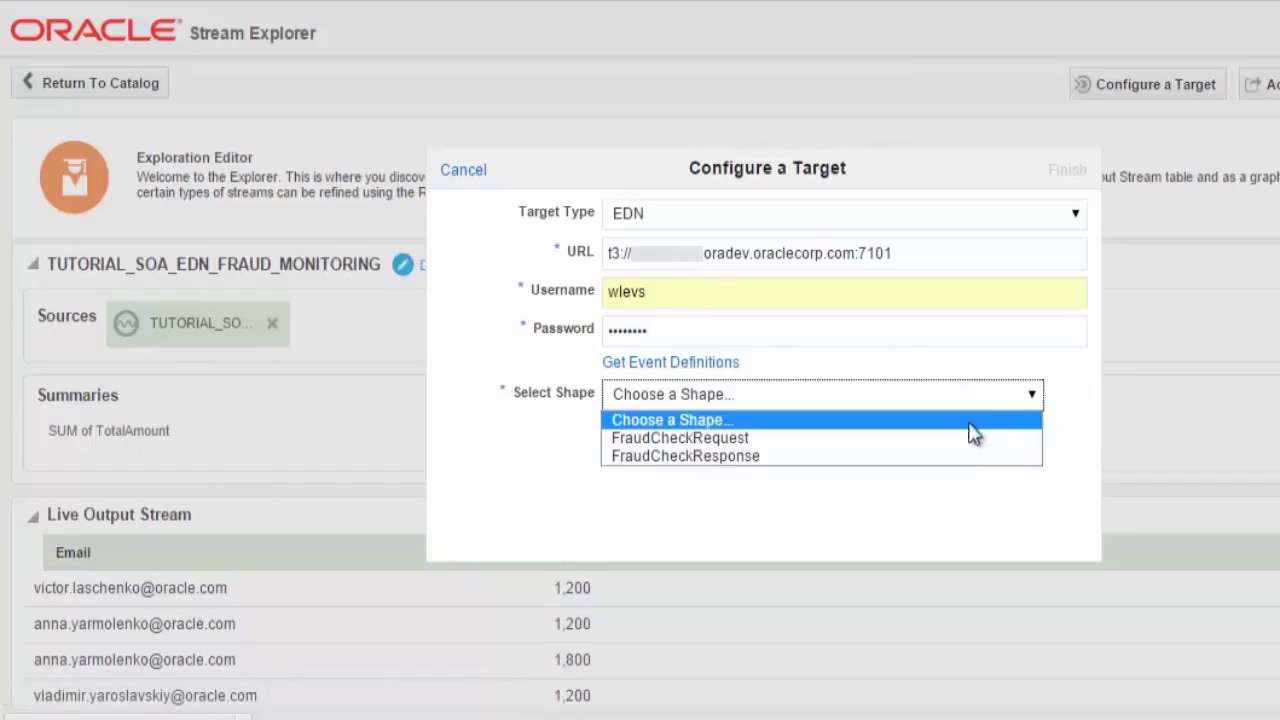
left_click(684, 456)
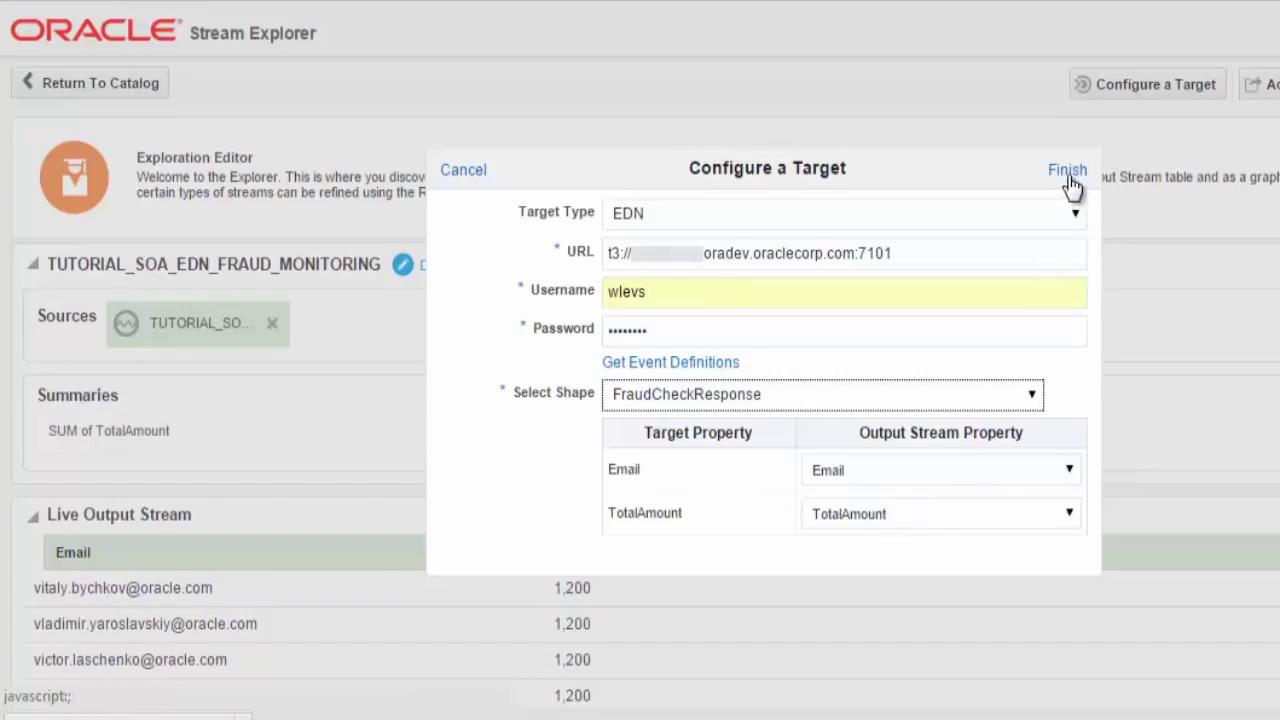
left_click(1068, 168)
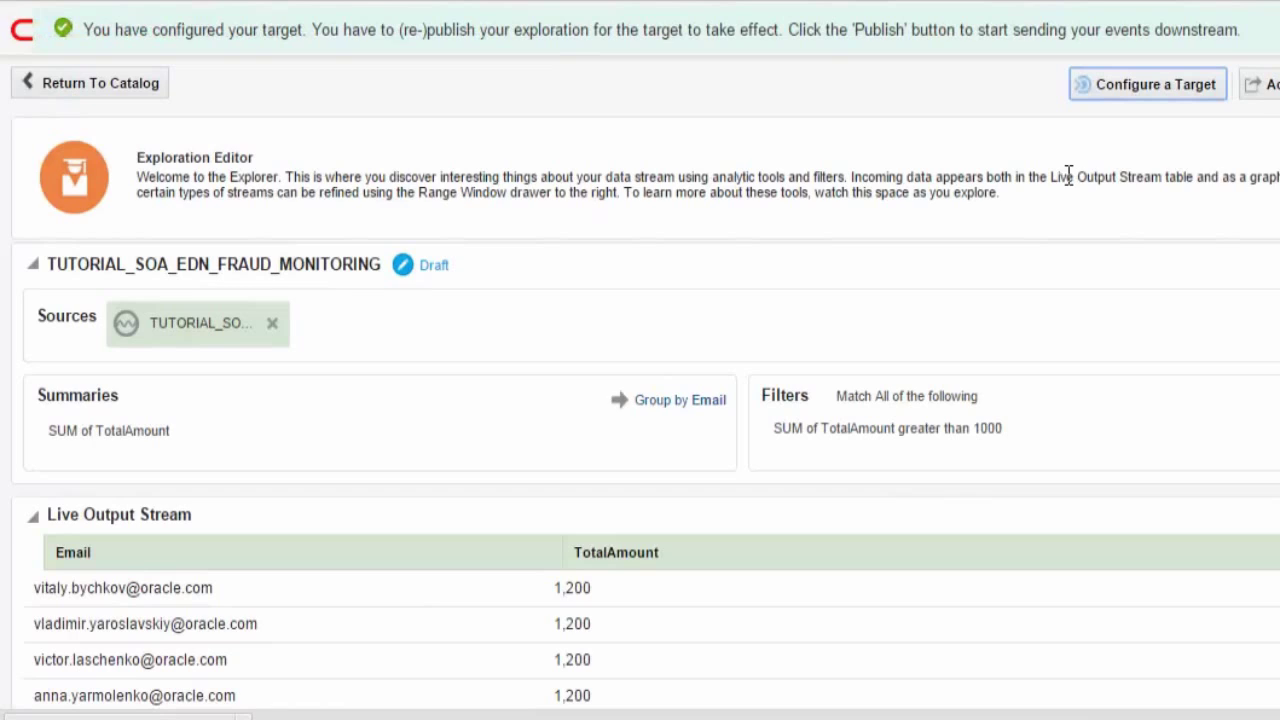
left_click(1016, 84)
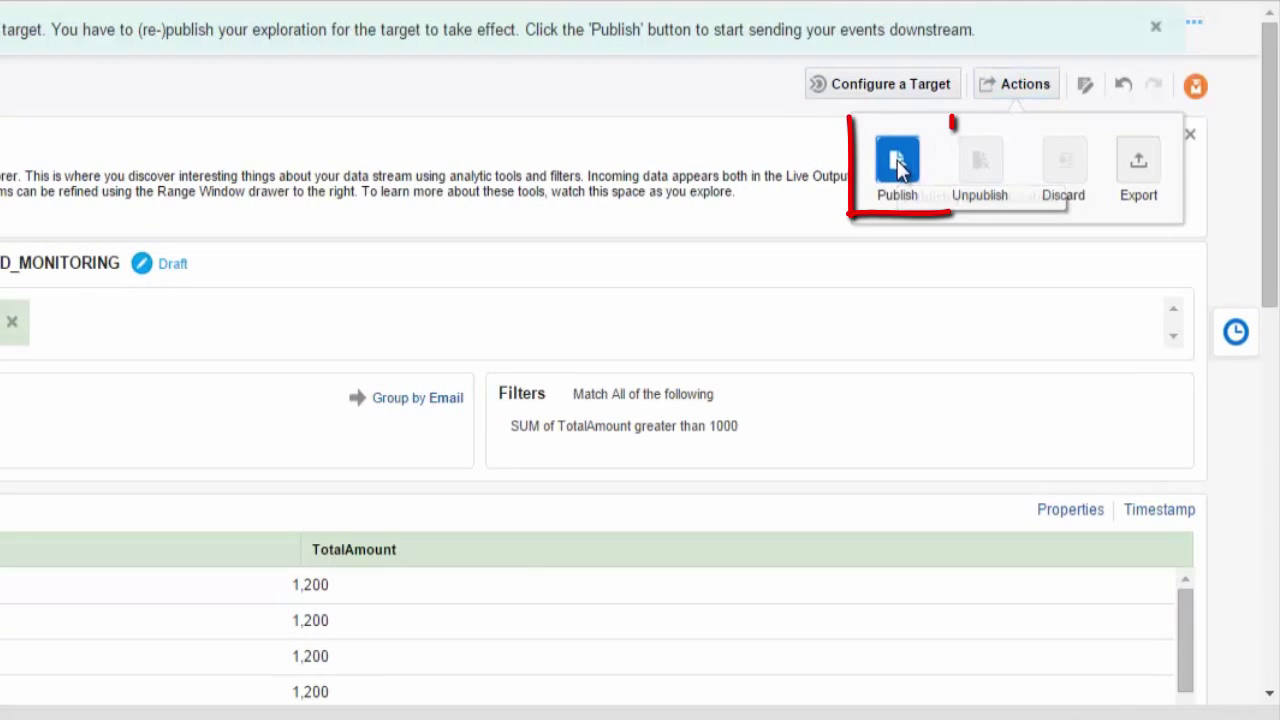